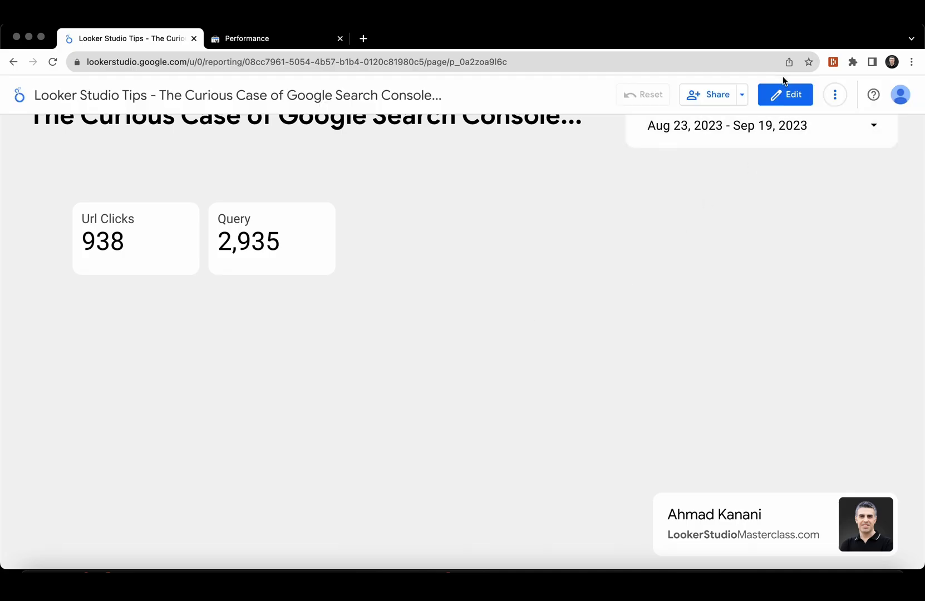
Step: Enter edit mode and review the Search Console source's Url Impression connection without changes
click(786, 95)
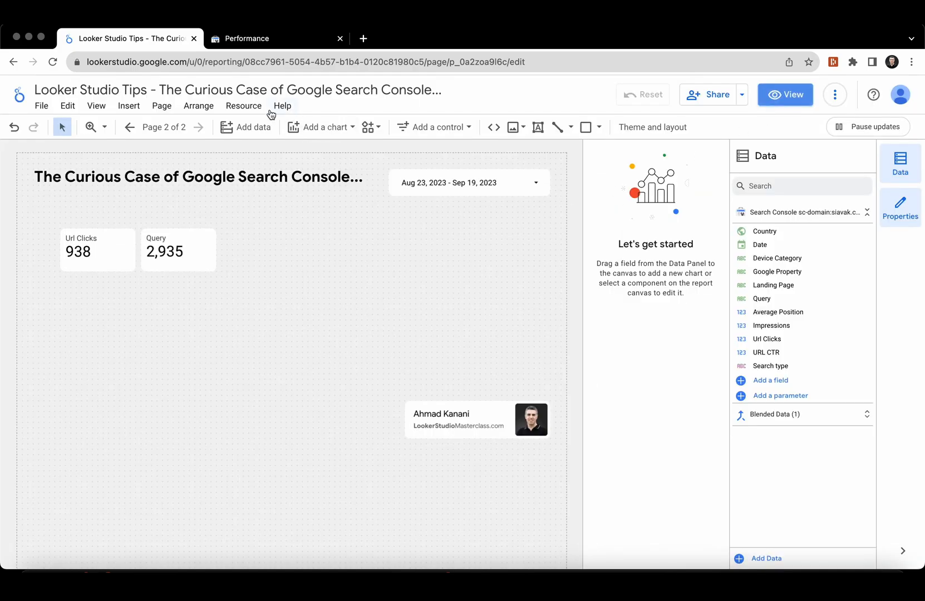
click(243, 106)
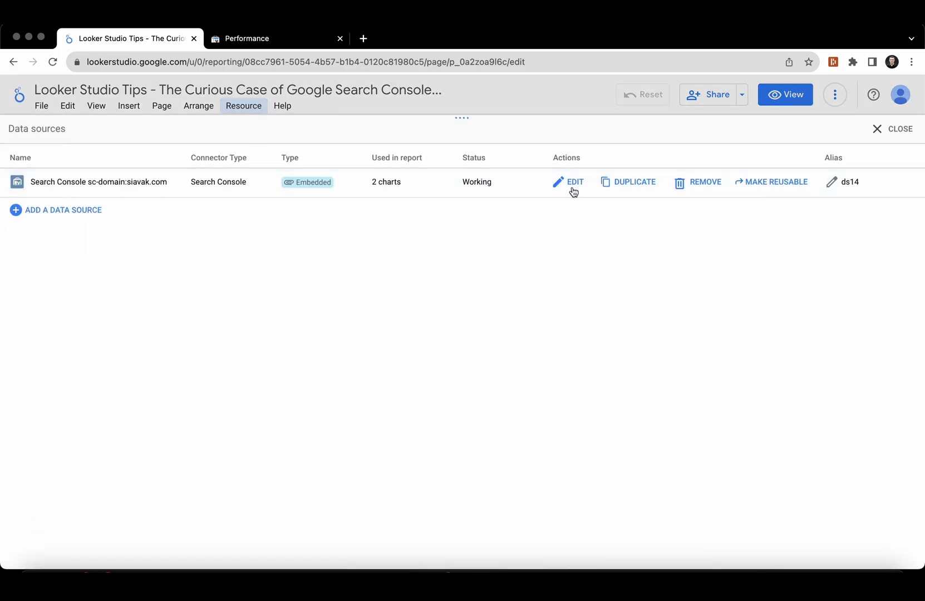
click(574, 181)
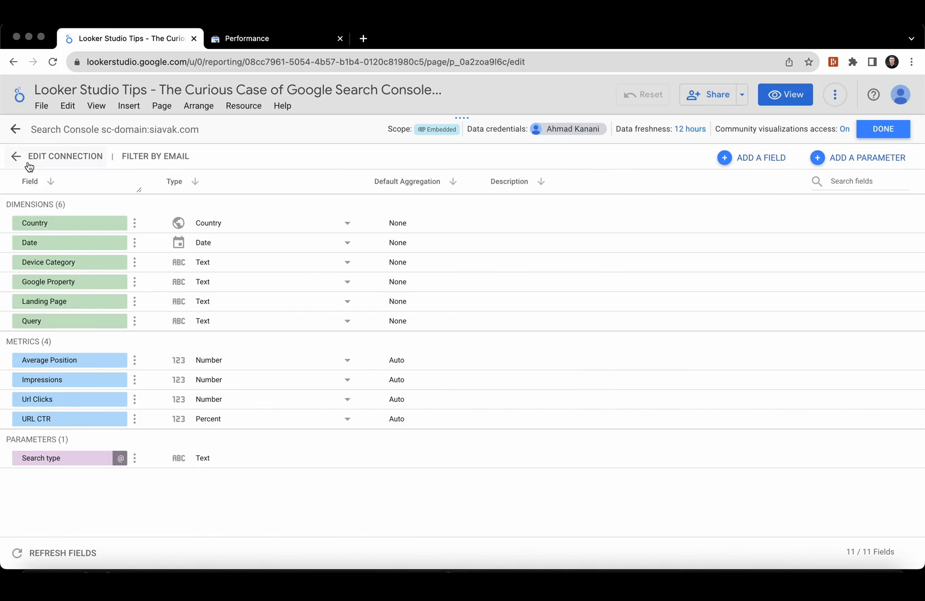
click(66, 157)
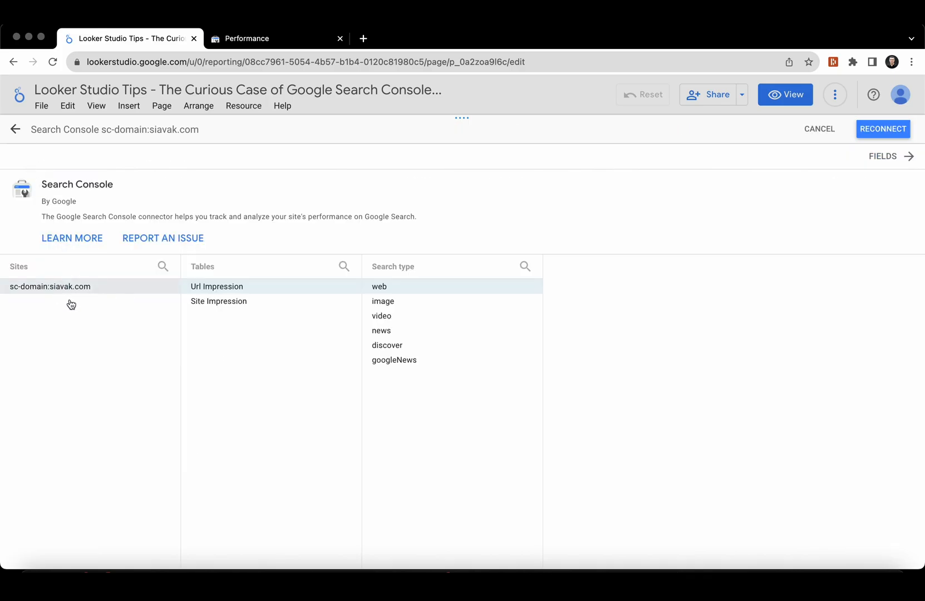
mouse_move(282, 291)
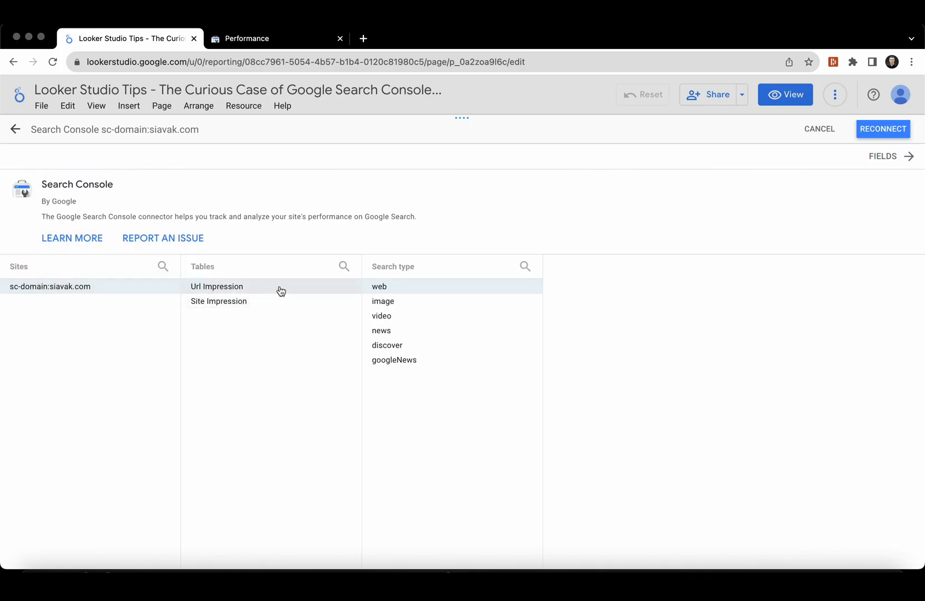
mouse_move(892, 149)
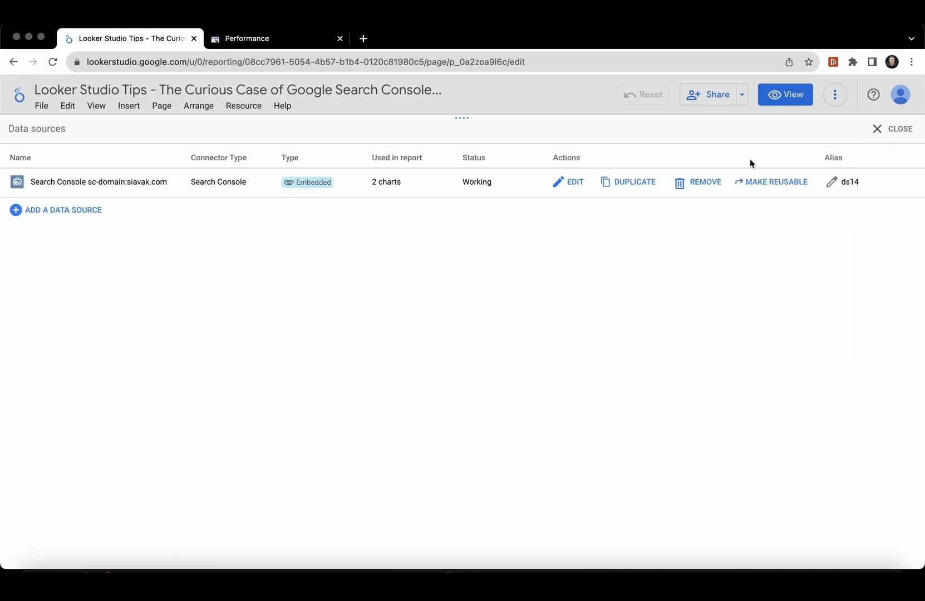
click(898, 128)
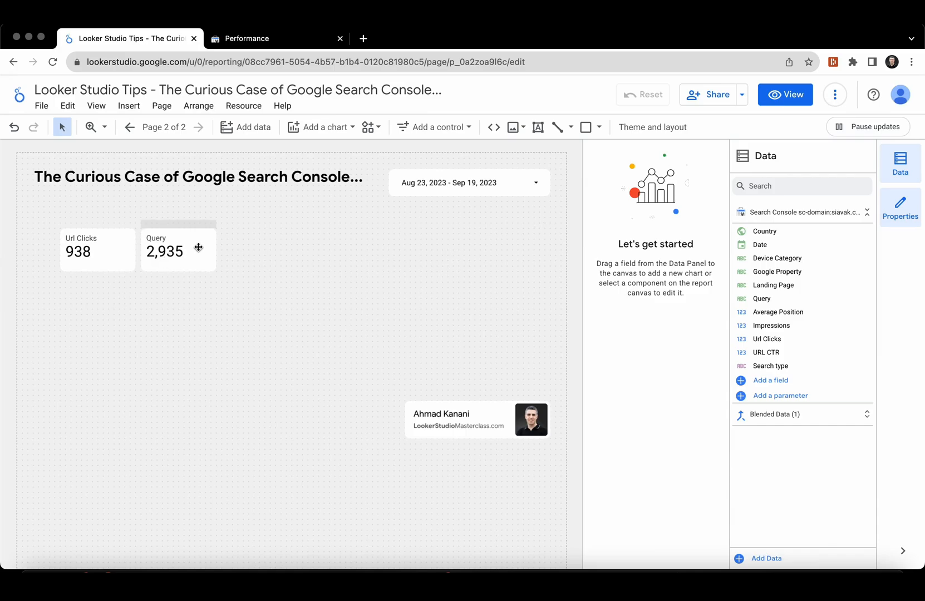
click(178, 250)
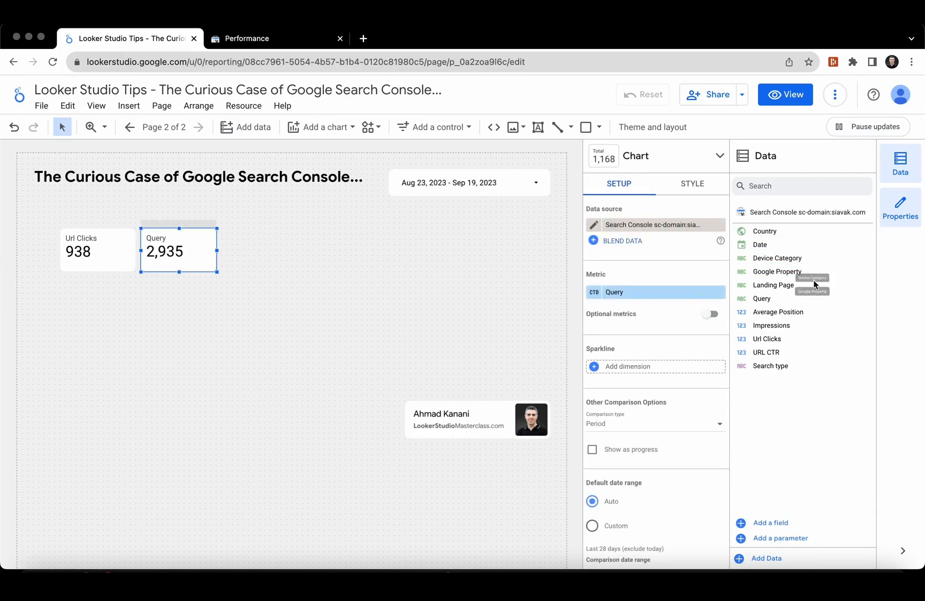
mouse_move(815, 245)
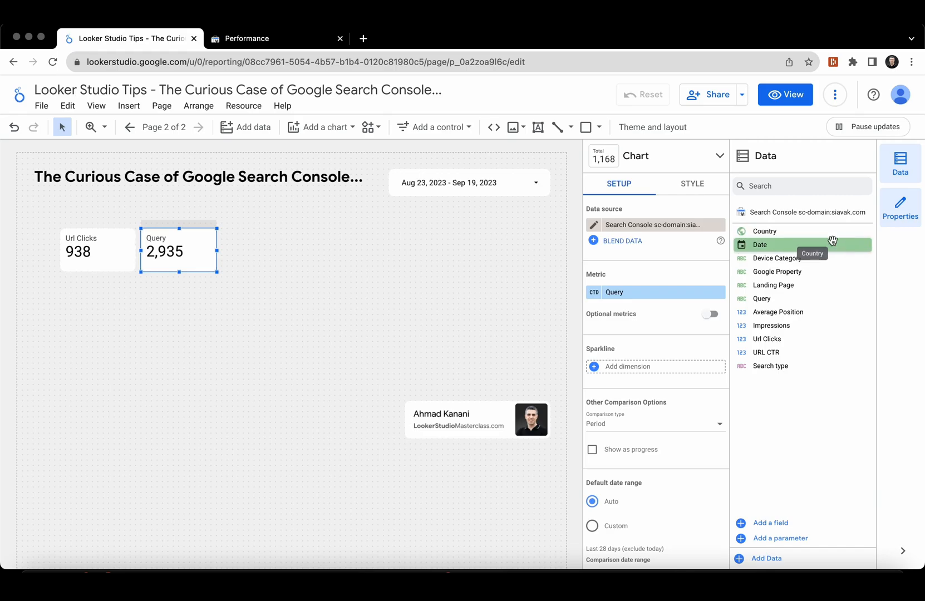
mouse_move(803, 285)
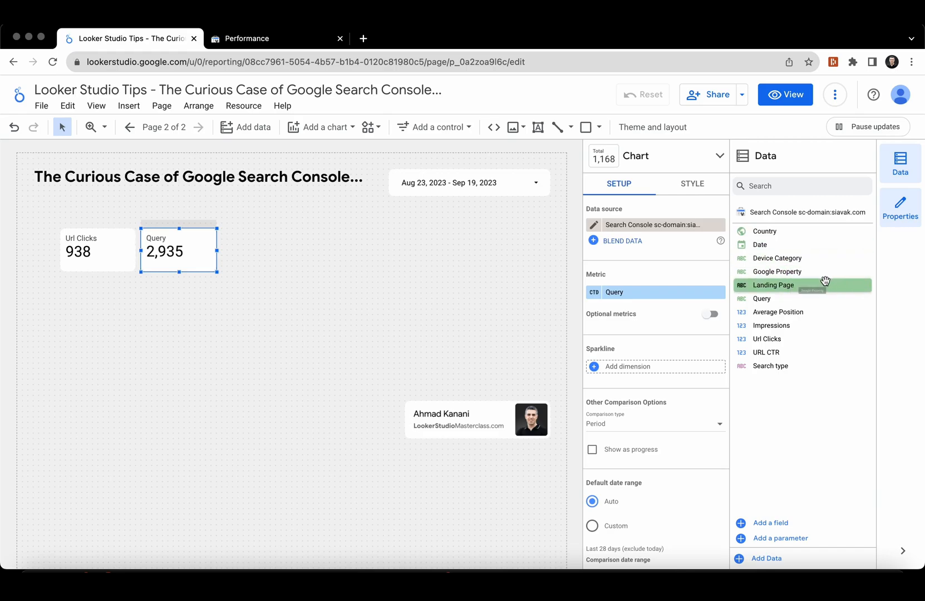
mouse_move(819, 299)
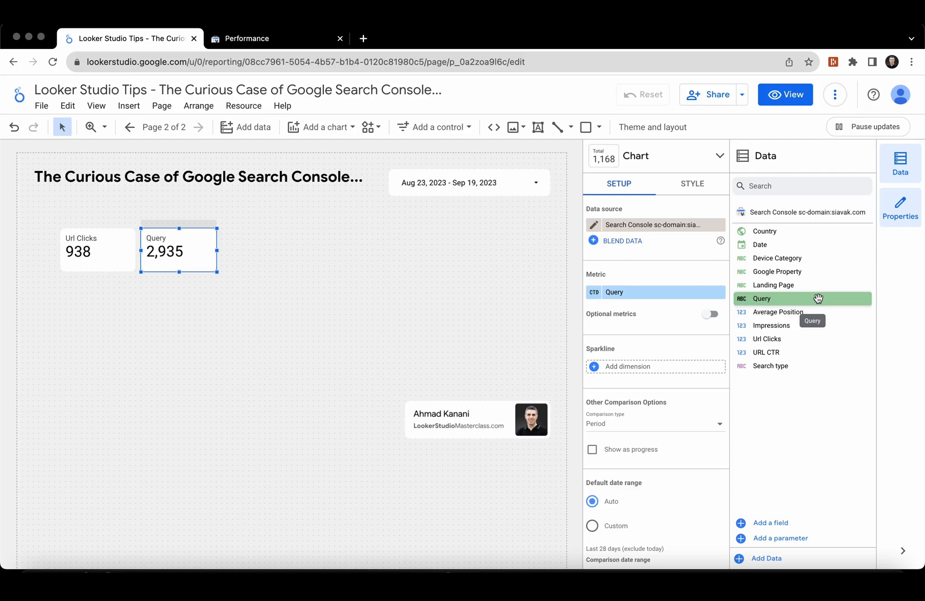
mouse_move(827, 326)
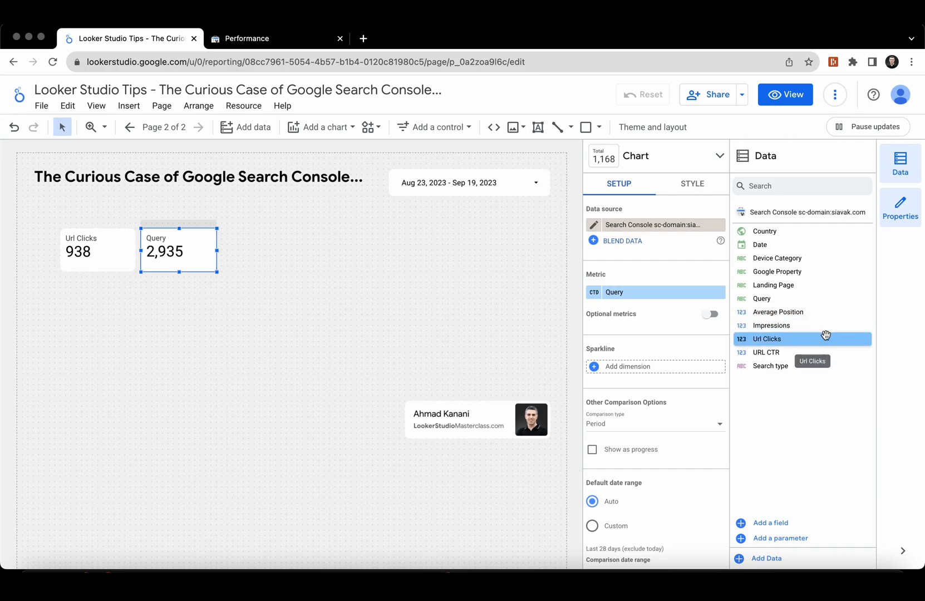
mouse_move(162, 235)
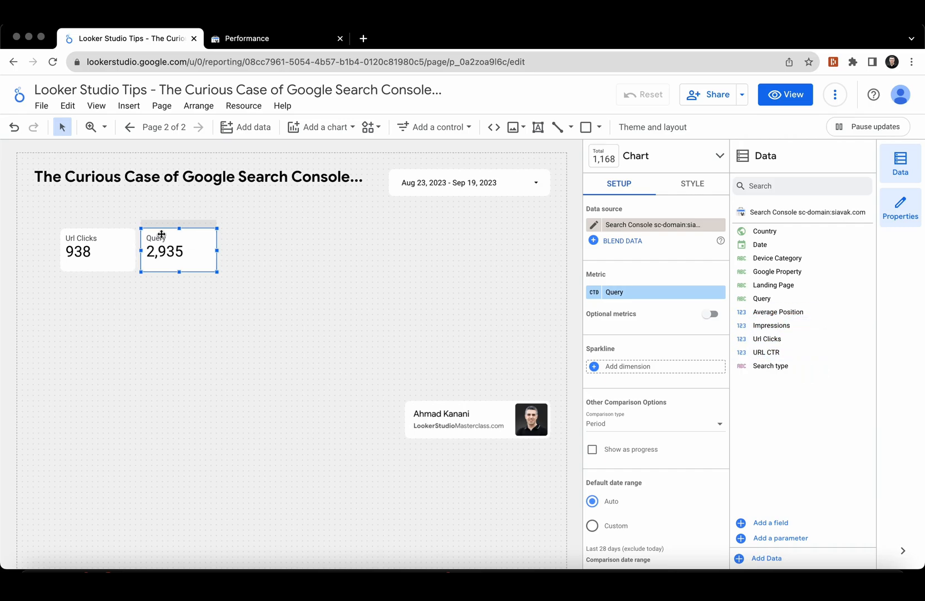
click(97, 250)
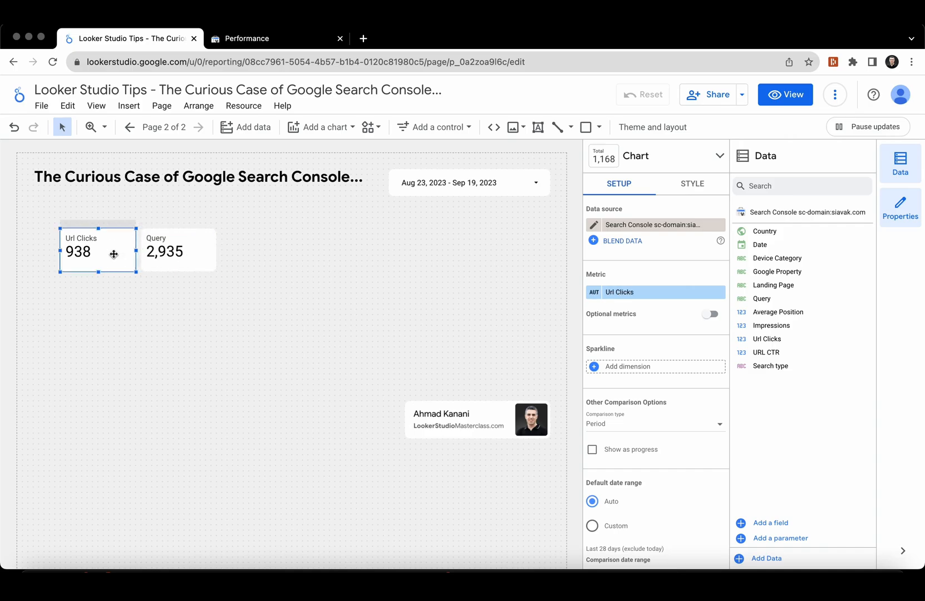
mouse_move(229, 269)
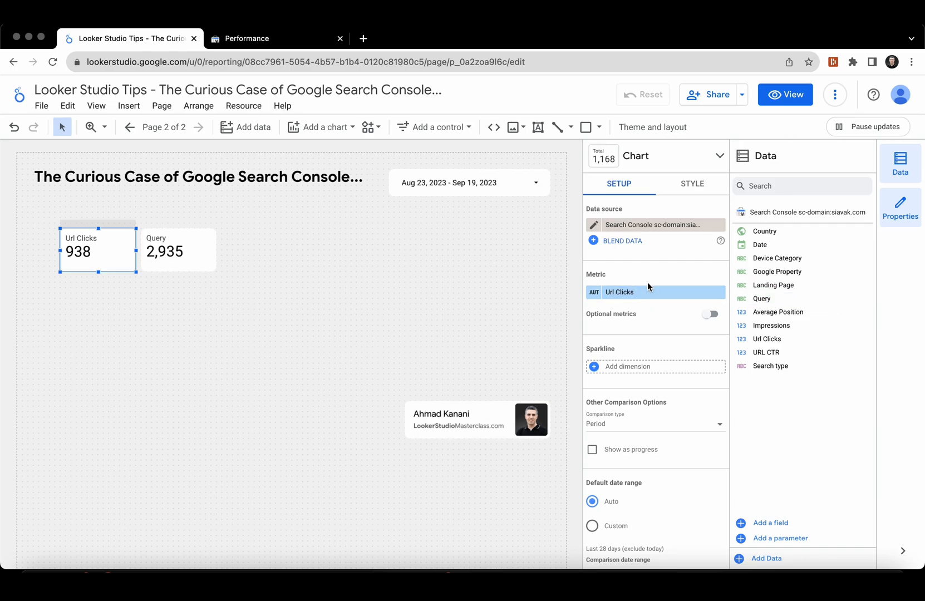
mouse_move(366, 279)
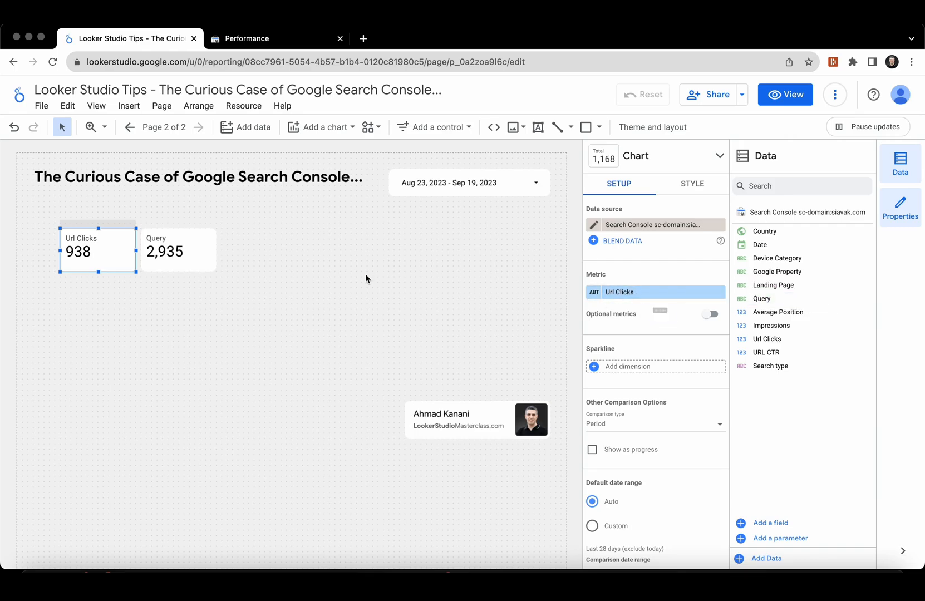
mouse_move(518, 174)
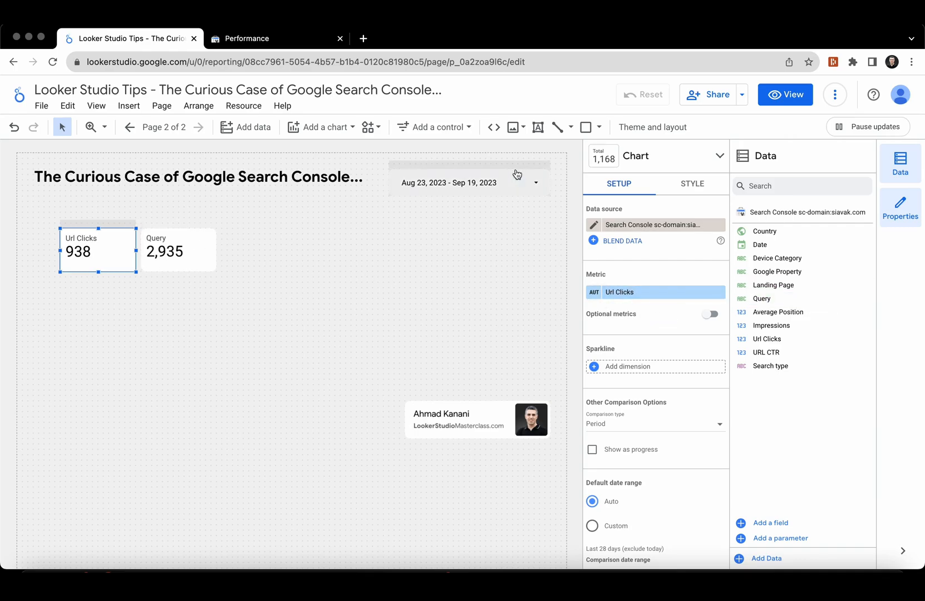
mouse_move(505, 205)
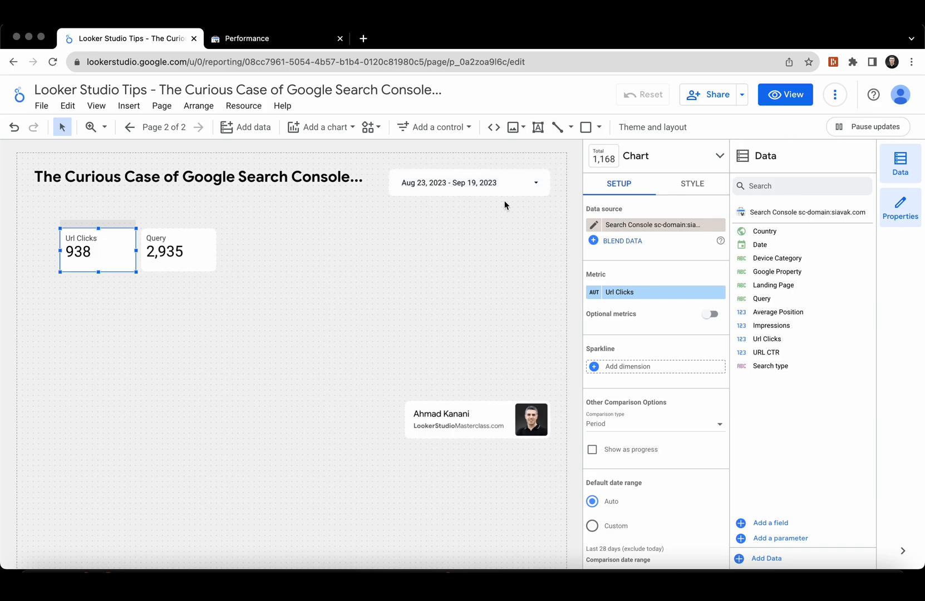
click(177, 250)
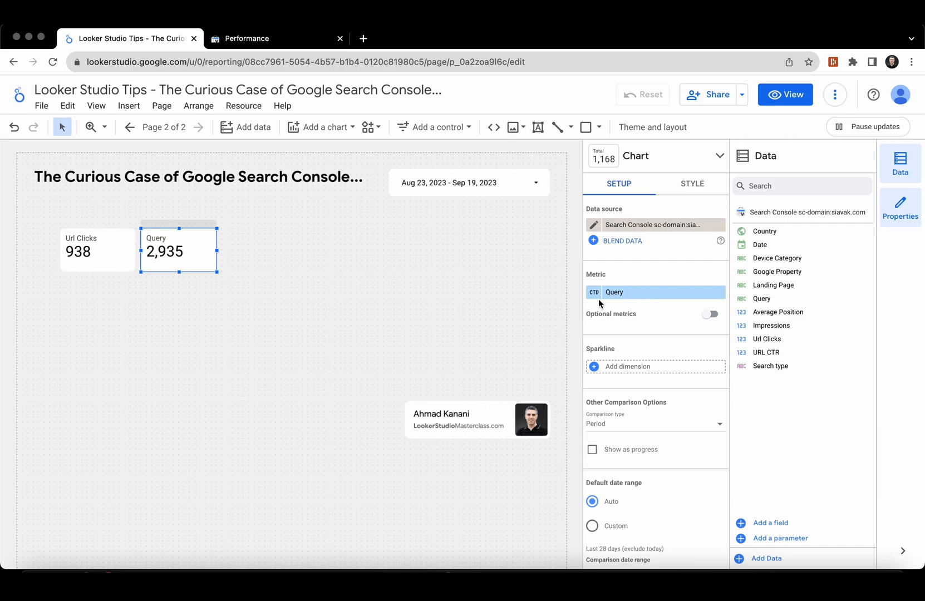
mouse_move(471, 210)
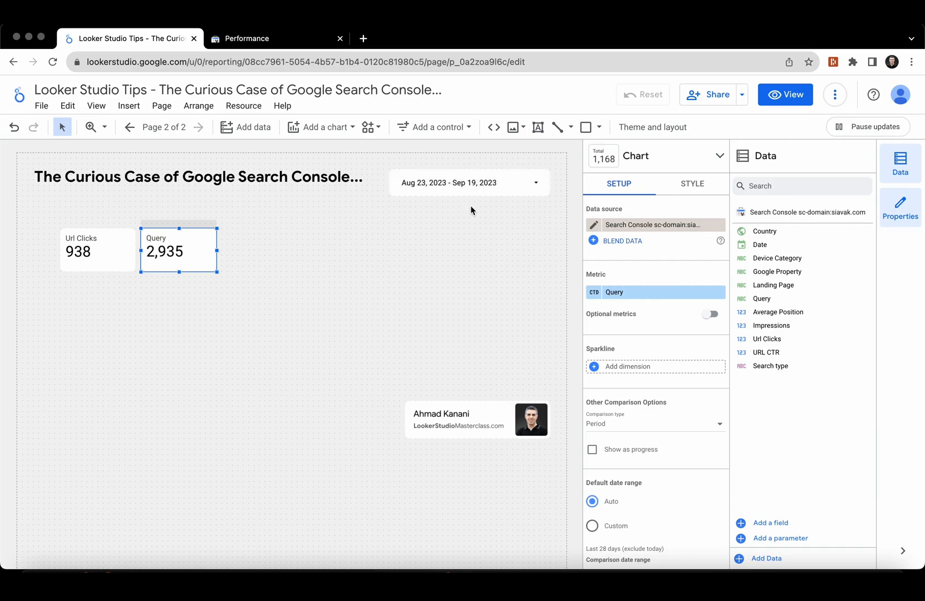
mouse_move(297, 295)
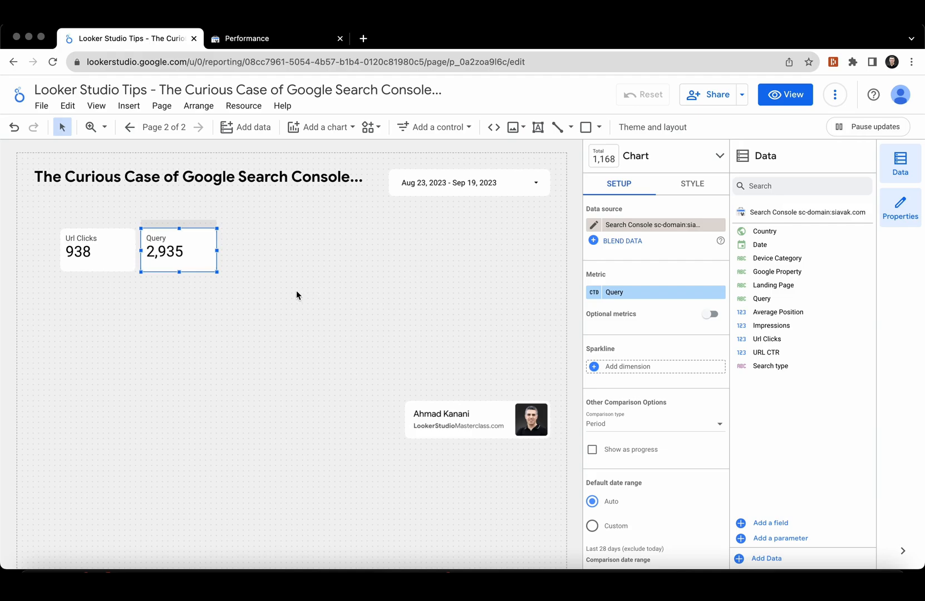
Step: Add a text box reading '938 / 2935 ~= 1000 / 3000 = 33.3%' beside the scorecards
click(295, 293)
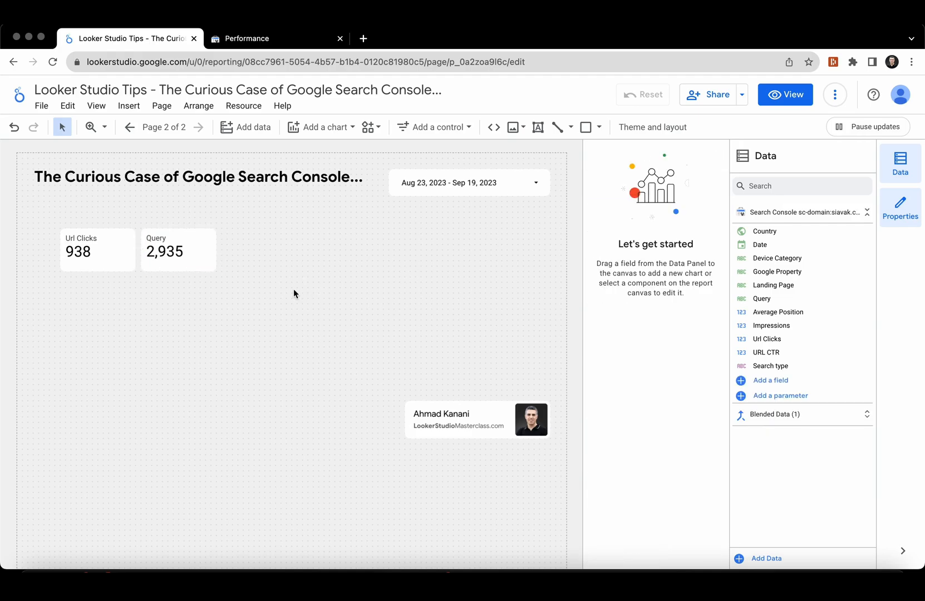
mouse_move(244, 309)
text(938 /)
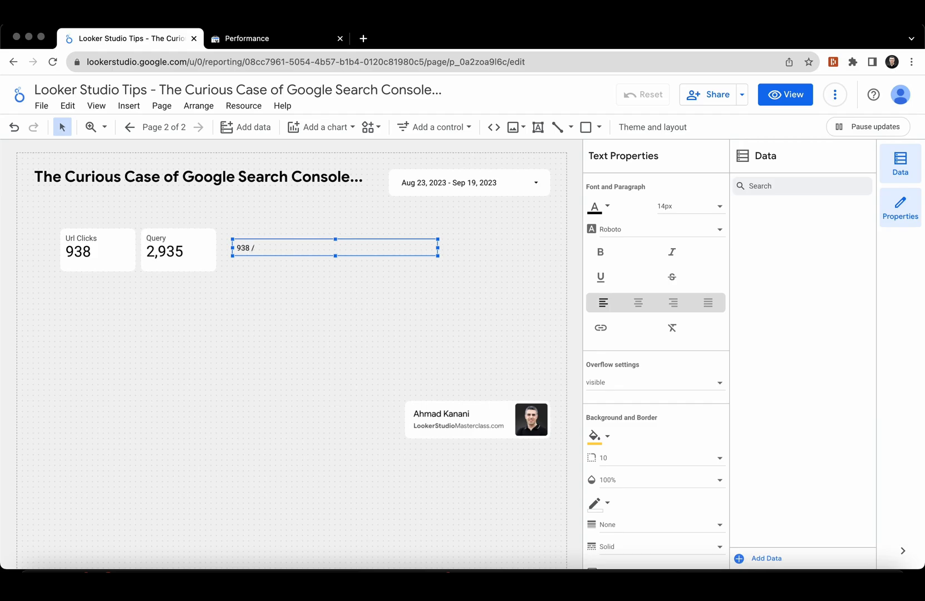
text(2935)
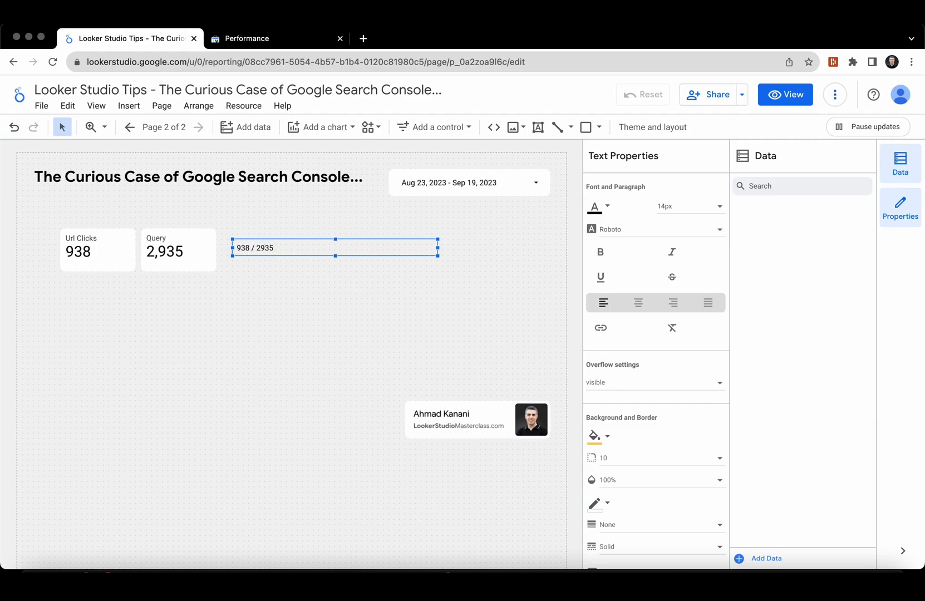
text(~=)
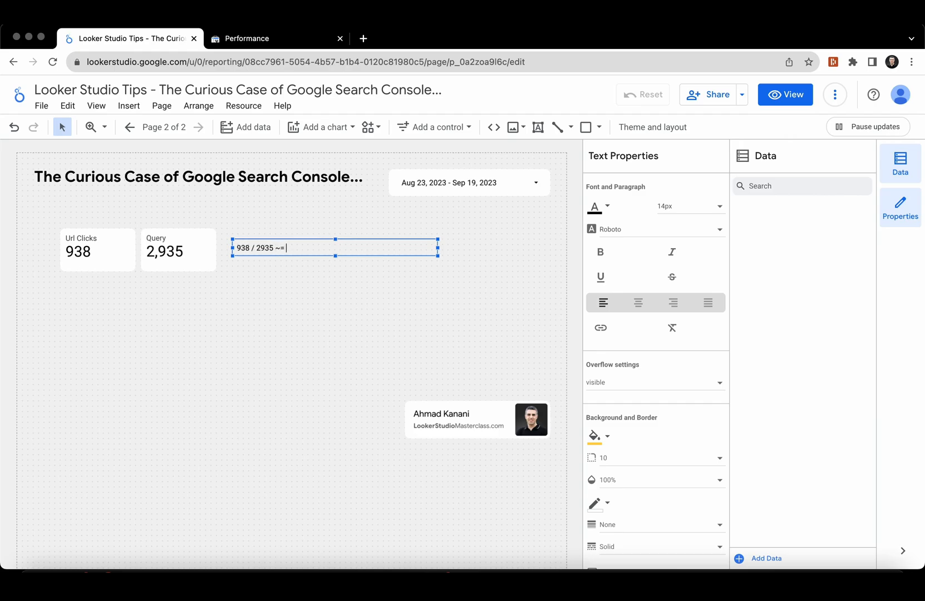
text(1000)
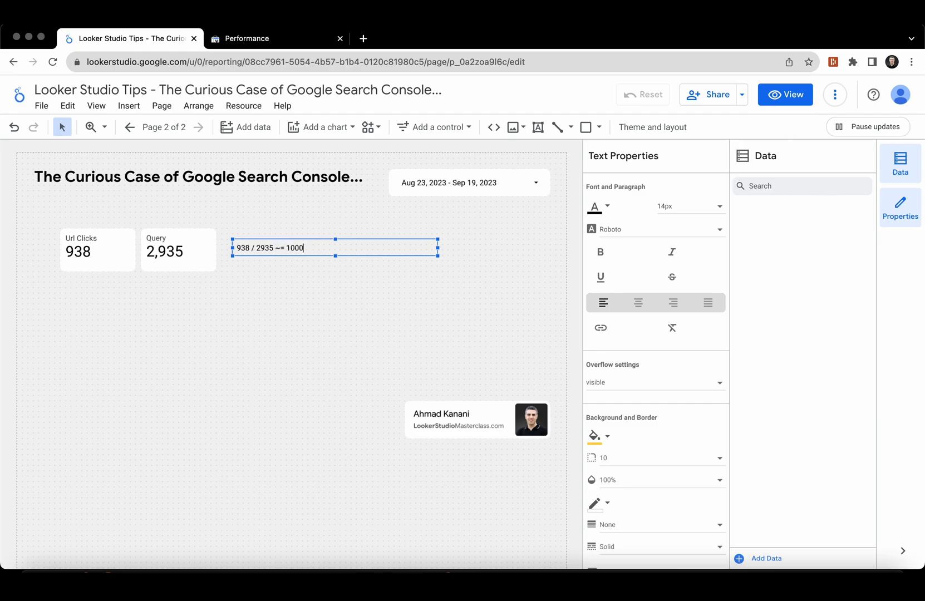
text(/ 3000)
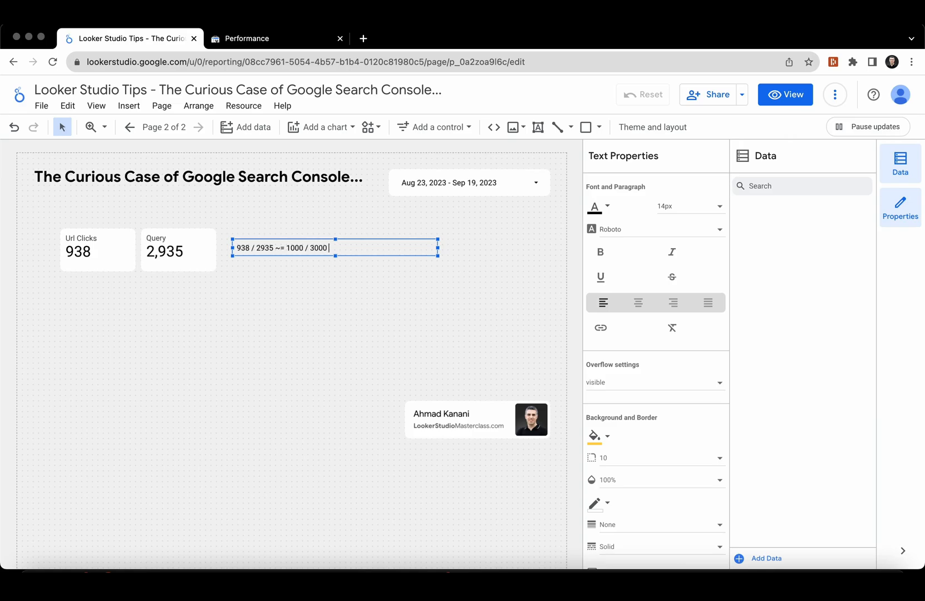
text(= 33.3%)
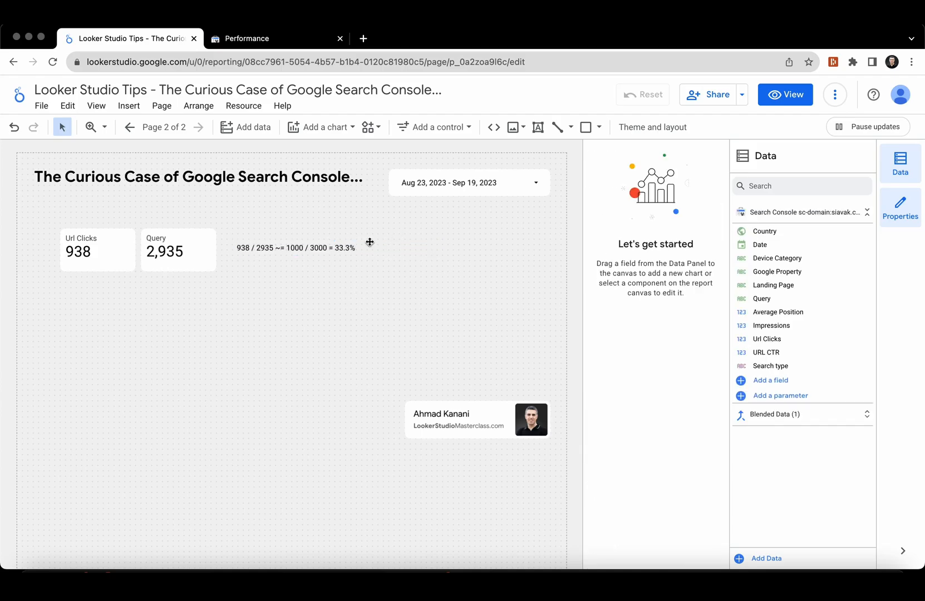
mouse_move(479, 244)
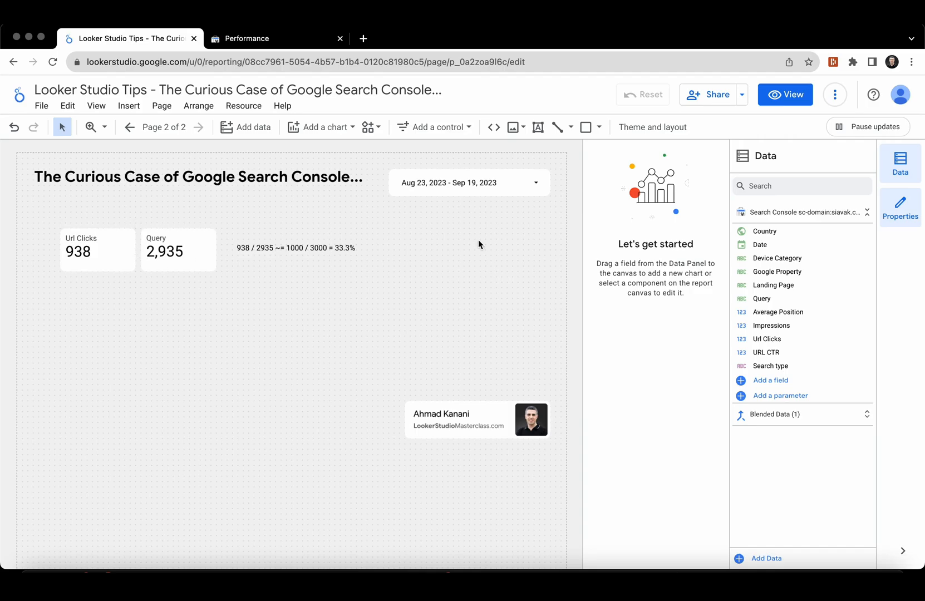
Step: Add a third scorecard and switch its metric from Impressions to Url Clicks (938)
click(321, 127)
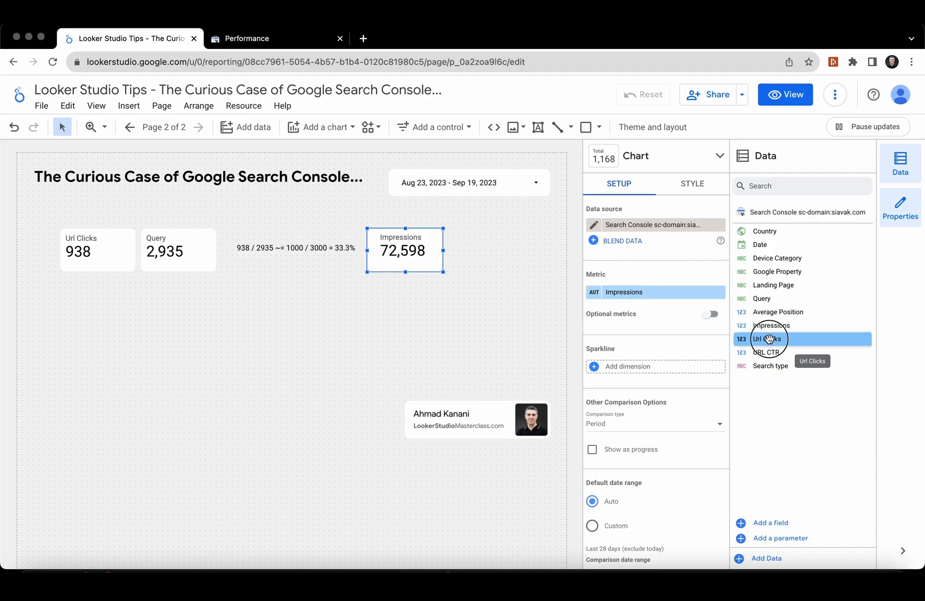
click(768, 338)
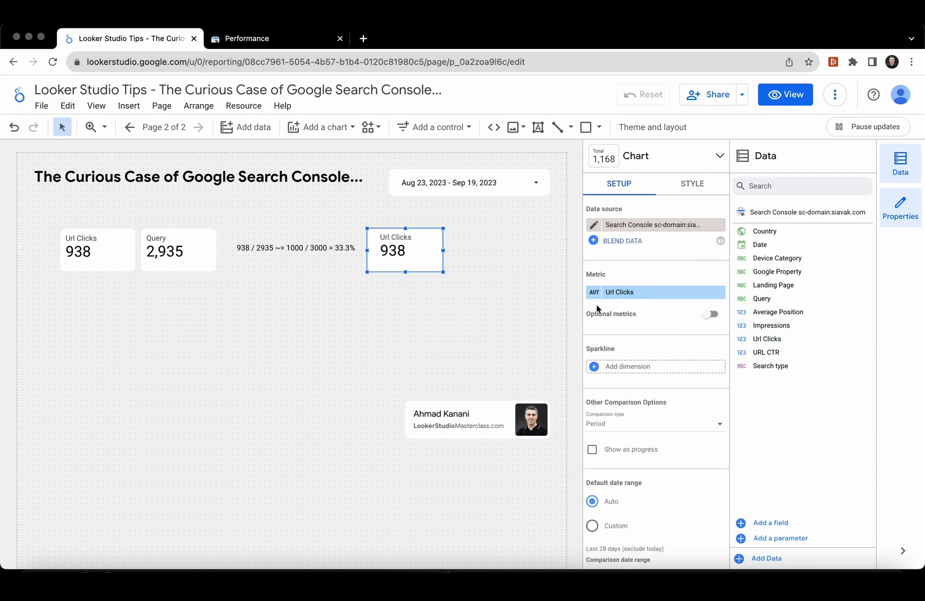
click(656, 293)
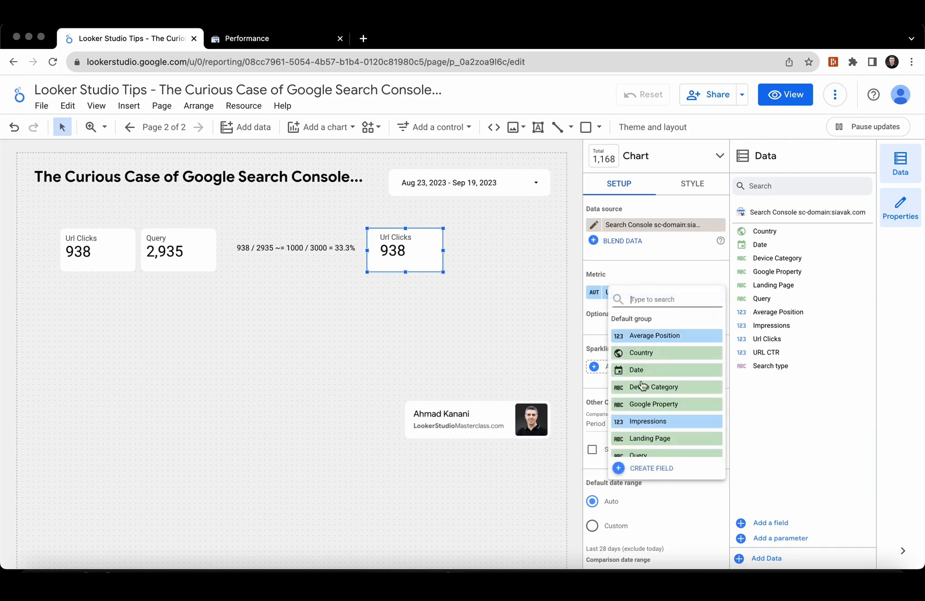
Step: Create calculated field 'Url Clicks / No. of Queries' with formula Url Clicks and apply it
click(651, 468)
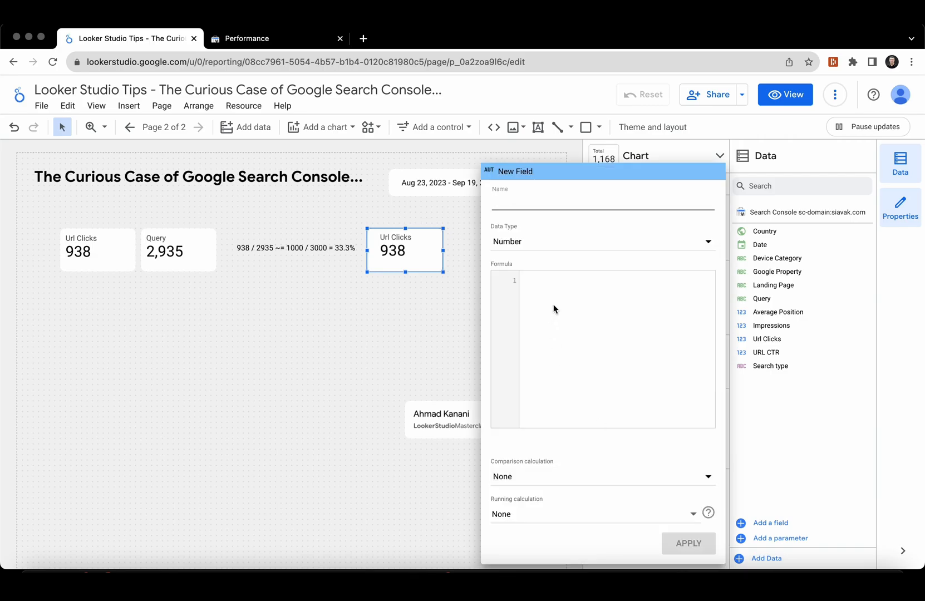
text(Url Clicks /)
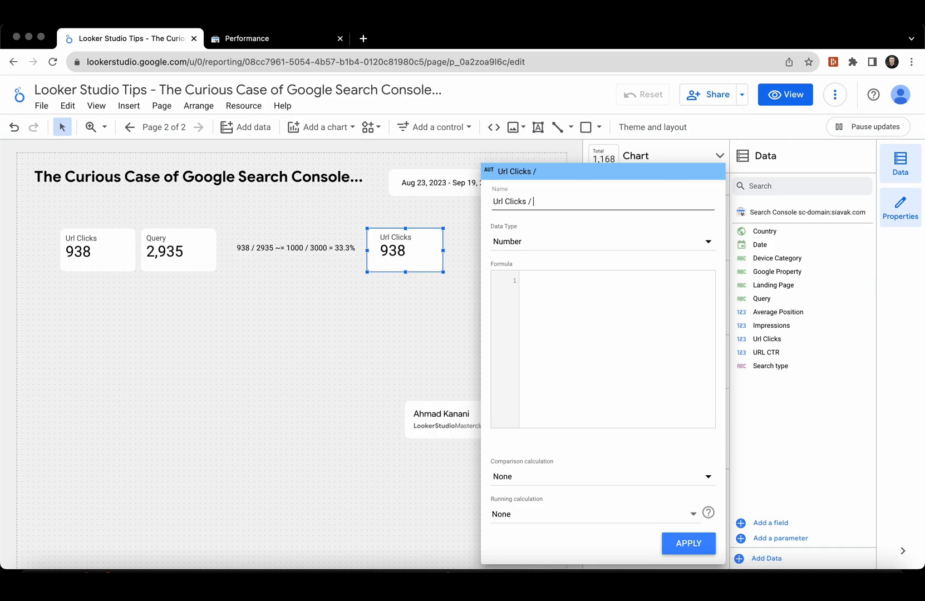
text(No. of Queri)
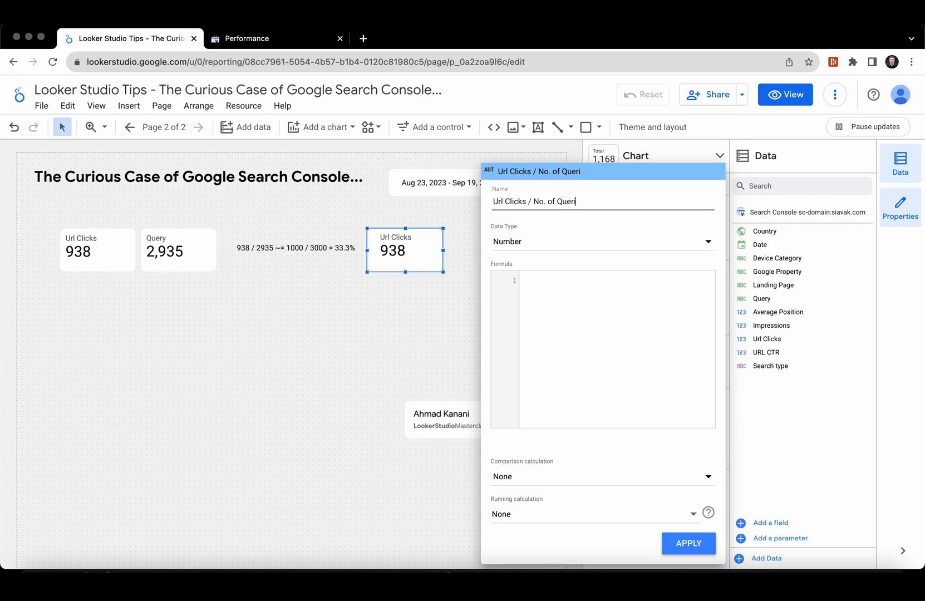
text(es)
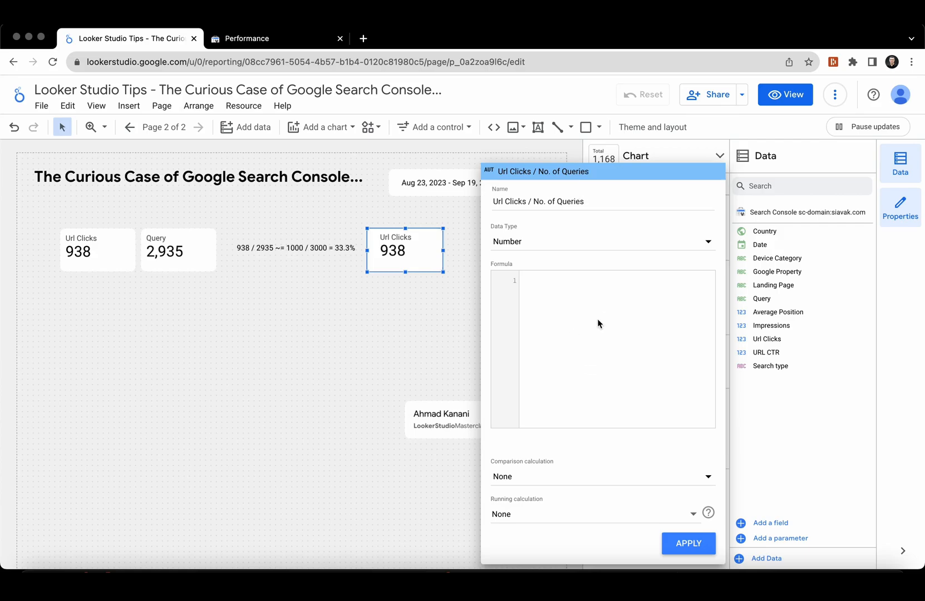
text(url)
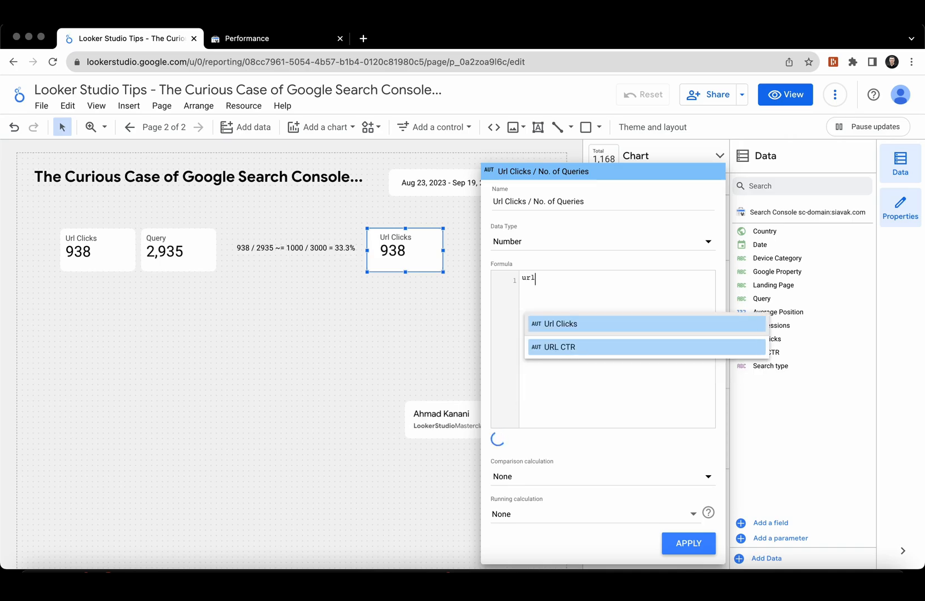
click(559, 324)
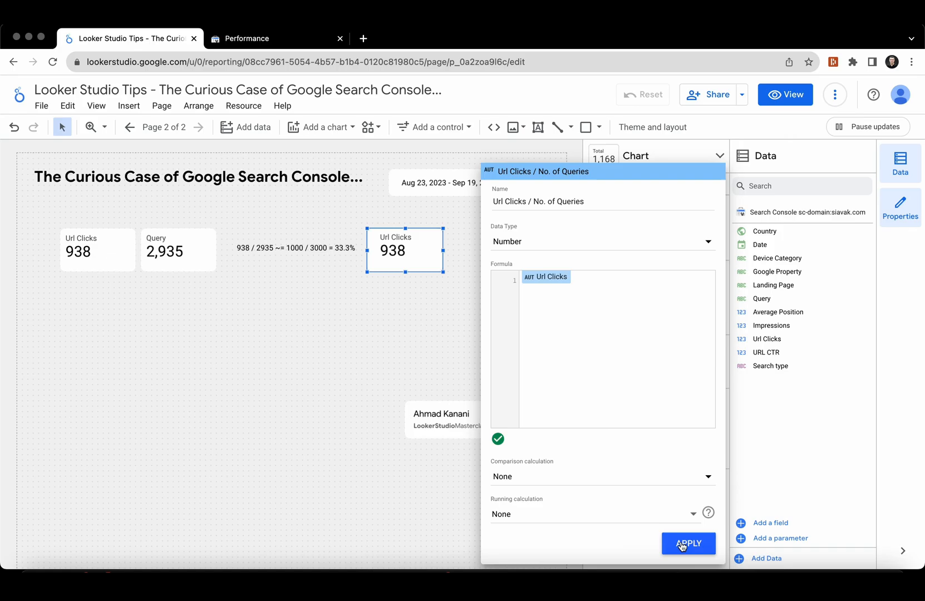
click(687, 543)
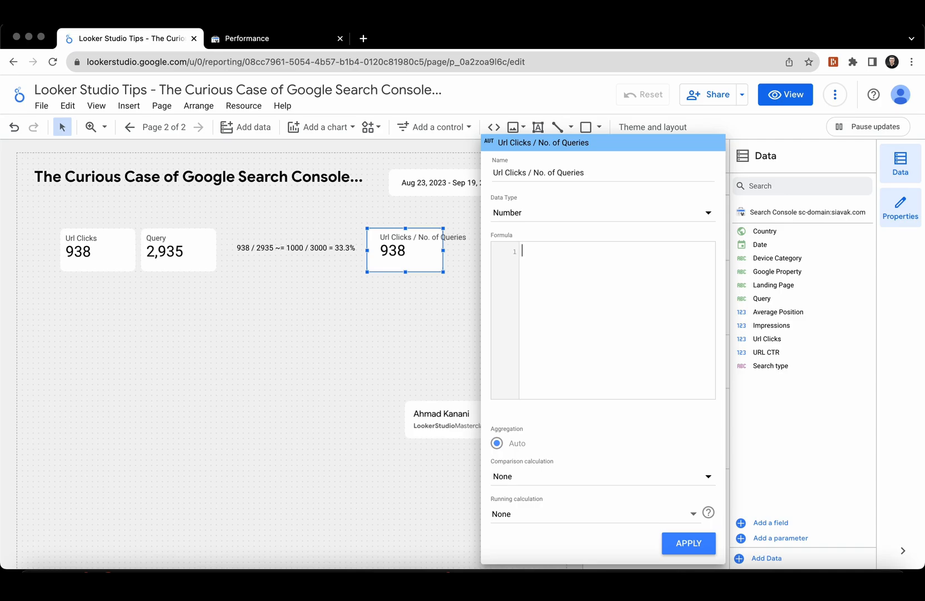
Step: Change the formula to Url Clicks / COUNT_DISTINCT(Query) and format it as Percent (2.93%)
text(COUNT_DISTINCT(qu)
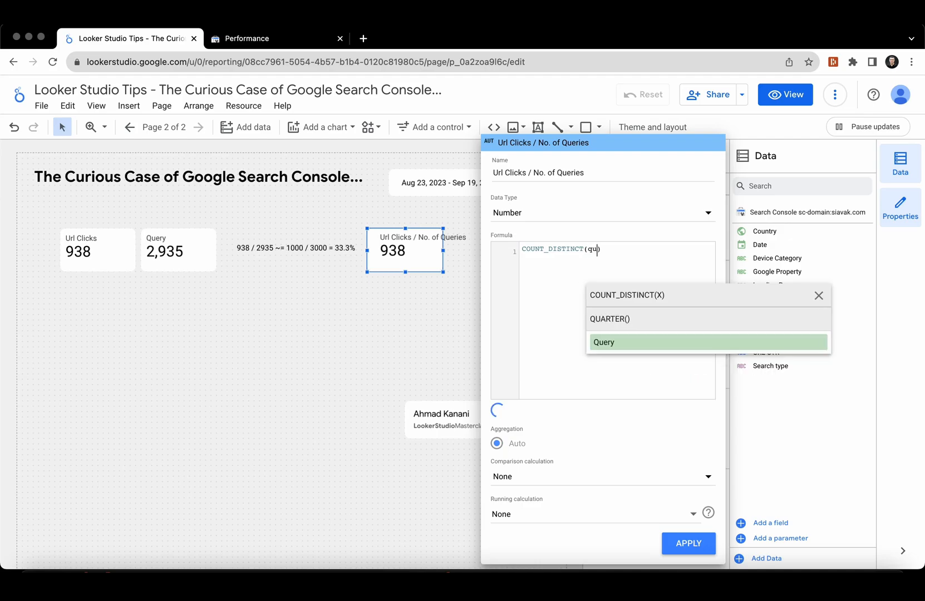
click(604, 342)
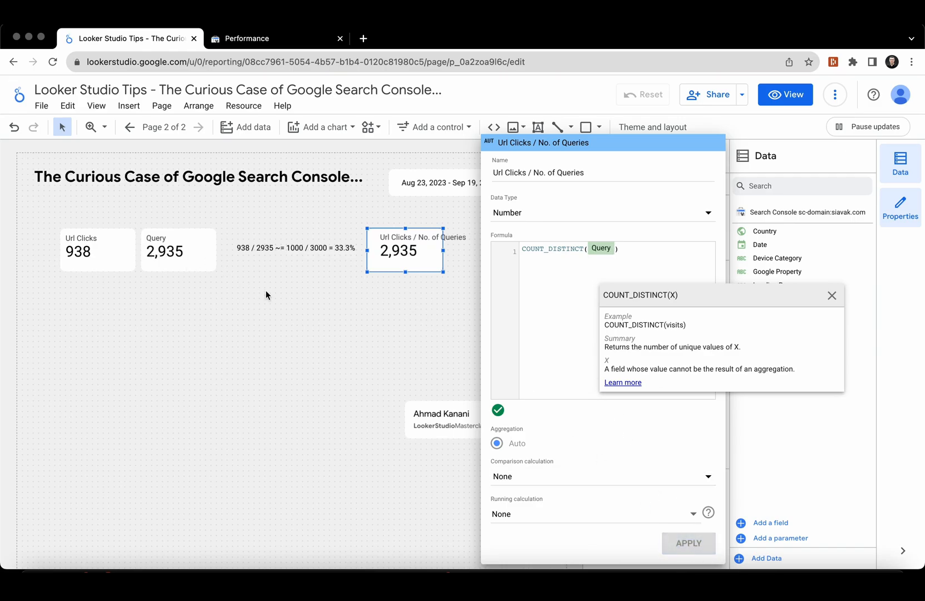
mouse_move(160, 264)
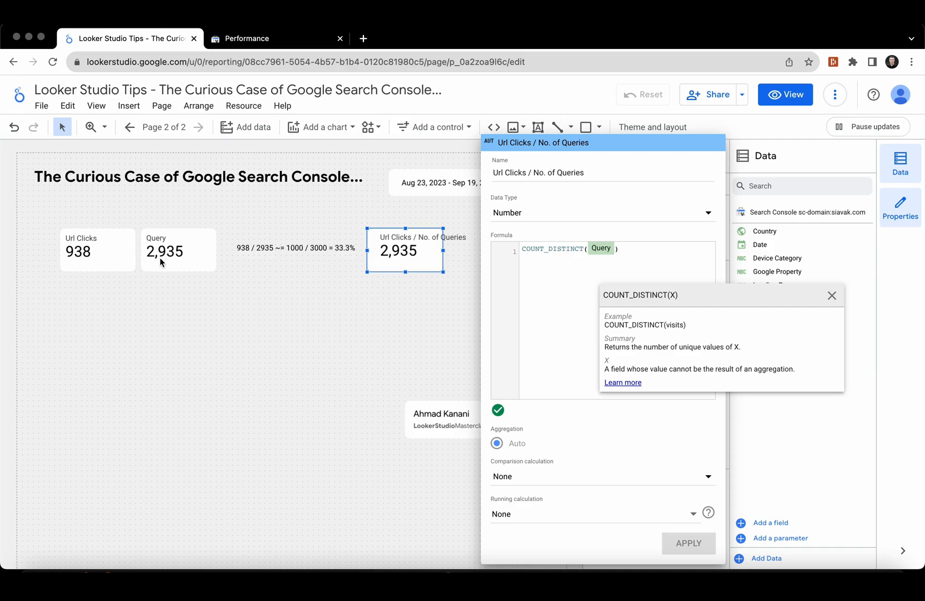
mouse_move(422, 264)
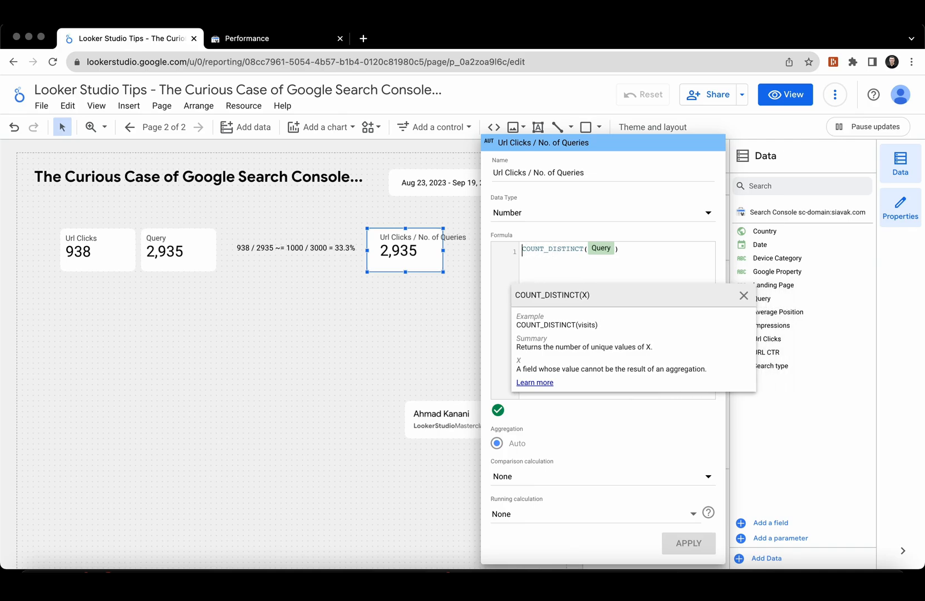
text(url)
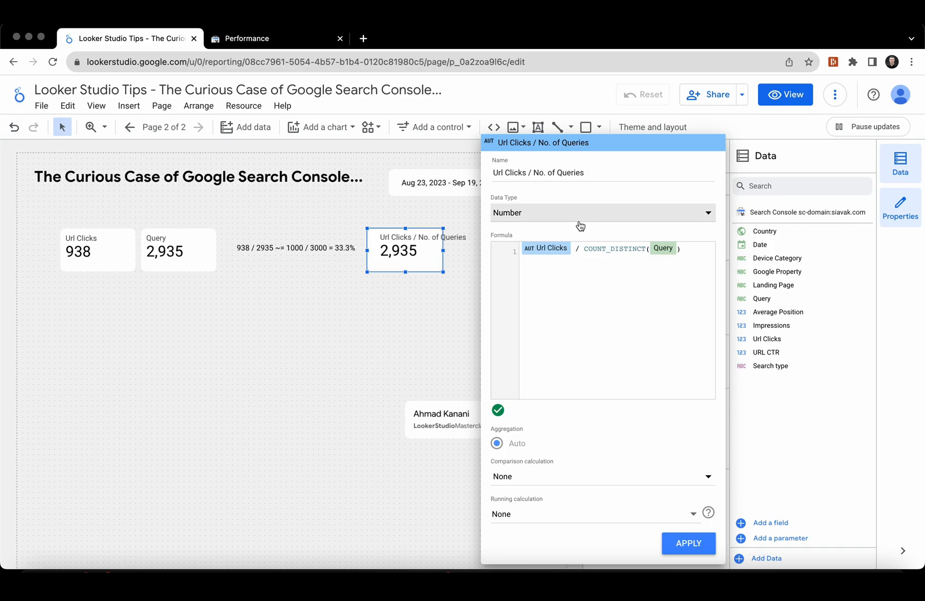
click(602, 213)
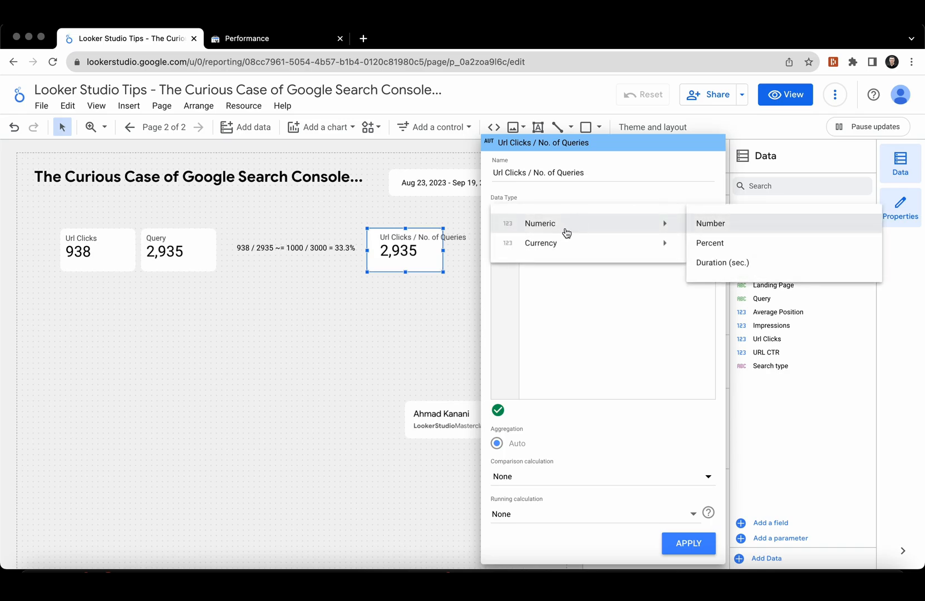
click(710, 243)
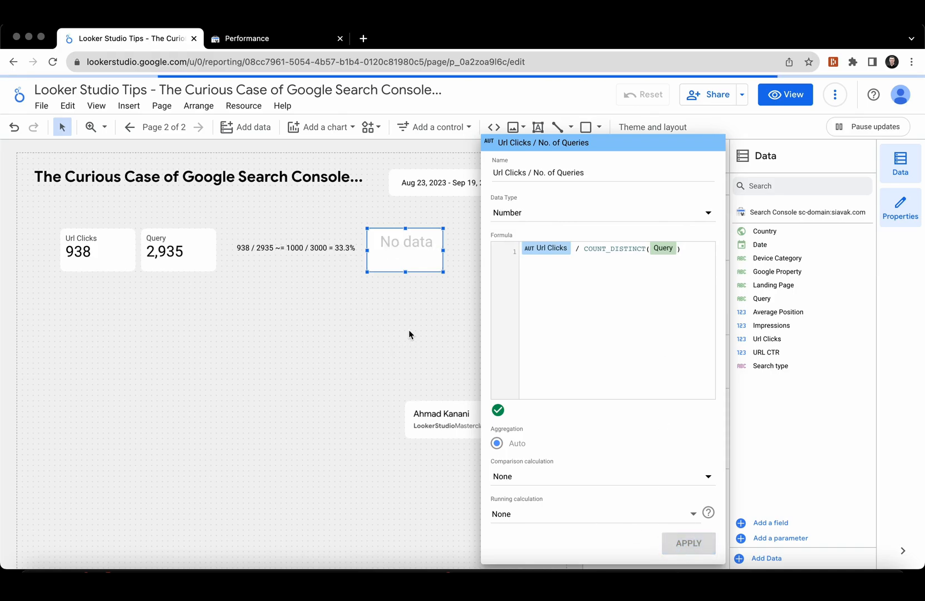
click(687, 544)
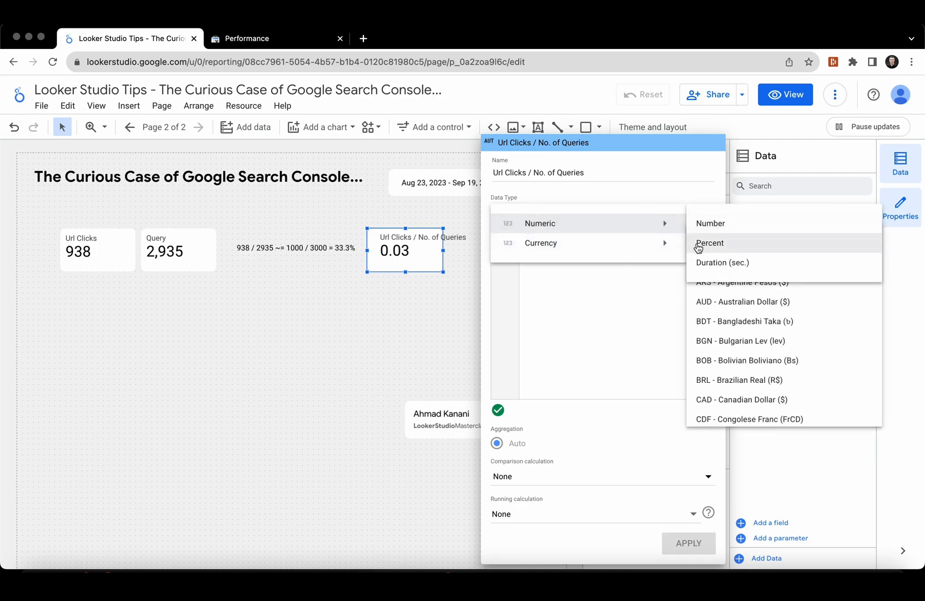
click(709, 244)
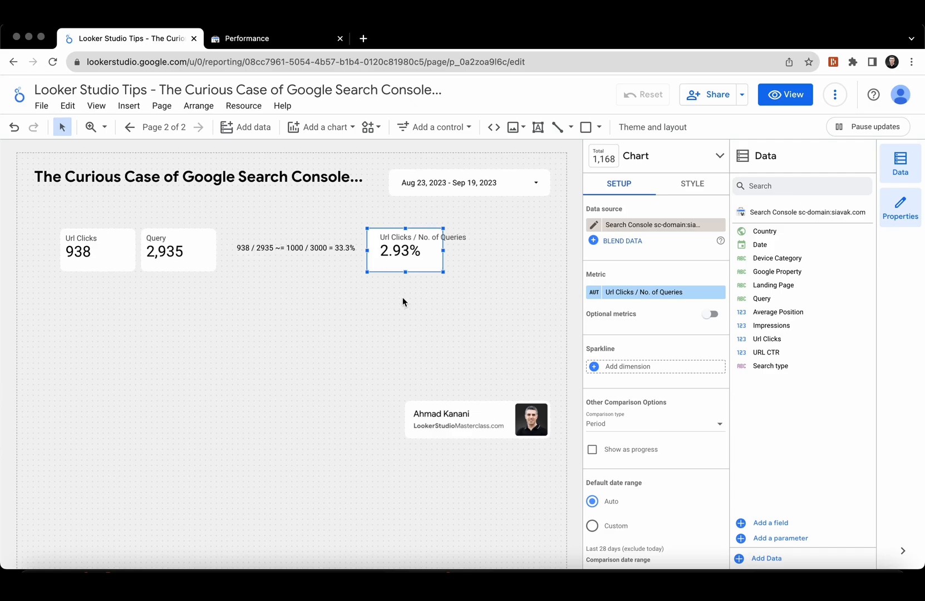
mouse_move(192, 267)
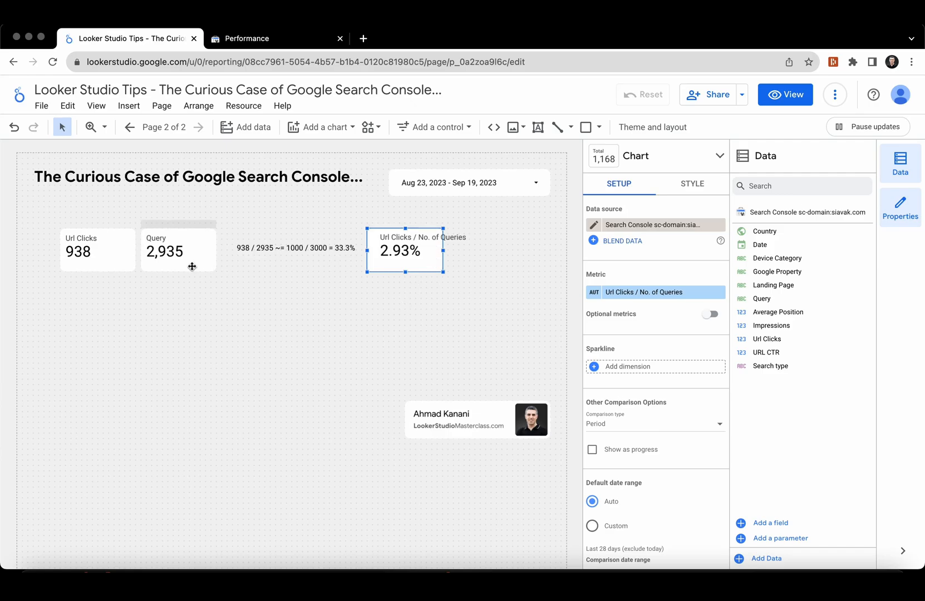
mouse_move(226, 289)
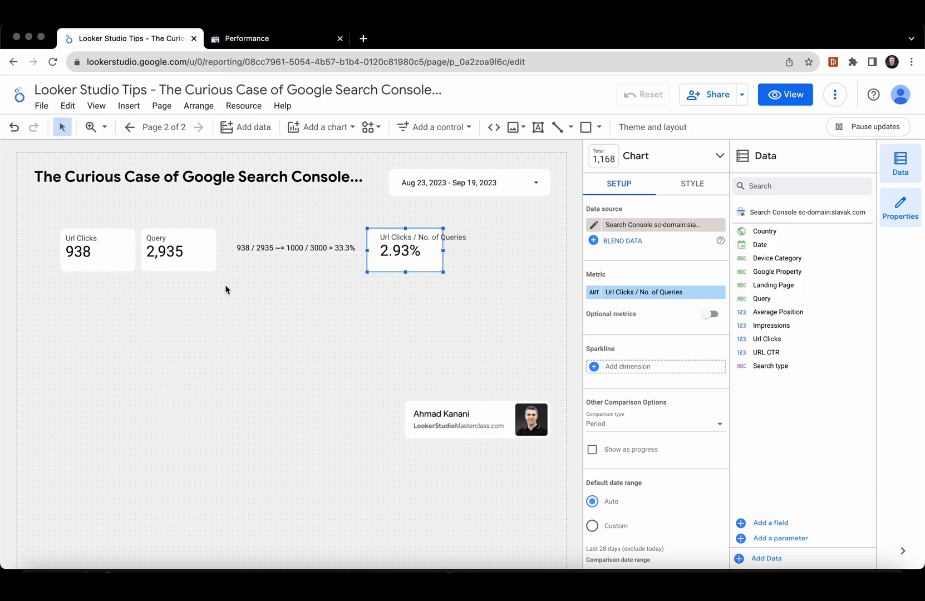
mouse_move(73, 259)
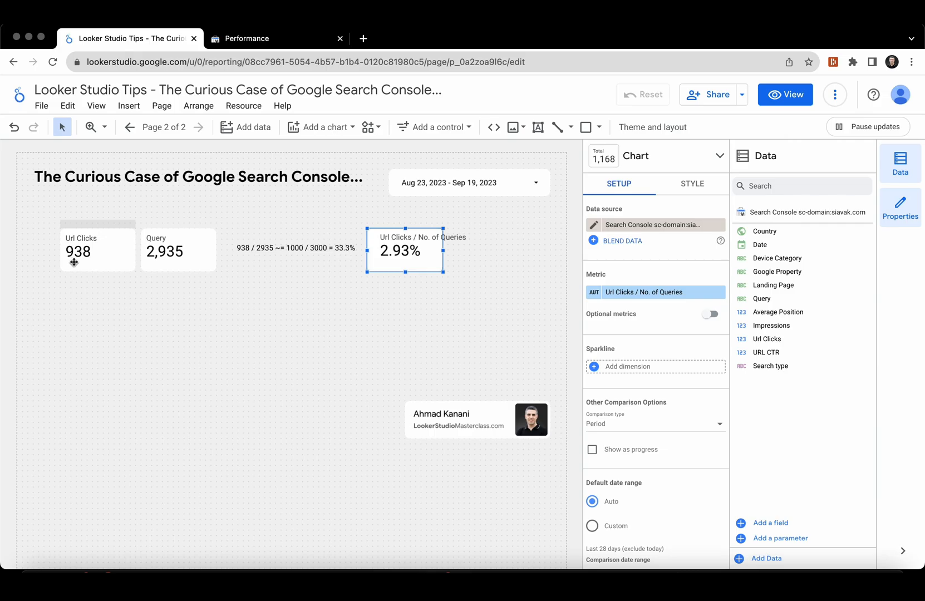
mouse_move(406, 309)
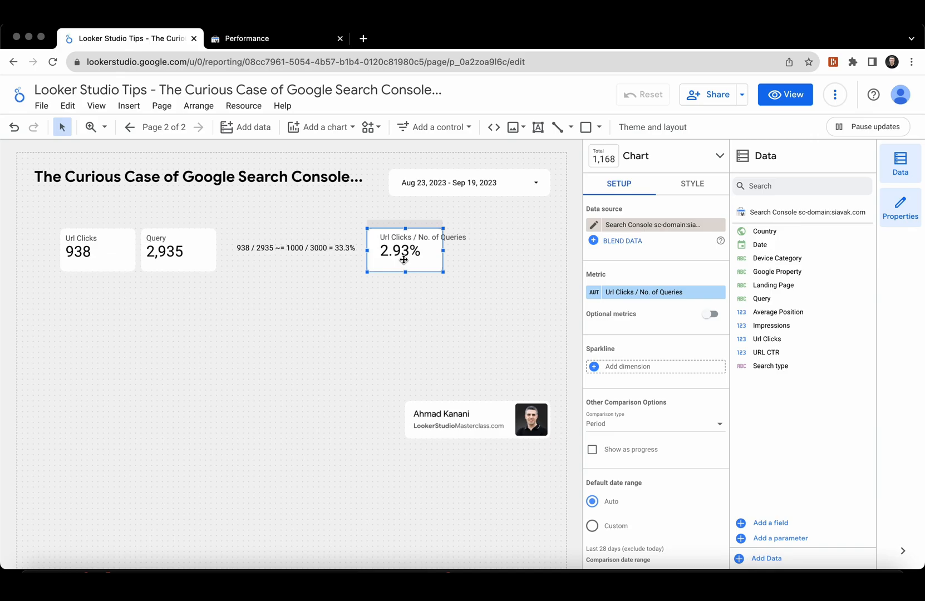
click(643, 292)
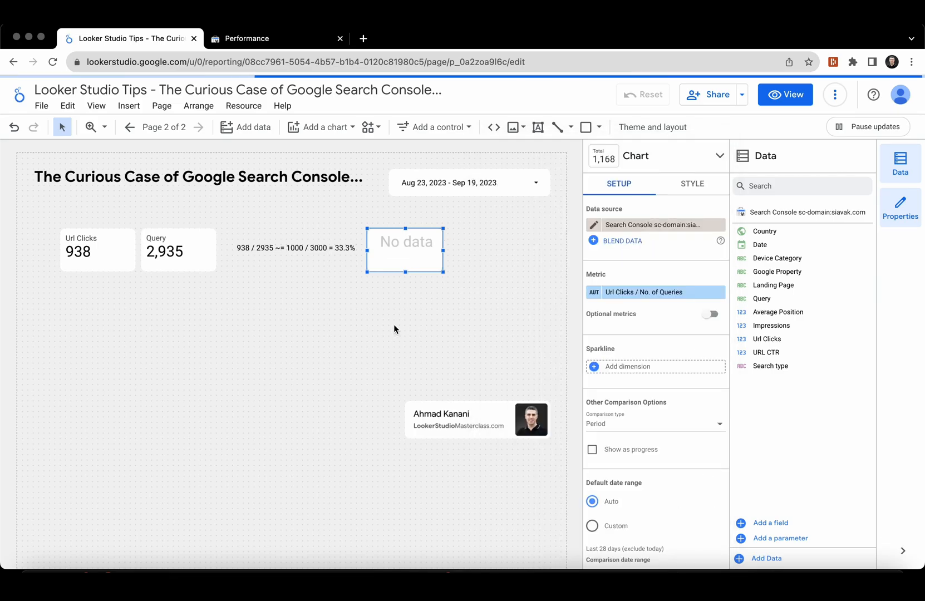
click(643, 292)
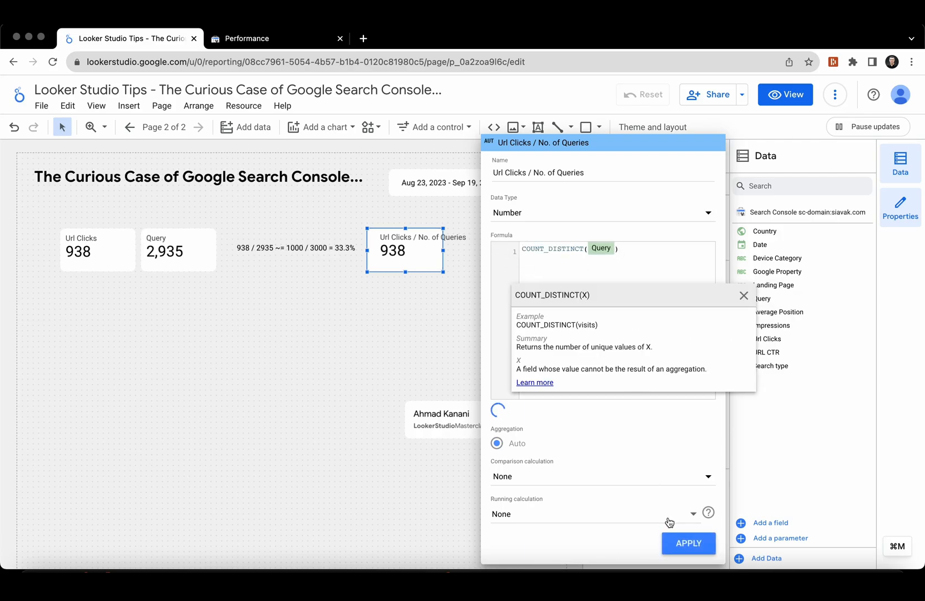
click(689, 543)
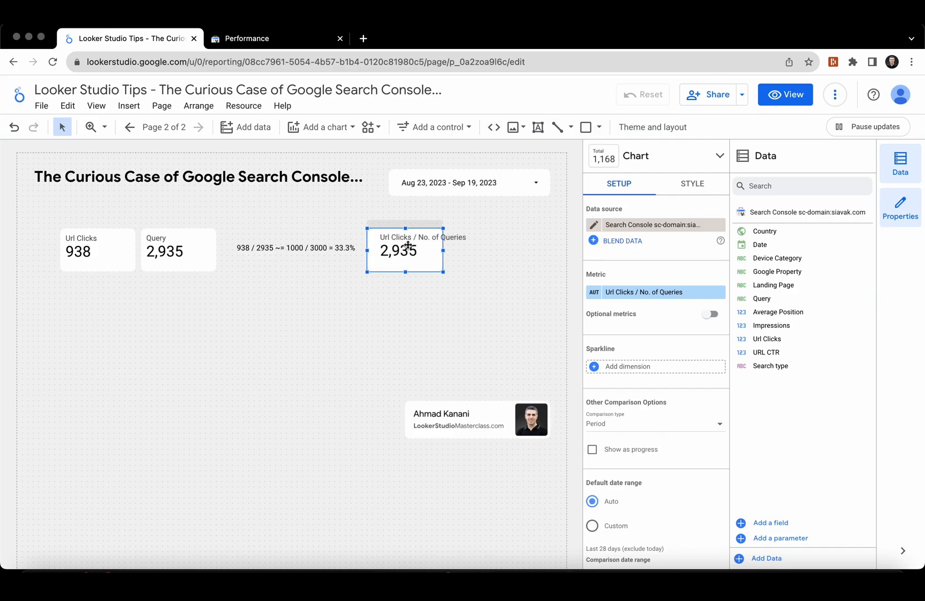
click(644, 292)
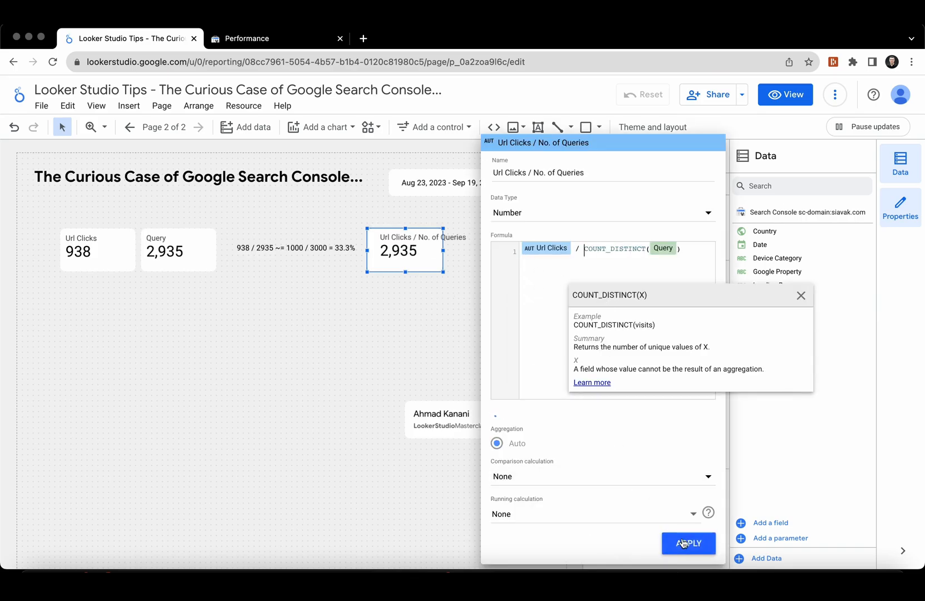
click(689, 543)
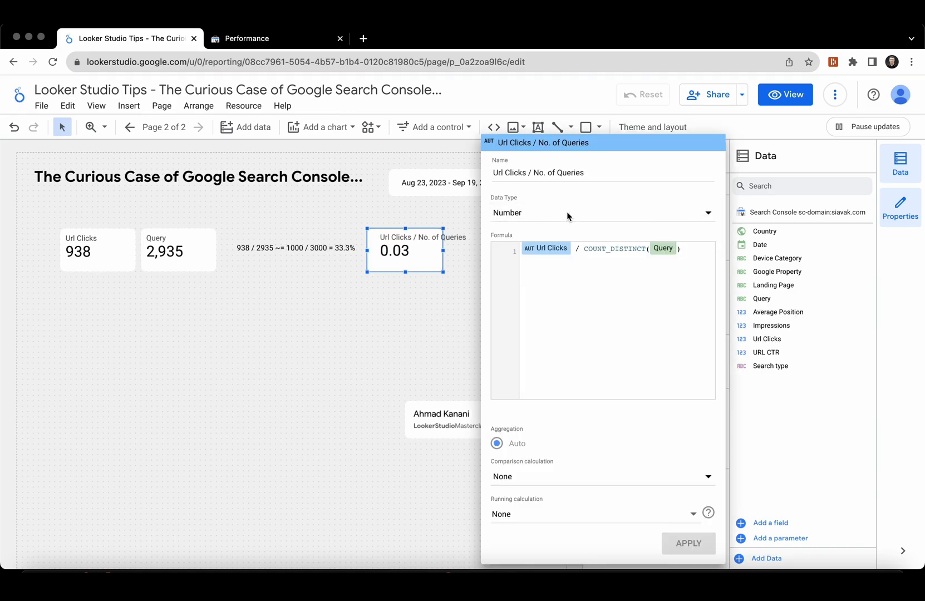
click(602, 213)
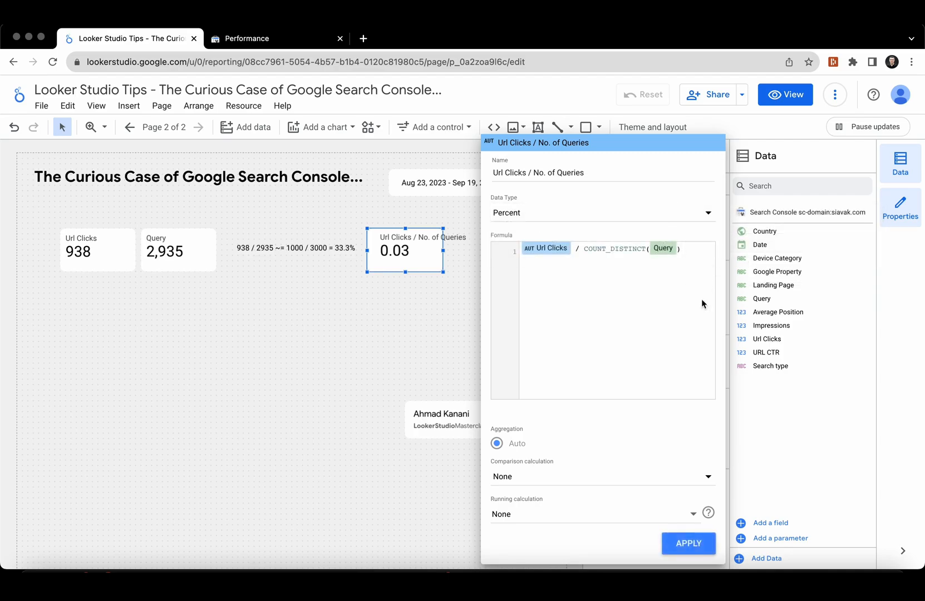
click(687, 543)
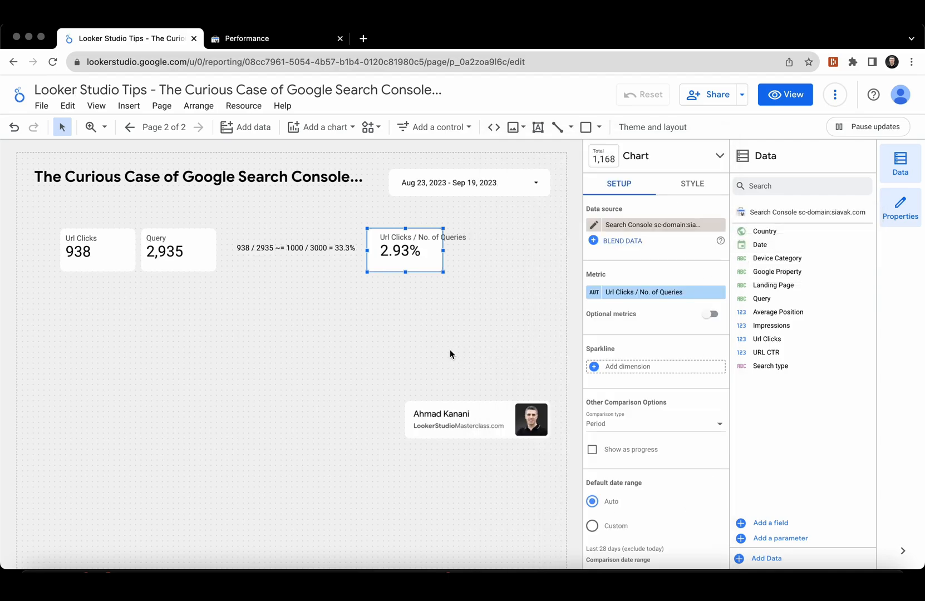
mouse_move(448, 288)
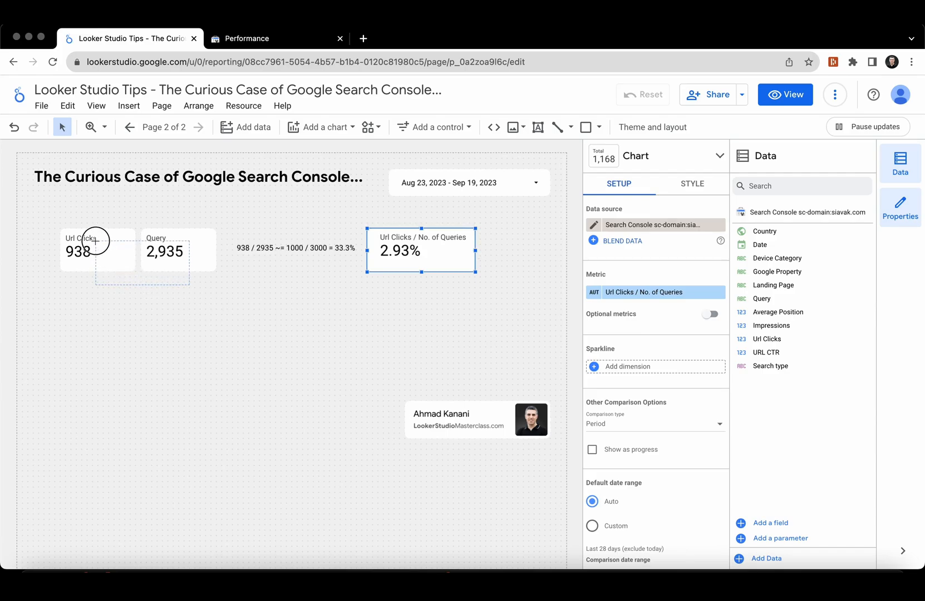
Step: Blend the Url Clicks and Query scorecards' data into cross-joined Blended Data (2)
right_click(95, 240)
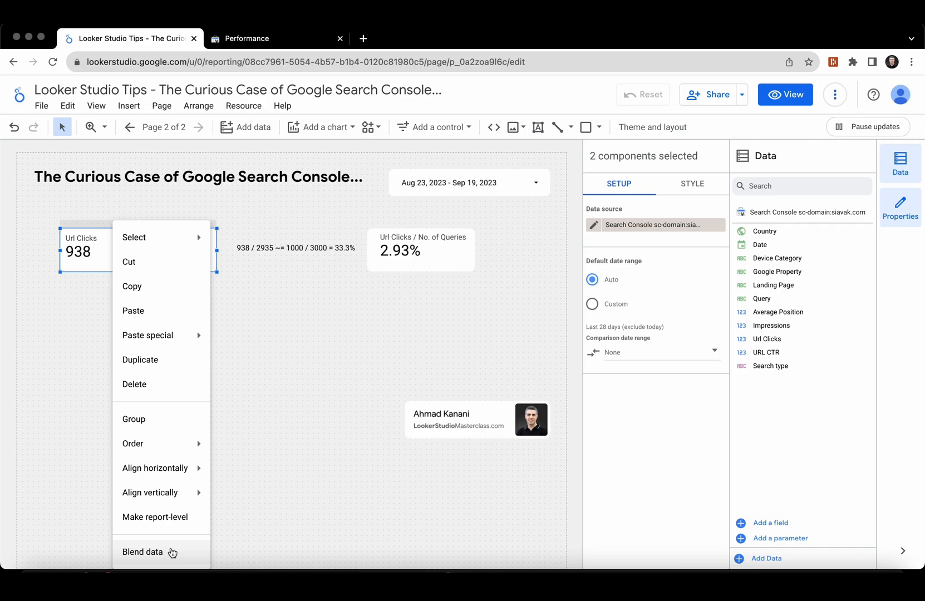
click(141, 552)
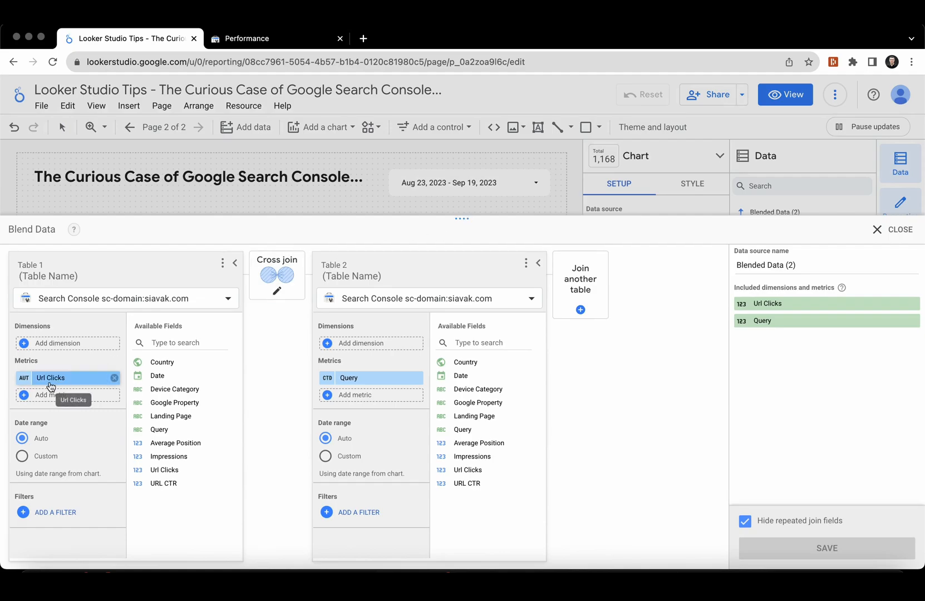
mouse_move(313, 465)
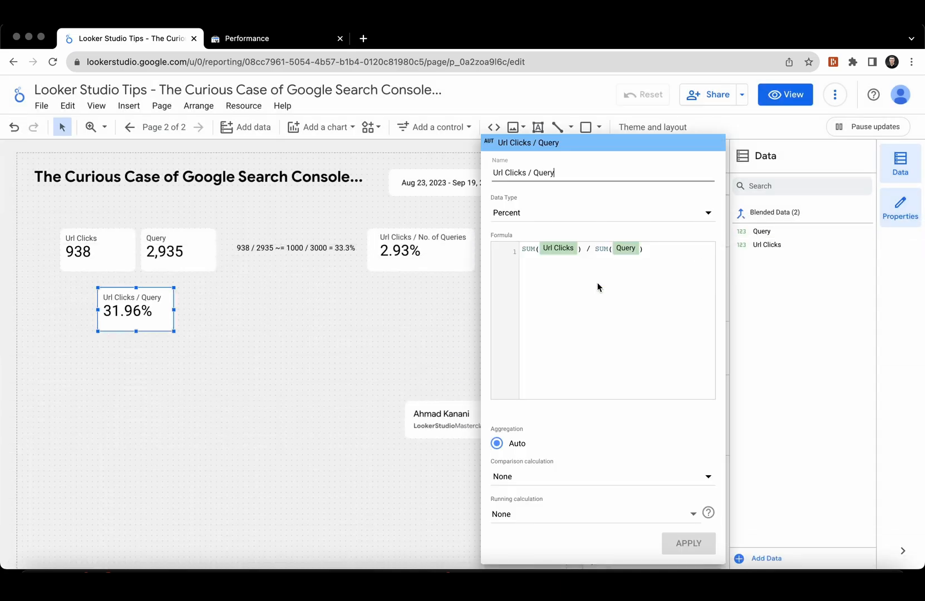
mouse_move(647, 270)
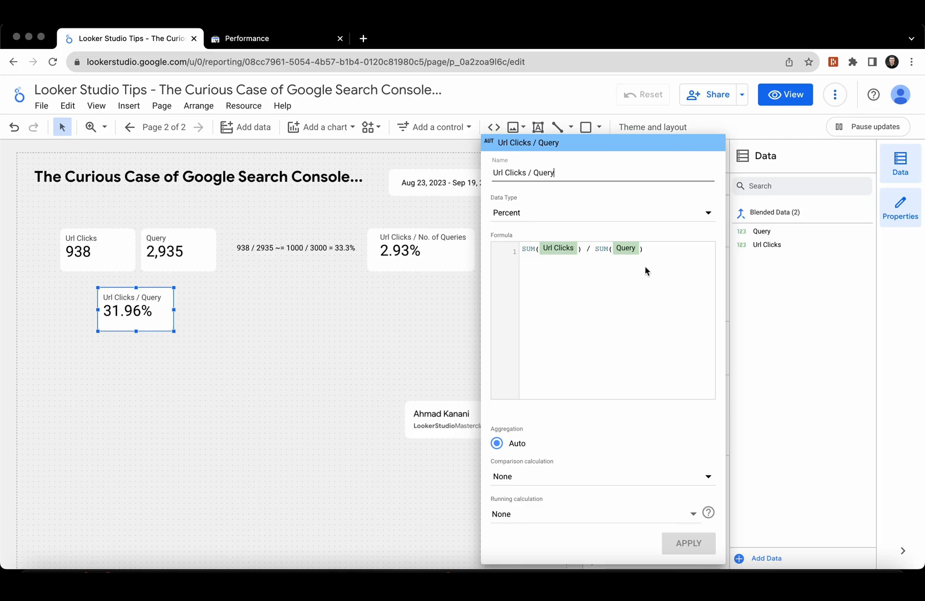
Step: Format SUM(Url Clicks) / SUM(Query) as Percent and place the 31.96% scorecard below 2.93%
click(601, 248)
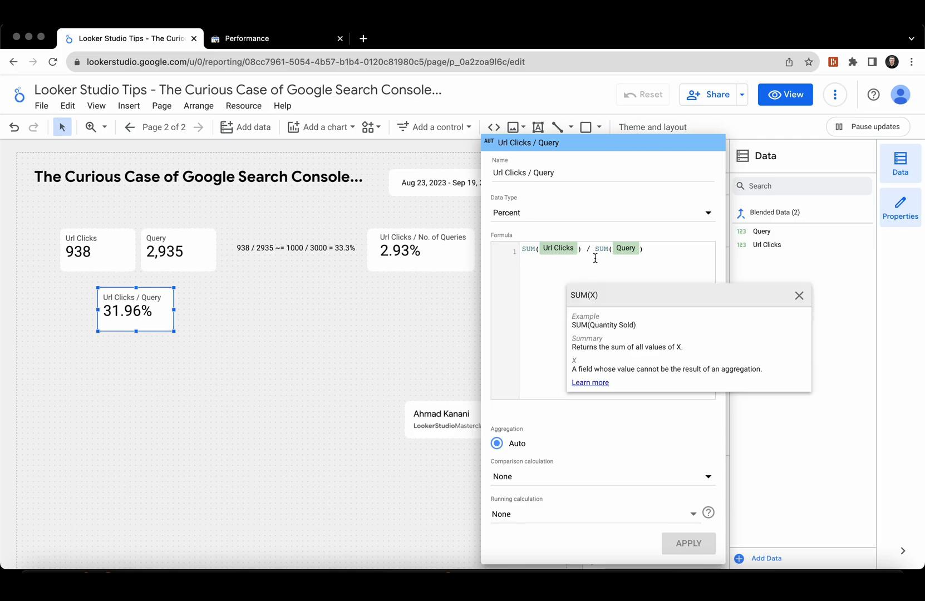
click(799, 296)
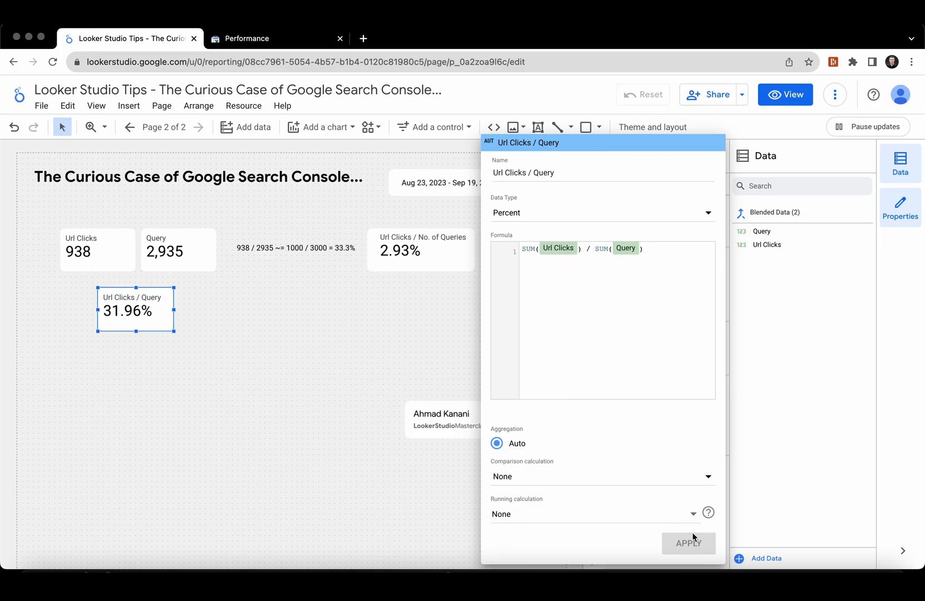
click(688, 543)
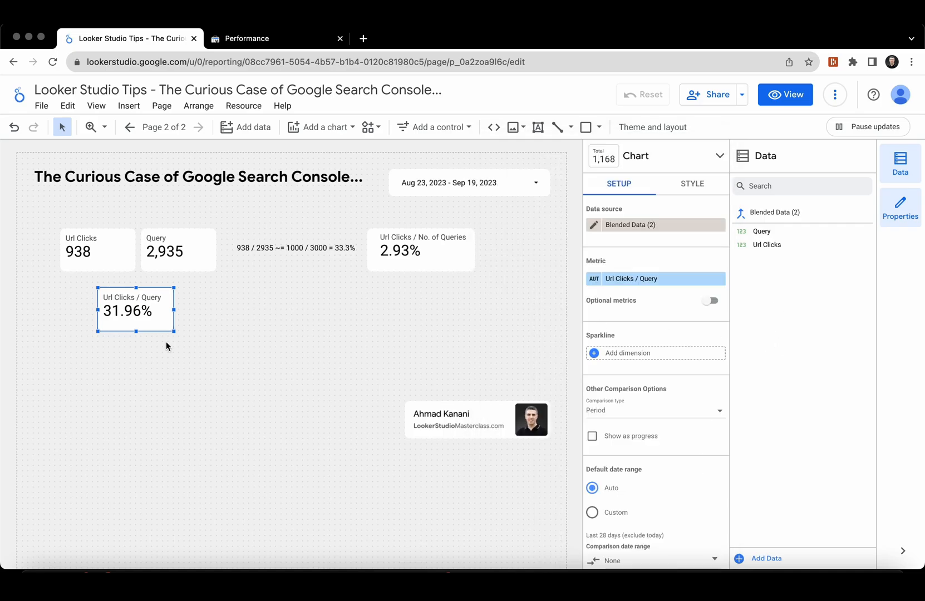
click(421, 249)
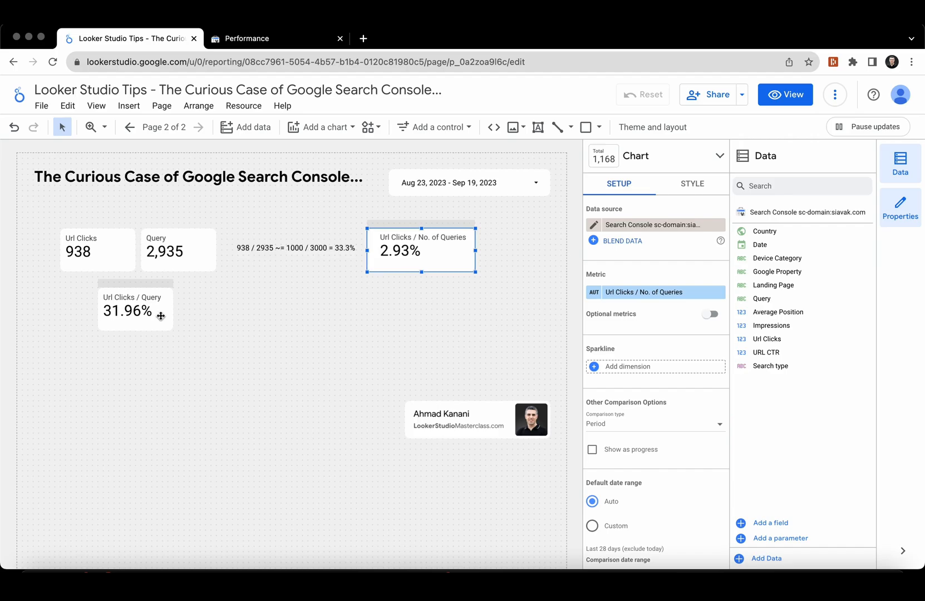
click(135, 310)
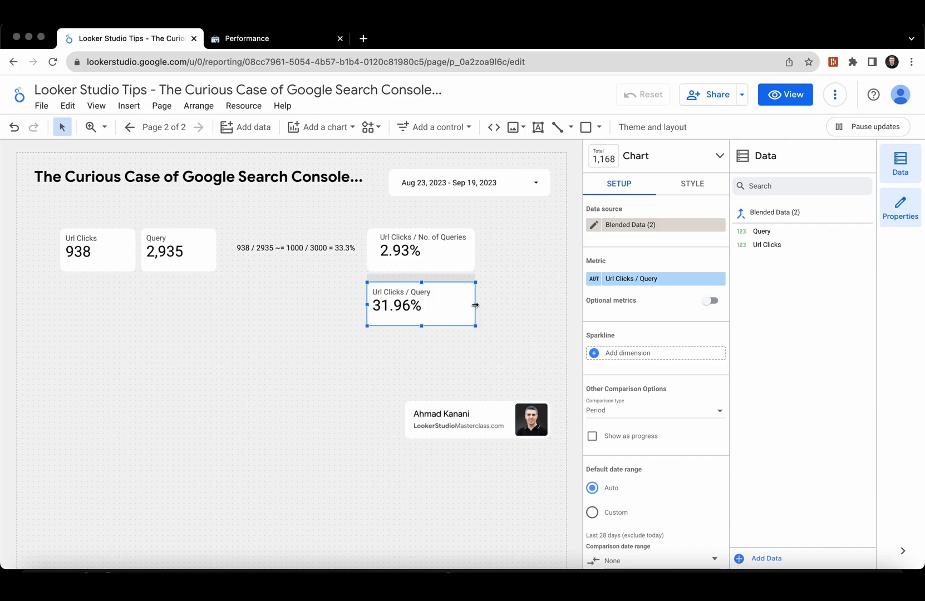
mouse_move(461, 307)
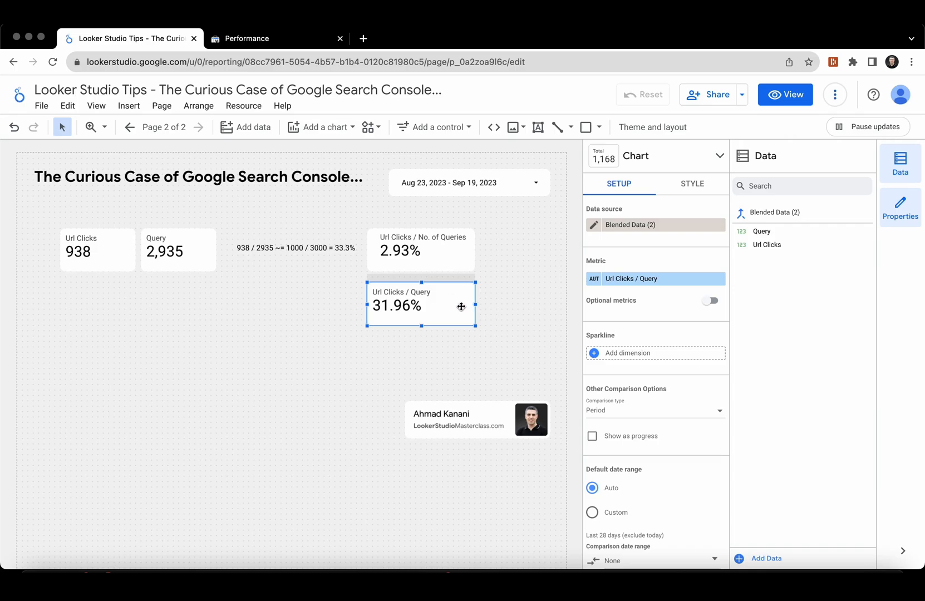
click(420, 250)
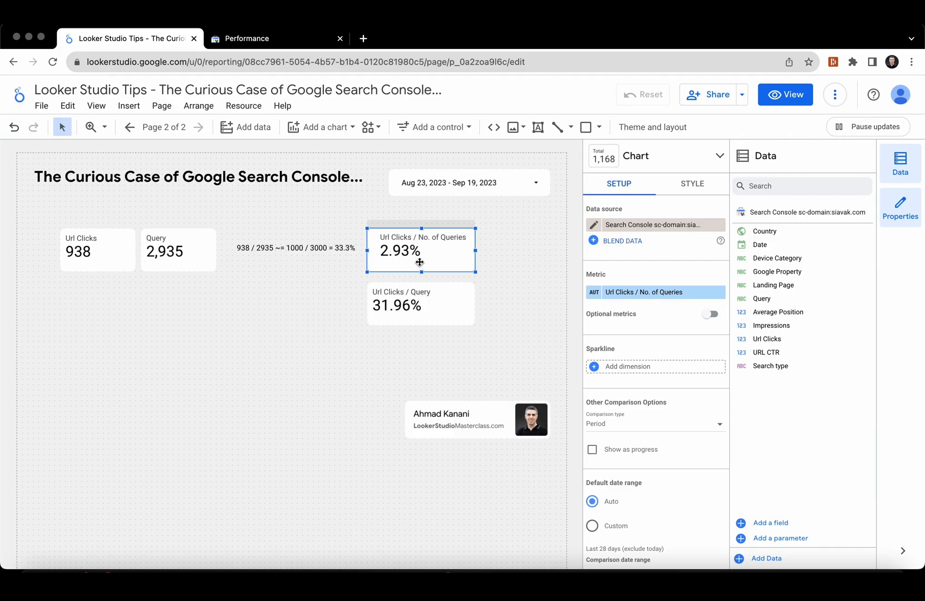
mouse_move(416, 232)
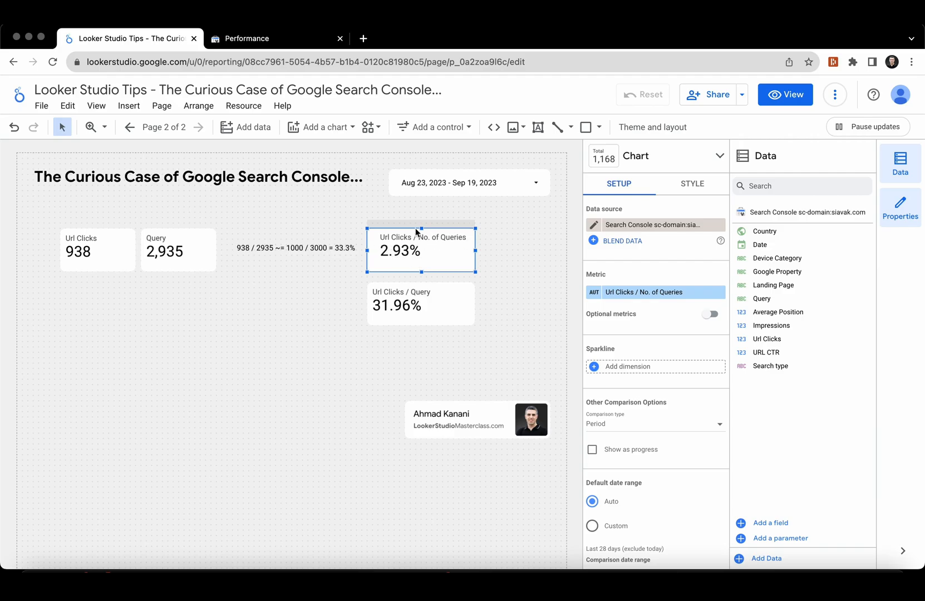
mouse_move(325, 127)
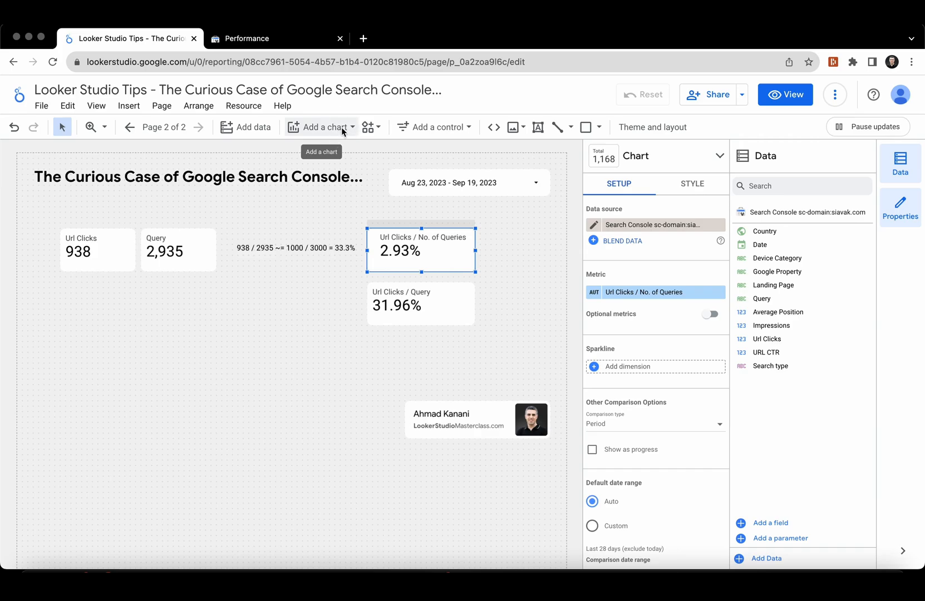
Step: Start adding a table chart for Google Property to the page
click(320, 127)
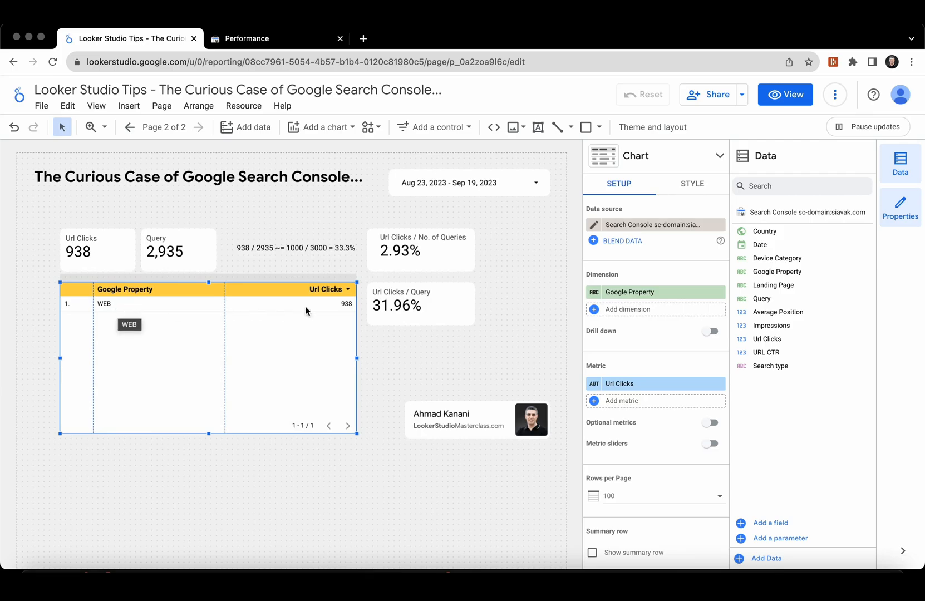
mouse_move(528, 263)
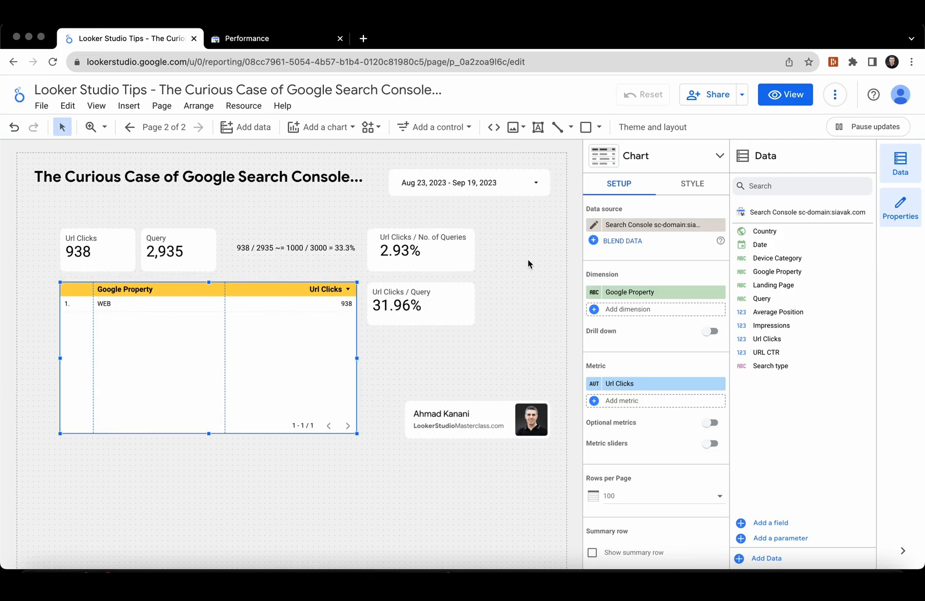
mouse_move(761, 298)
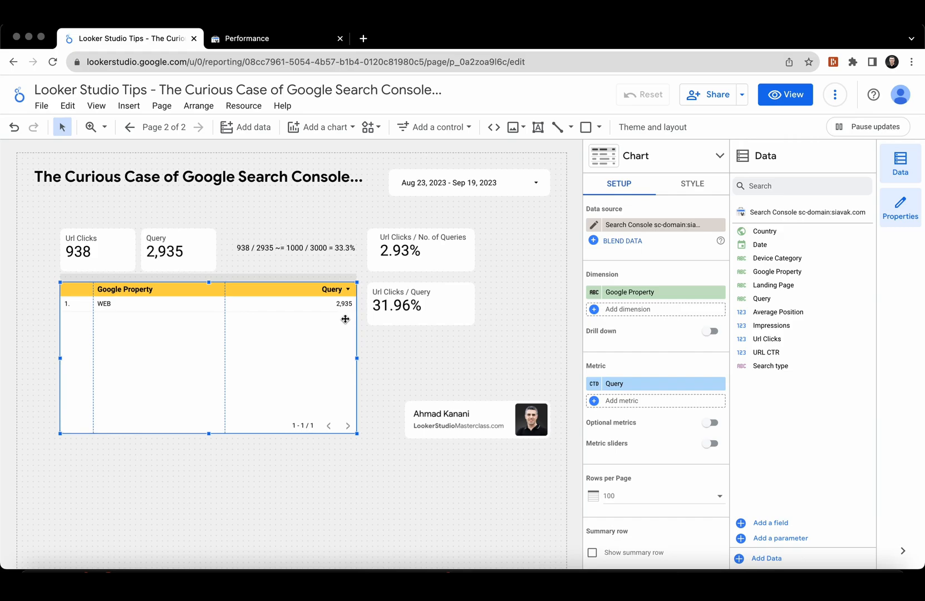
mouse_move(682, 336)
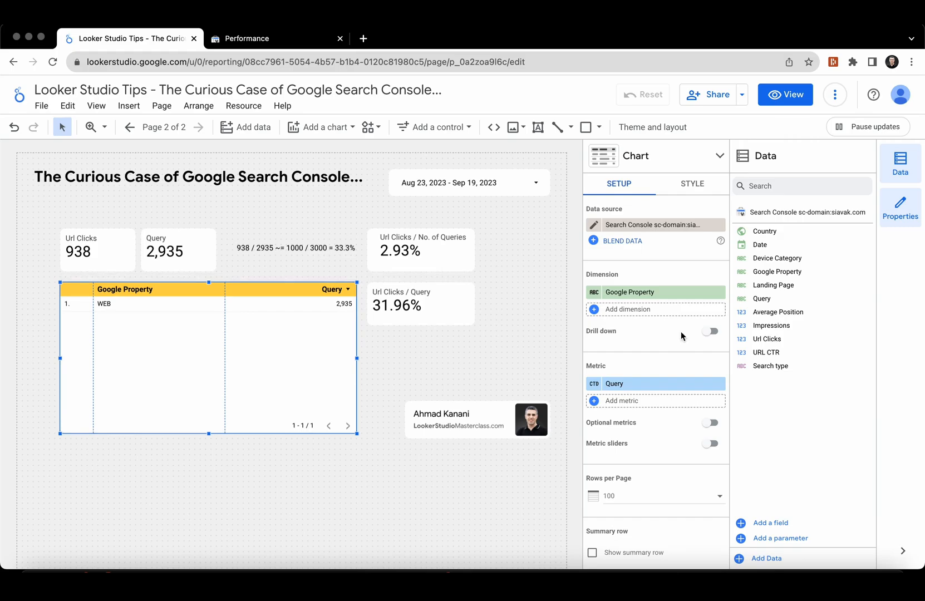
mouse_move(768, 339)
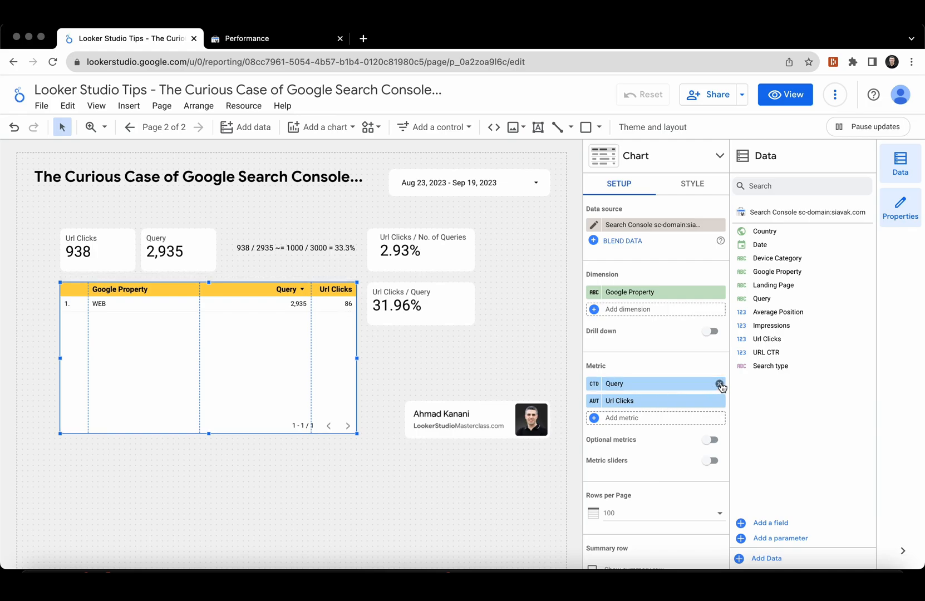
Step: Remove the Query metric so the WEB row shows only Url Clicks (938)
scroll(down, 3)
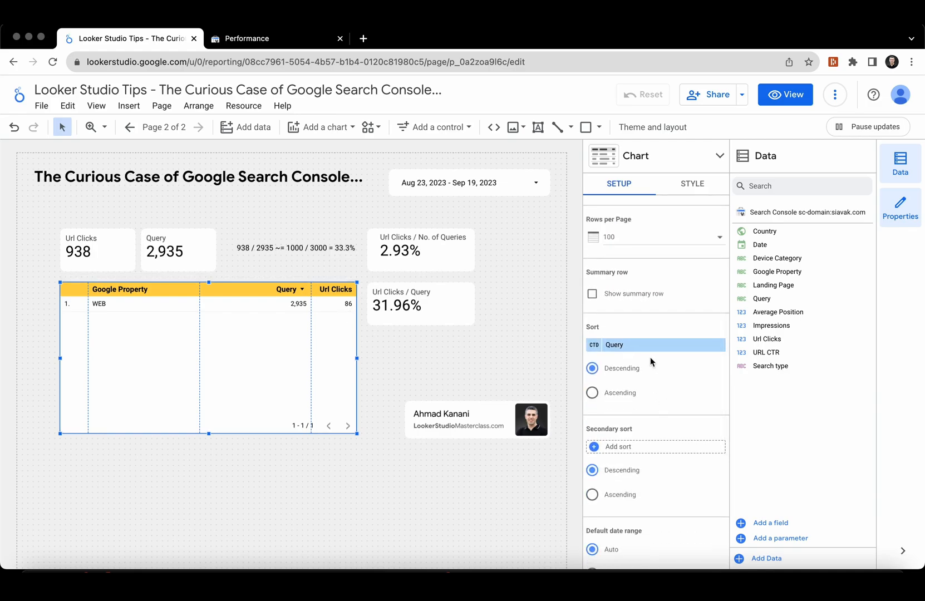
scroll(down, 3)
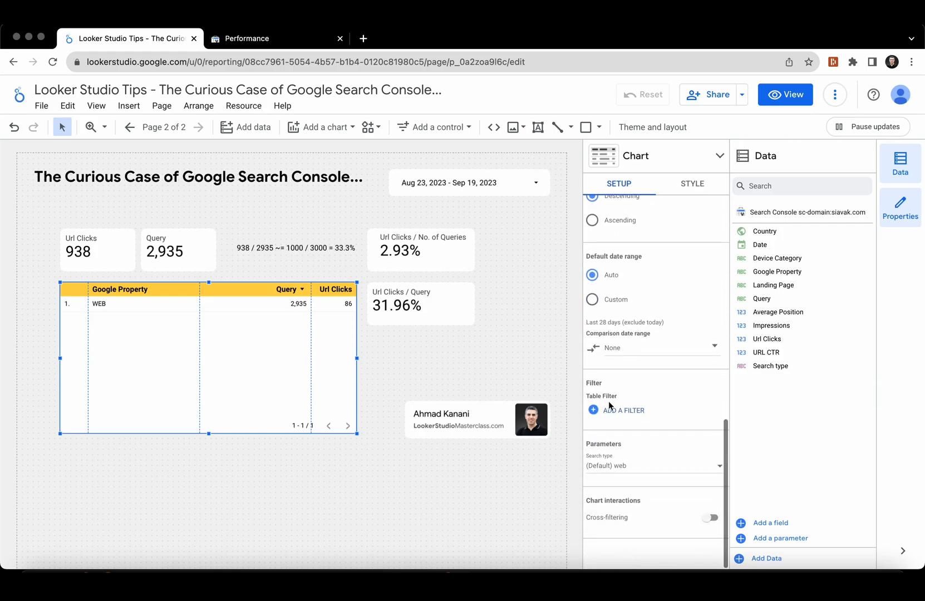
scroll(up, 3)
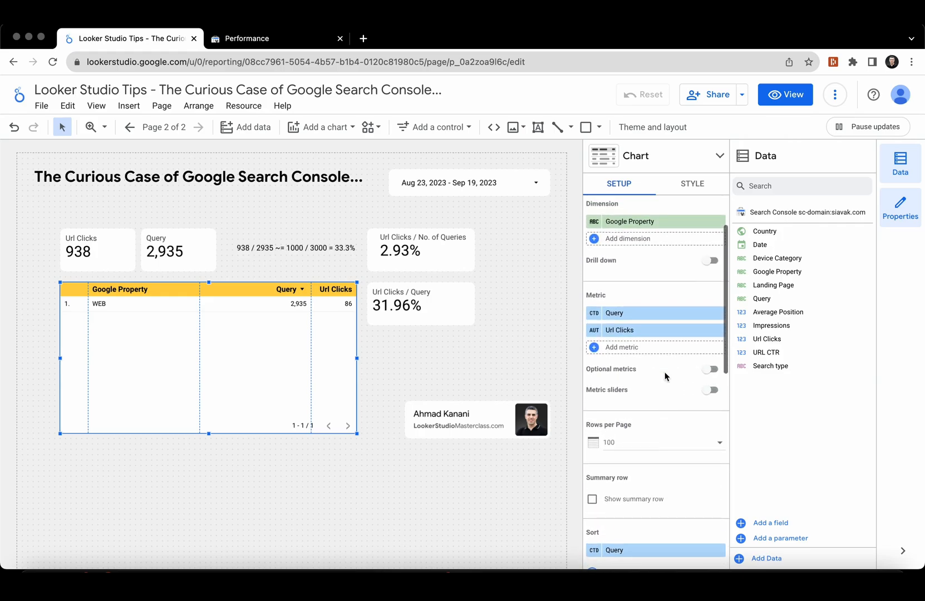
scroll(down, 3)
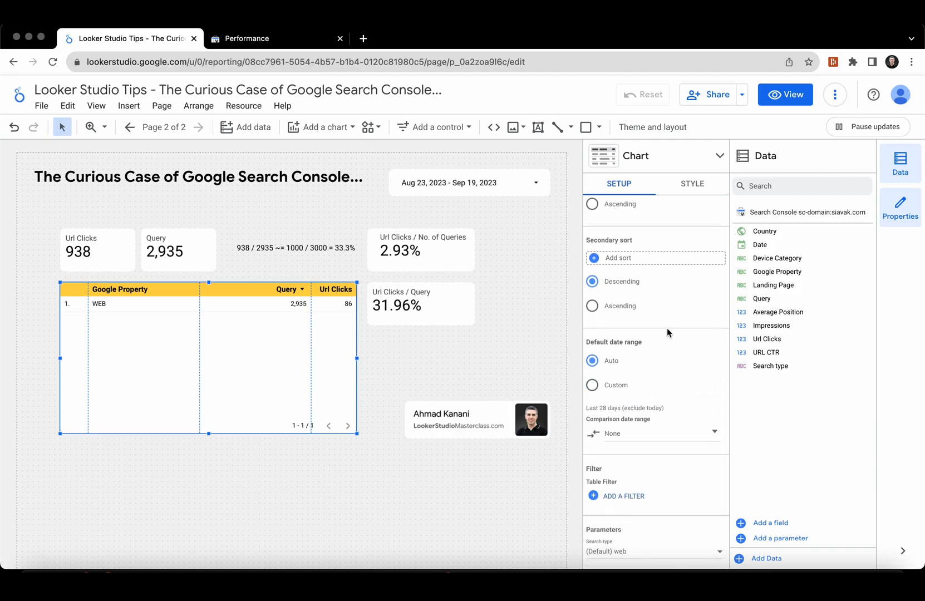
scroll(up, 3)
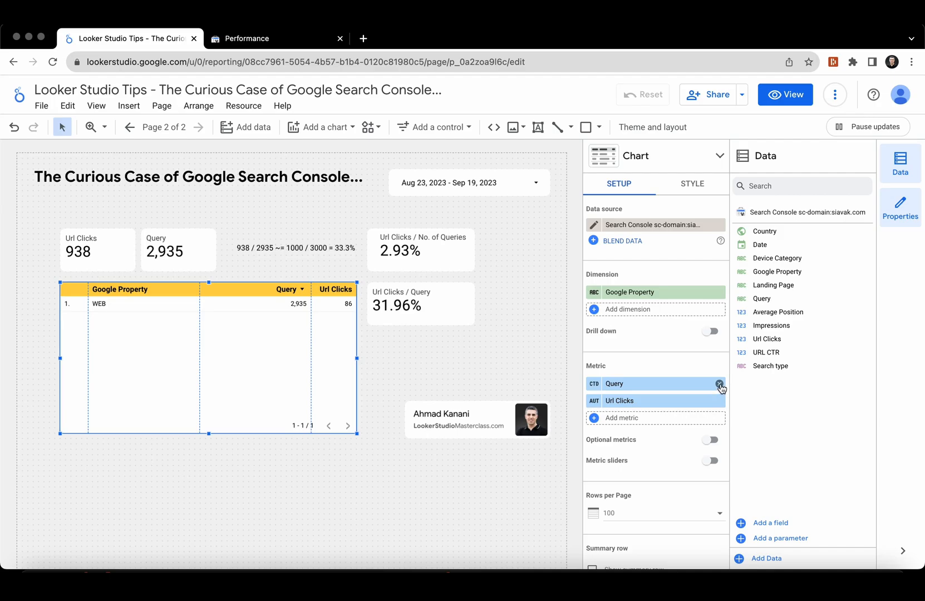
mouse_move(348, 312)
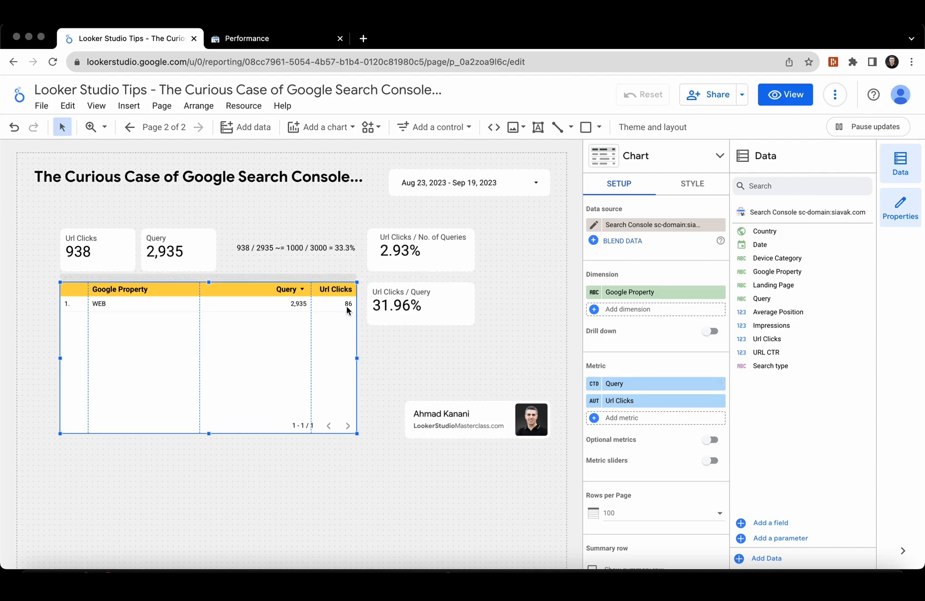
click(721, 384)
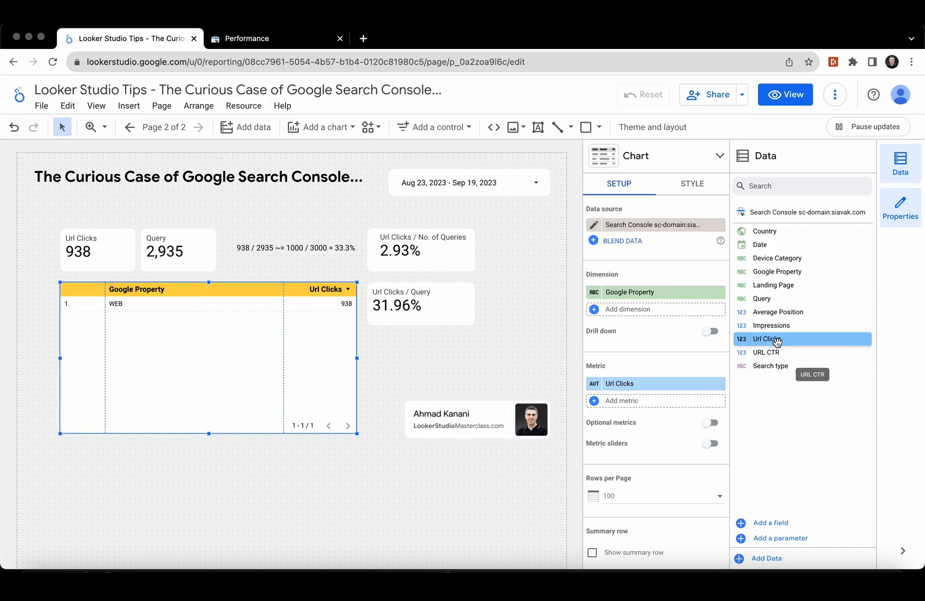
mouse_move(785, 352)
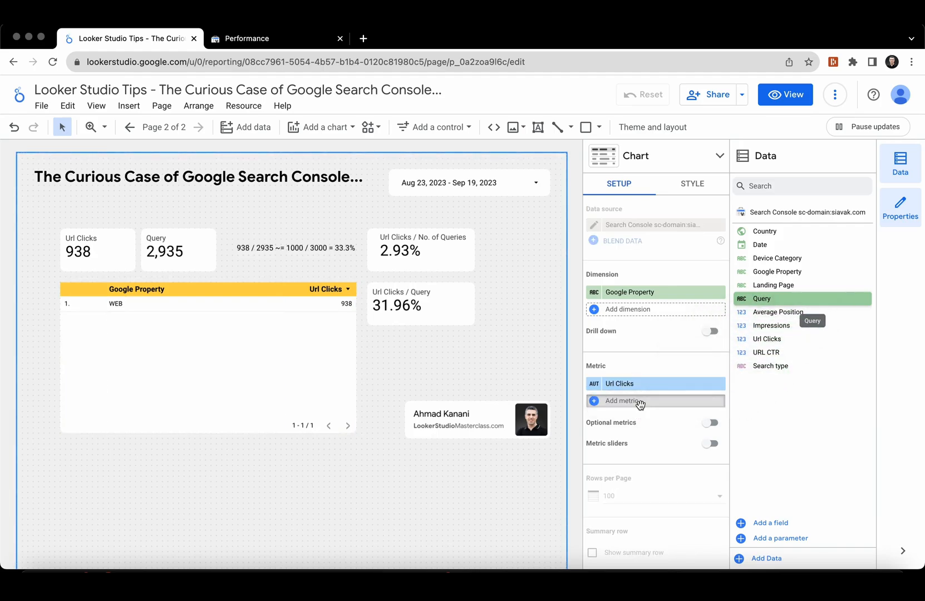
click(761, 298)
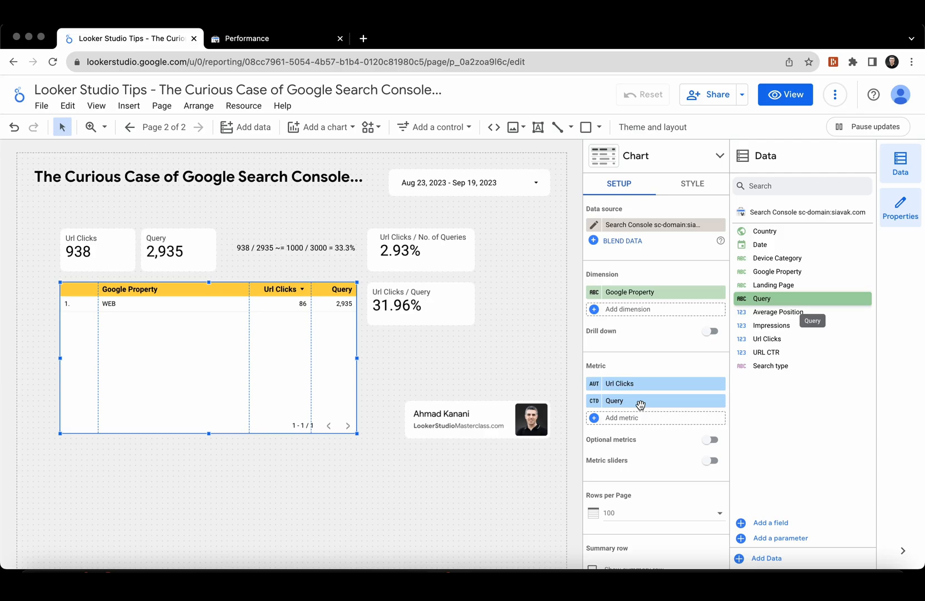
mouse_move(495, 354)
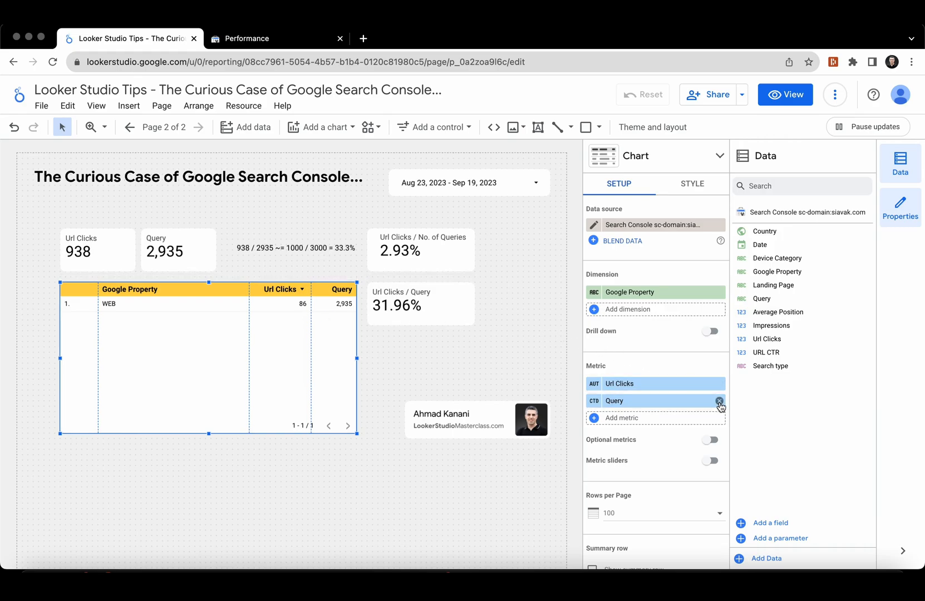
click(720, 406)
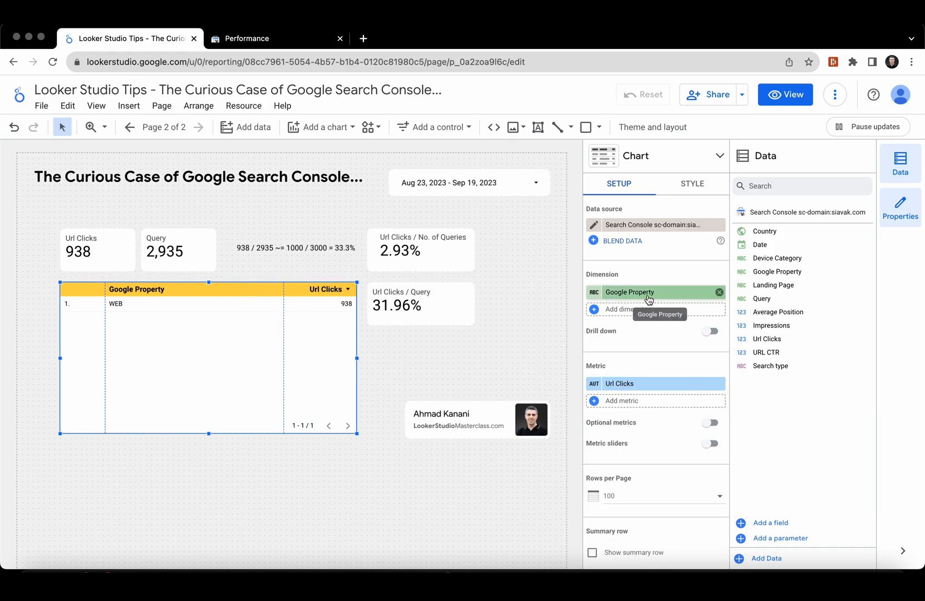
mouse_move(774, 285)
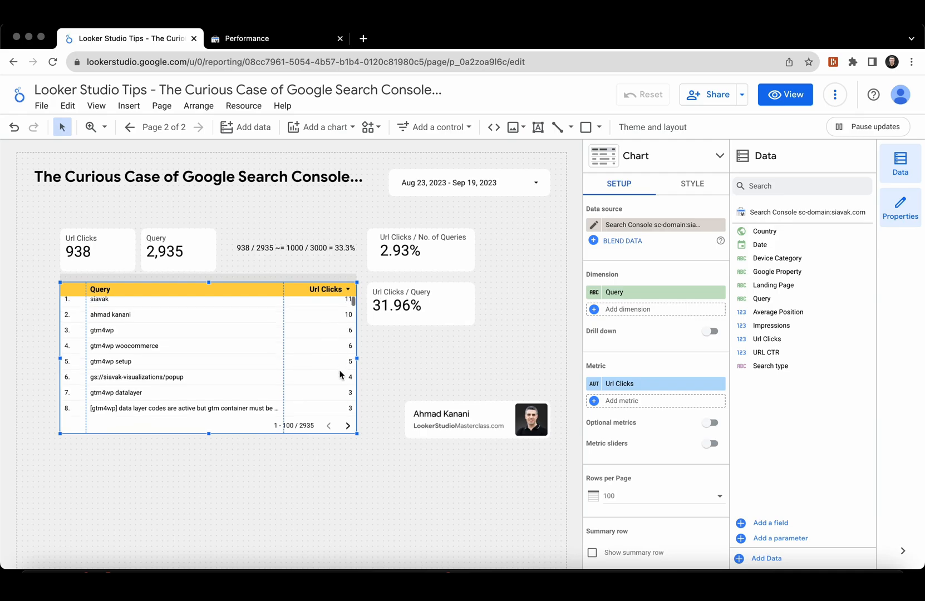
scroll(down, 3)
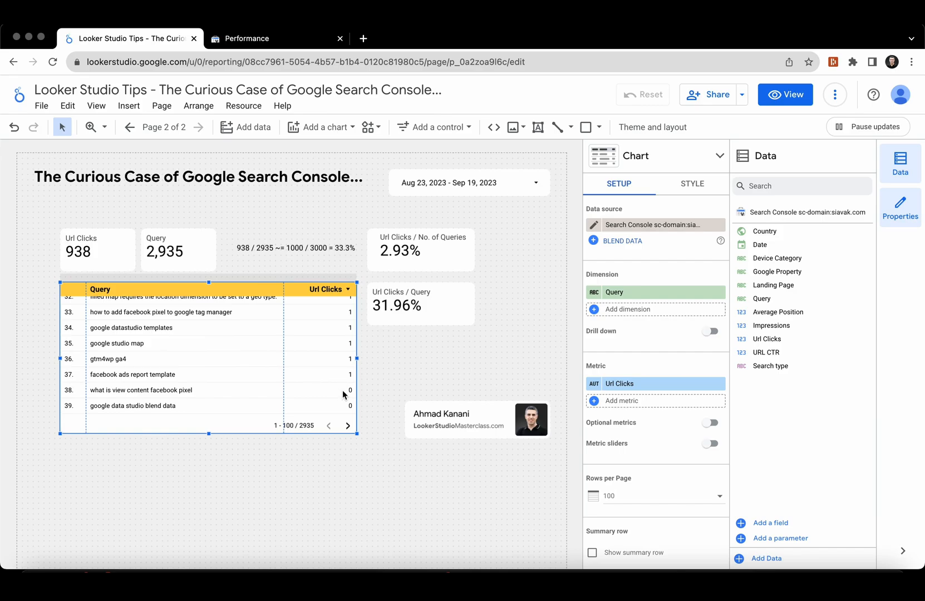
scroll(down, 3)
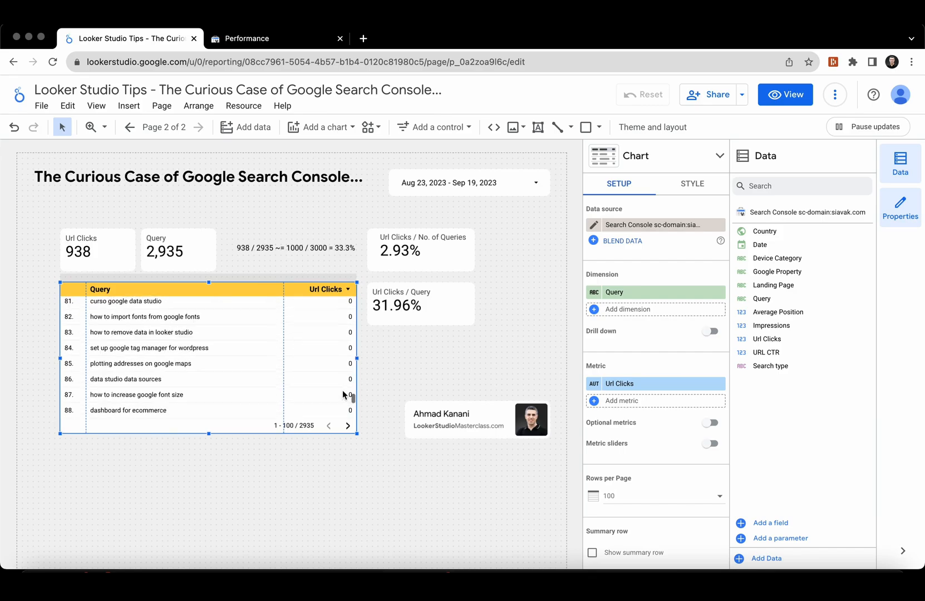
click(347, 425)
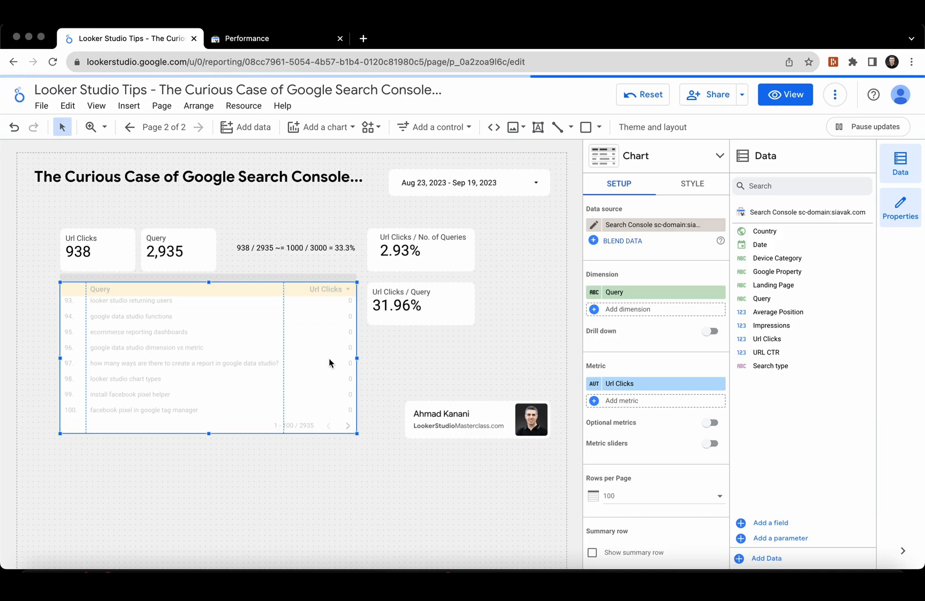
click(348, 426)
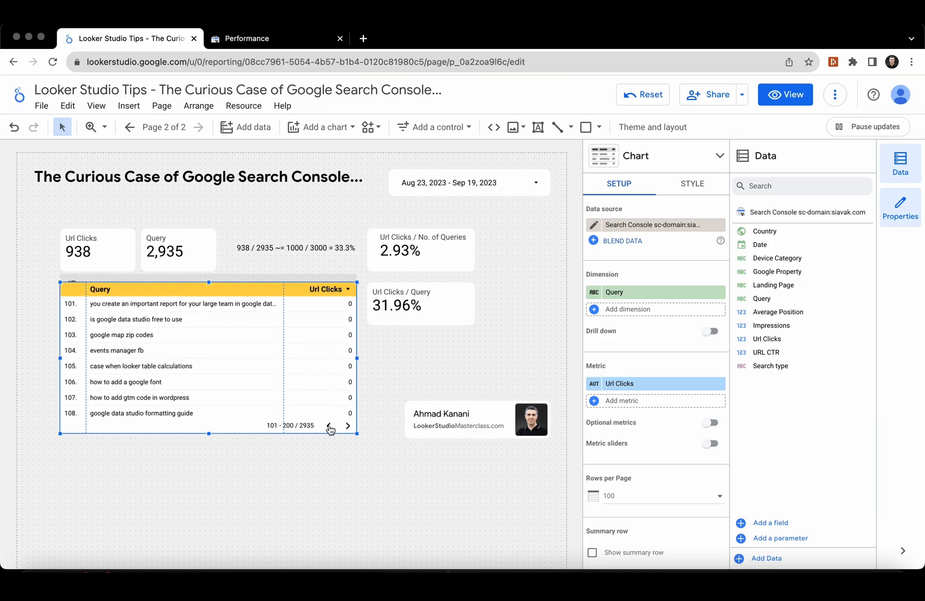
click(329, 426)
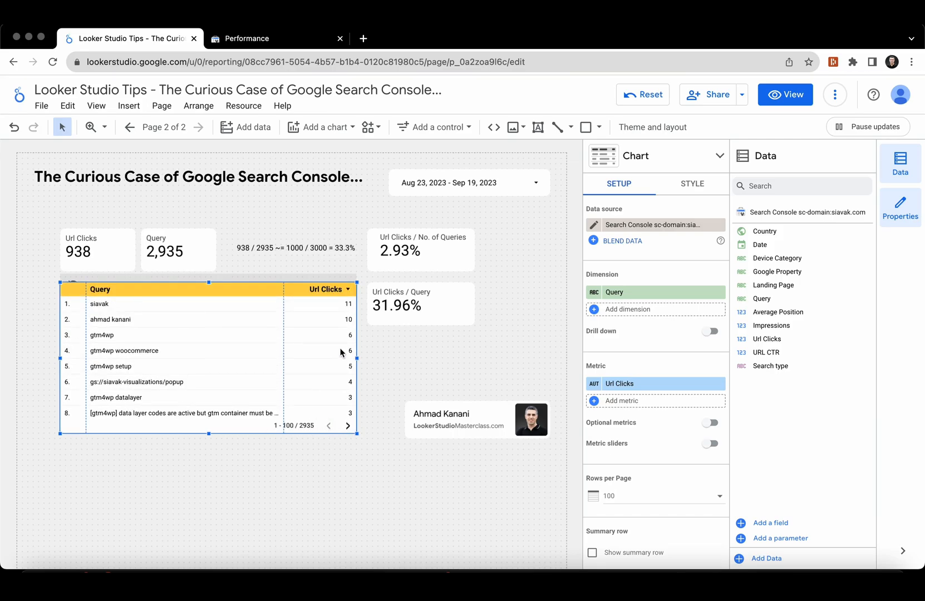
scroll(down, 3)
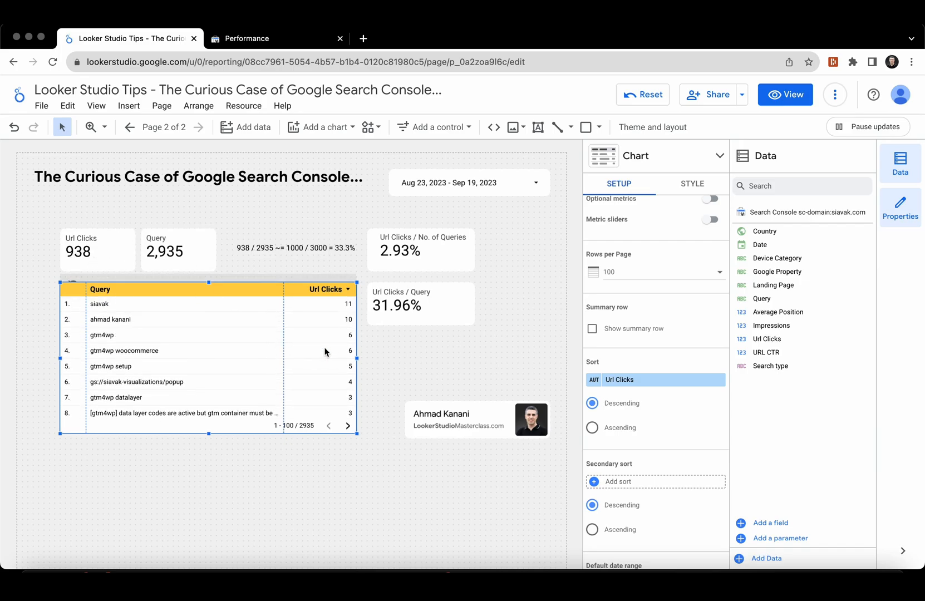
scroll(down, 3)
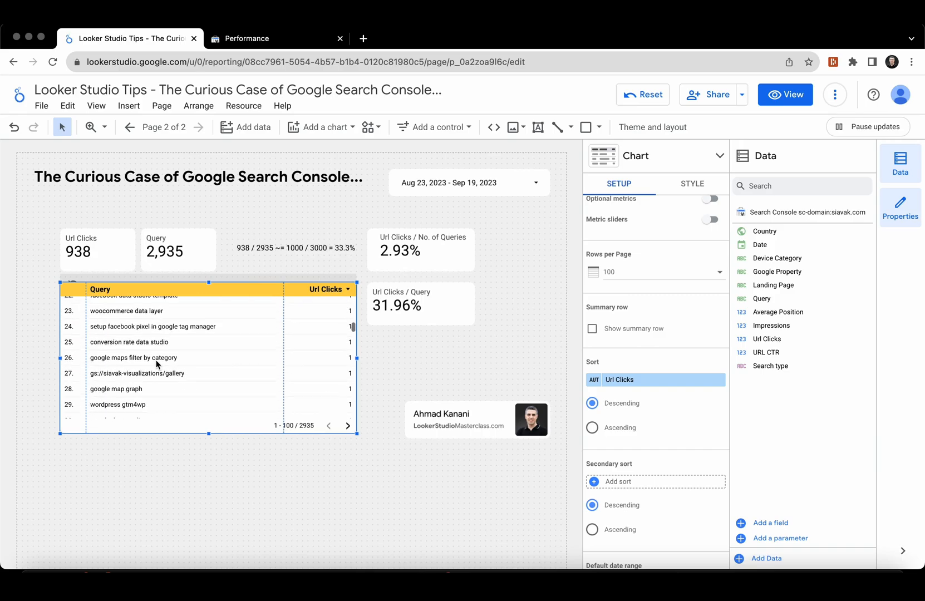
scroll(down, 3)
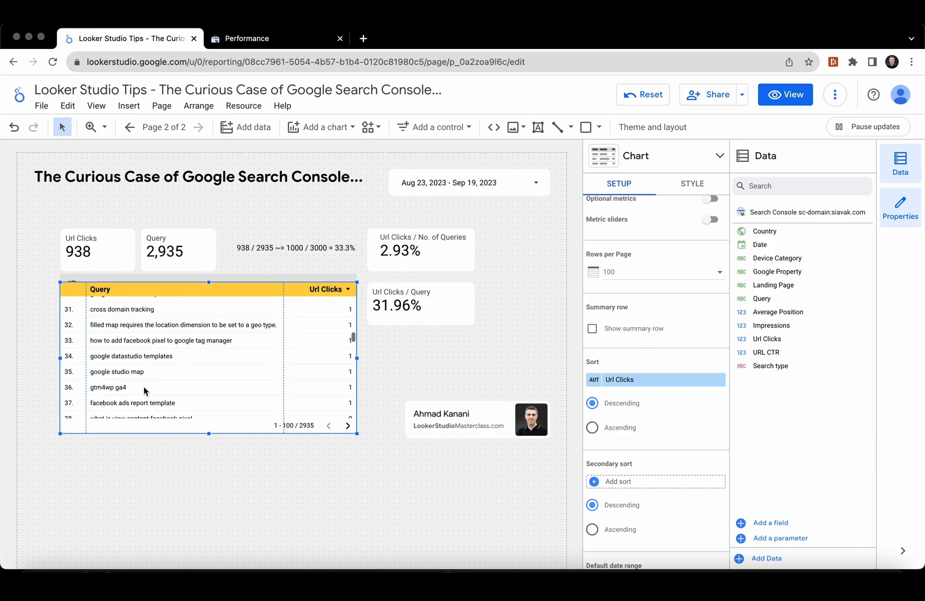
scroll(down, 3)
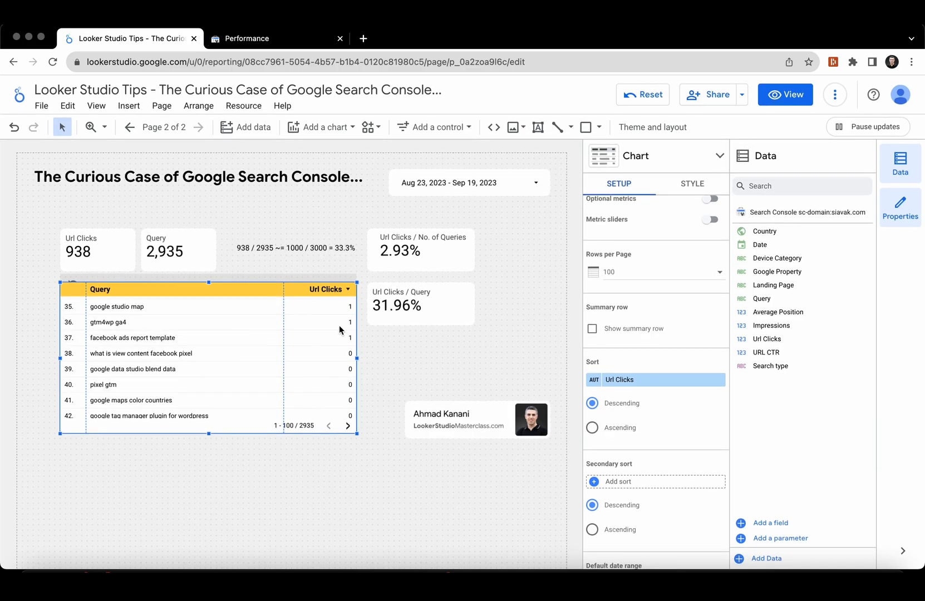
click(328, 425)
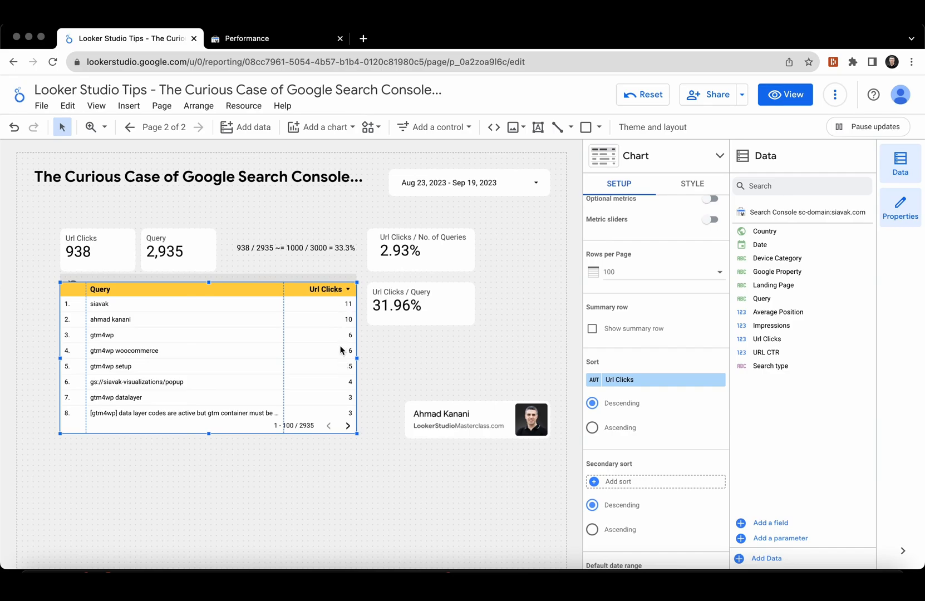
mouse_move(342, 405)
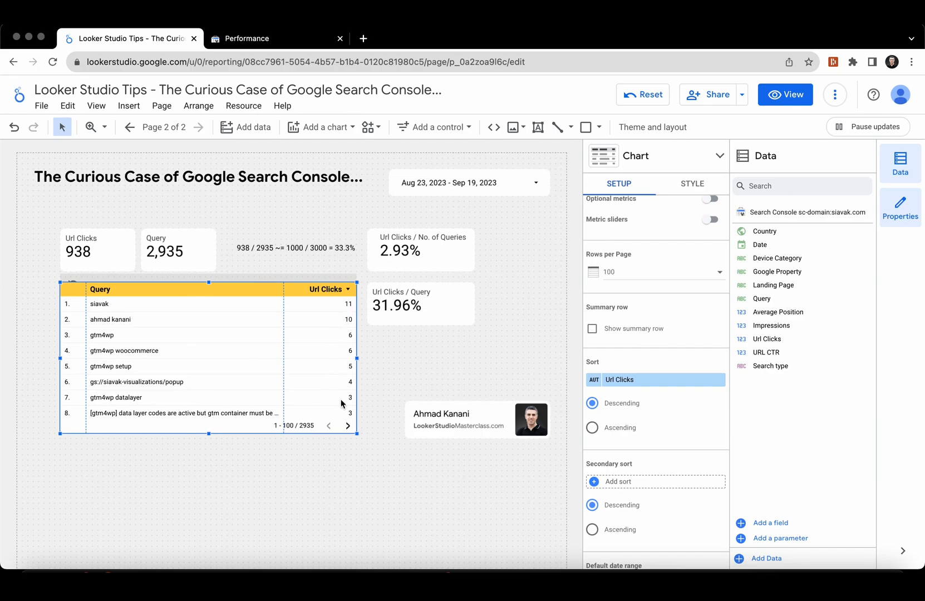
mouse_move(339, 396)
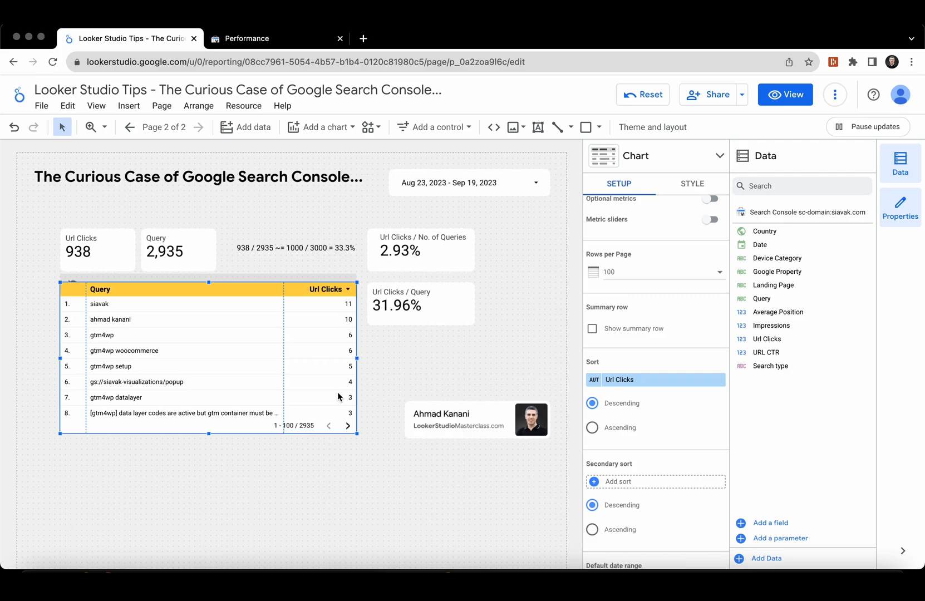
mouse_move(311, 366)
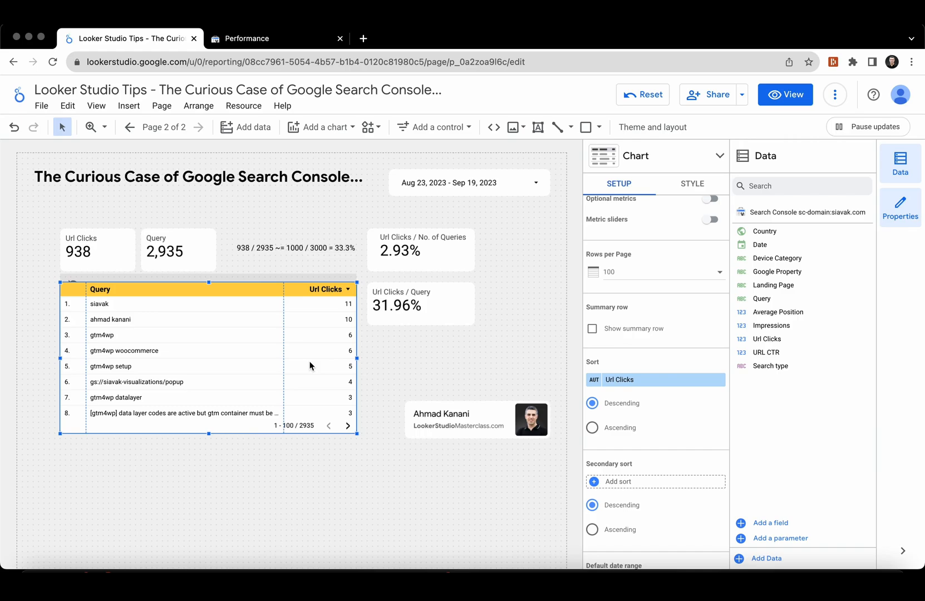
mouse_move(125, 300)
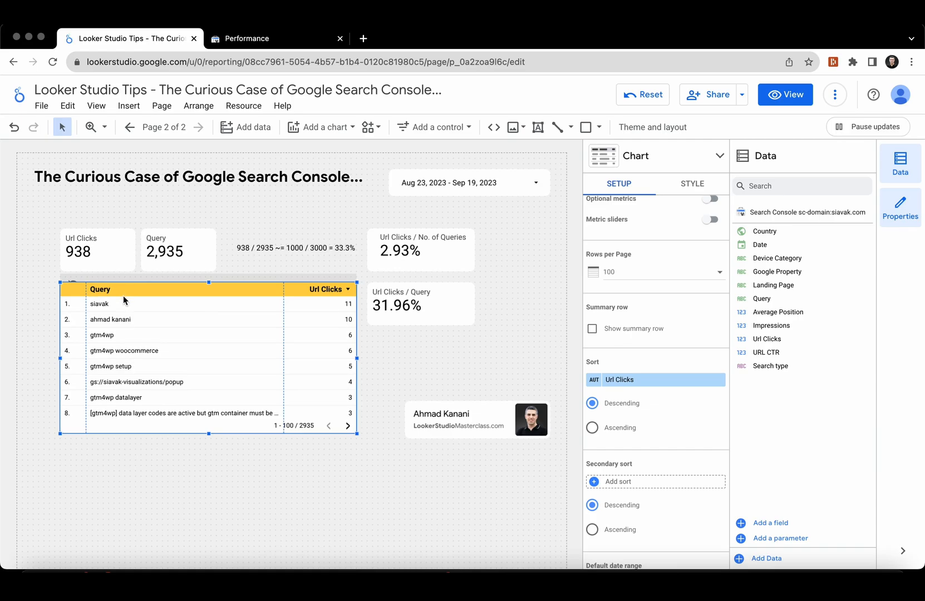
mouse_move(100, 304)
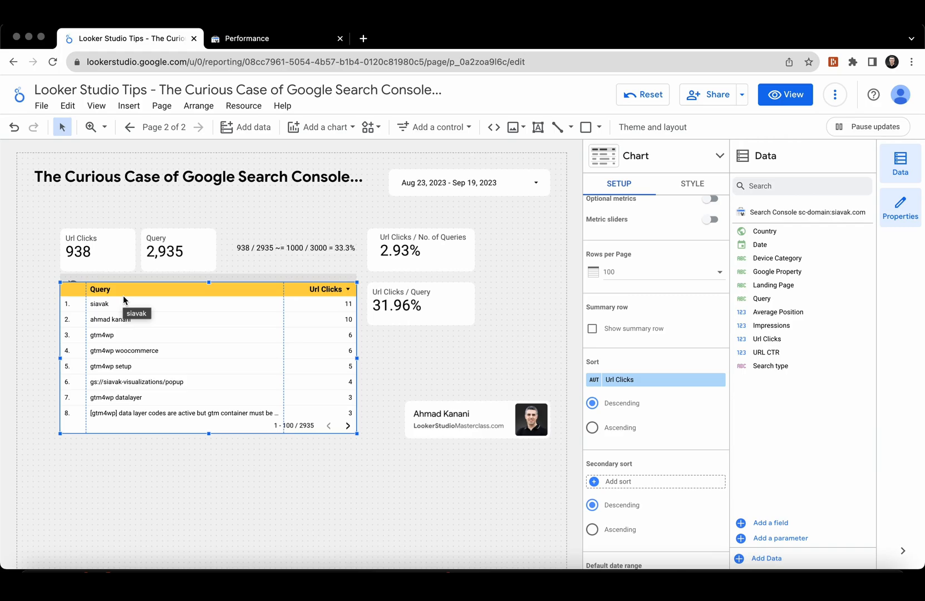
mouse_move(150, 329)
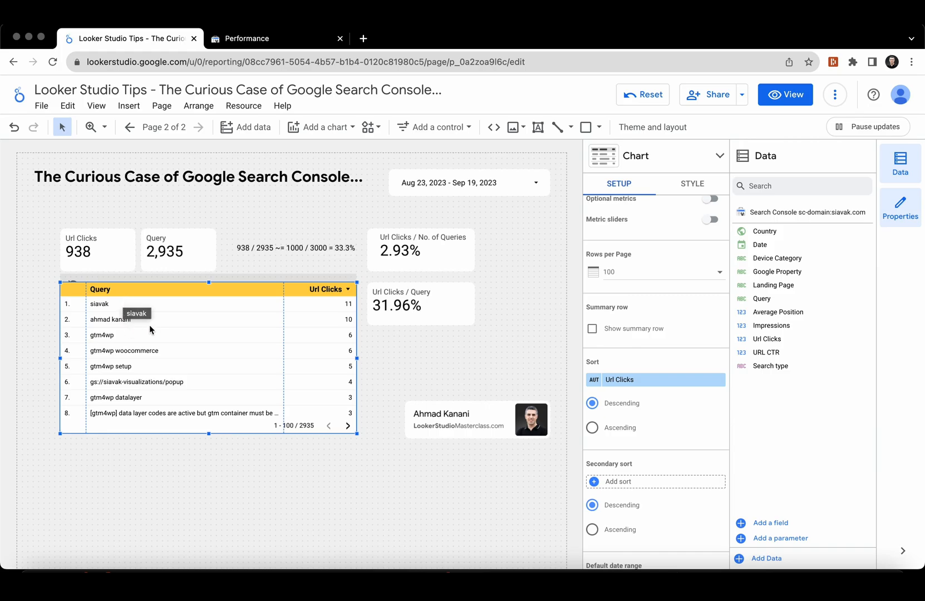
mouse_move(168, 323)
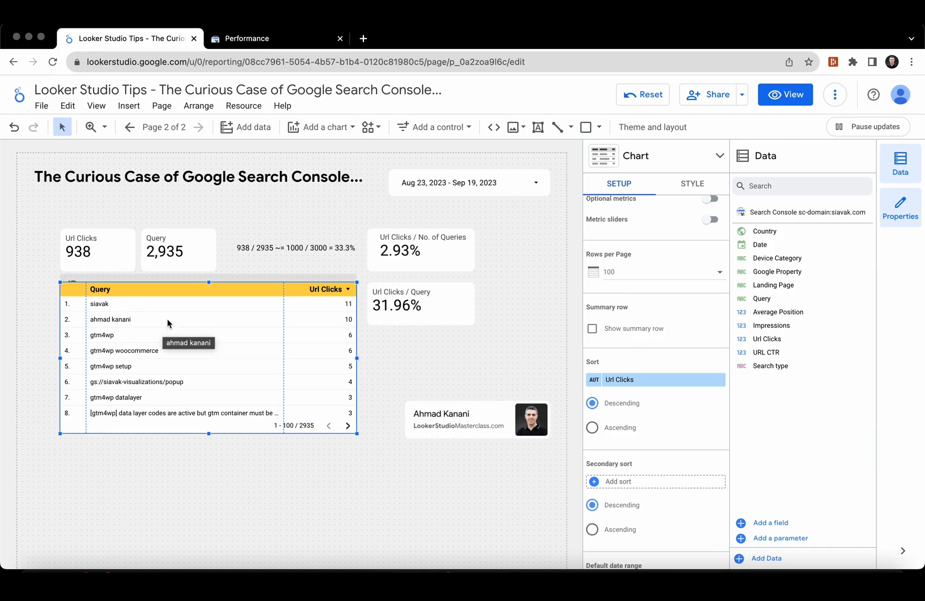
mouse_move(335, 335)
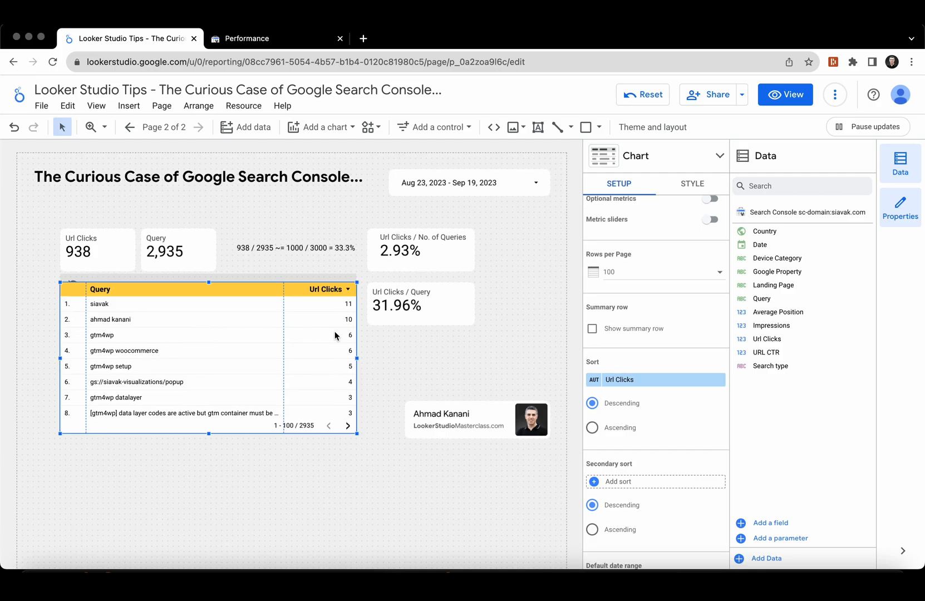
mouse_move(165, 344)
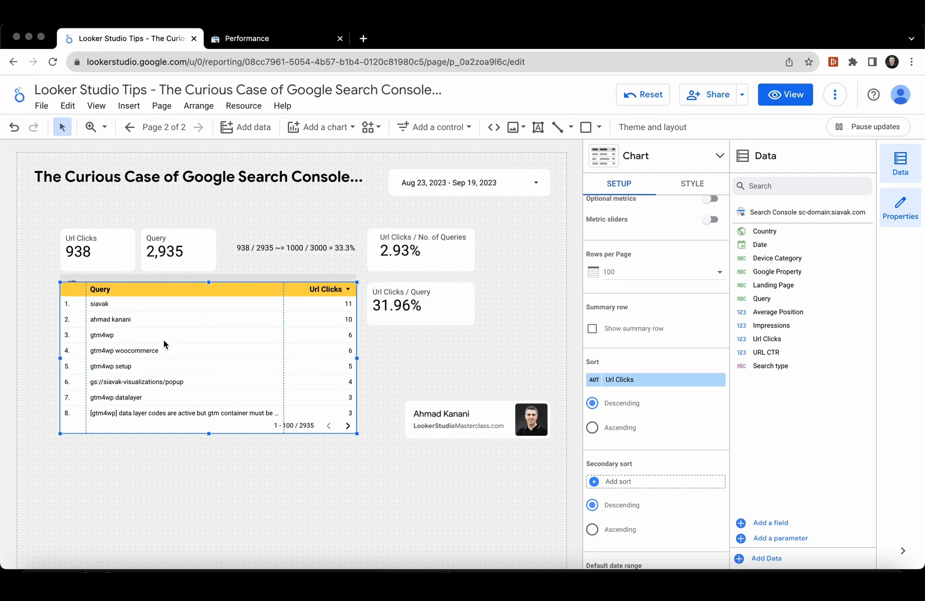
scroll(down, 3)
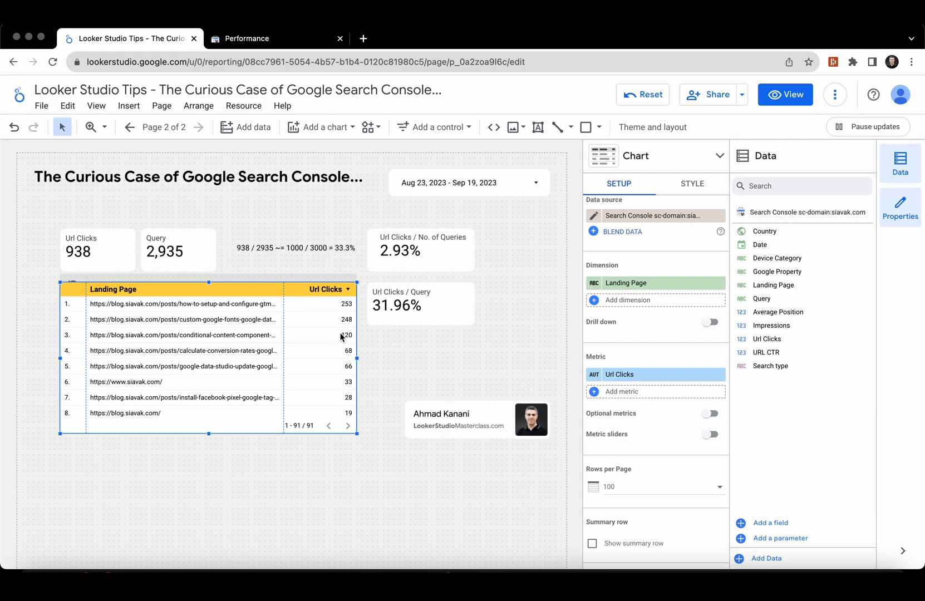
mouse_move(351, 357)
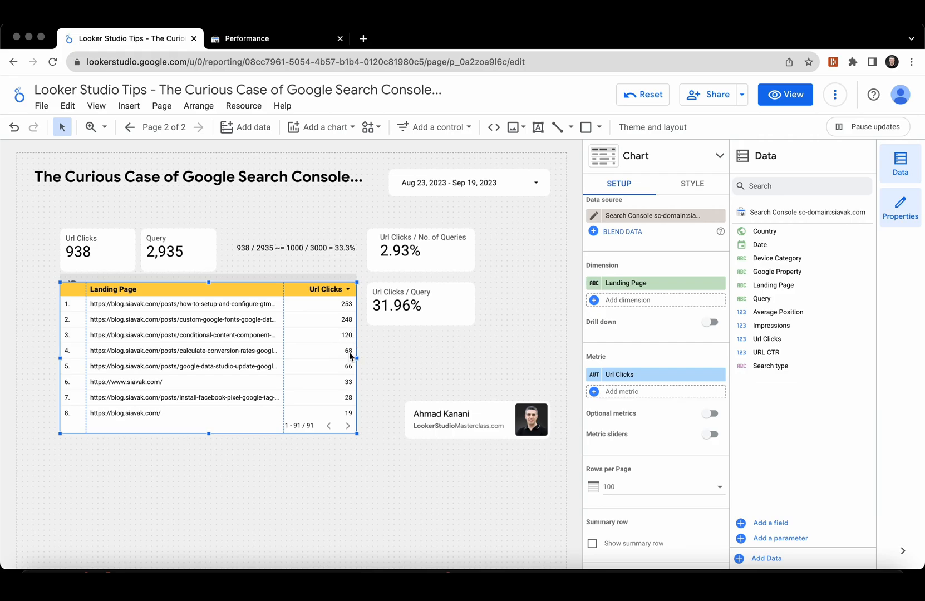
scroll(down, 3)
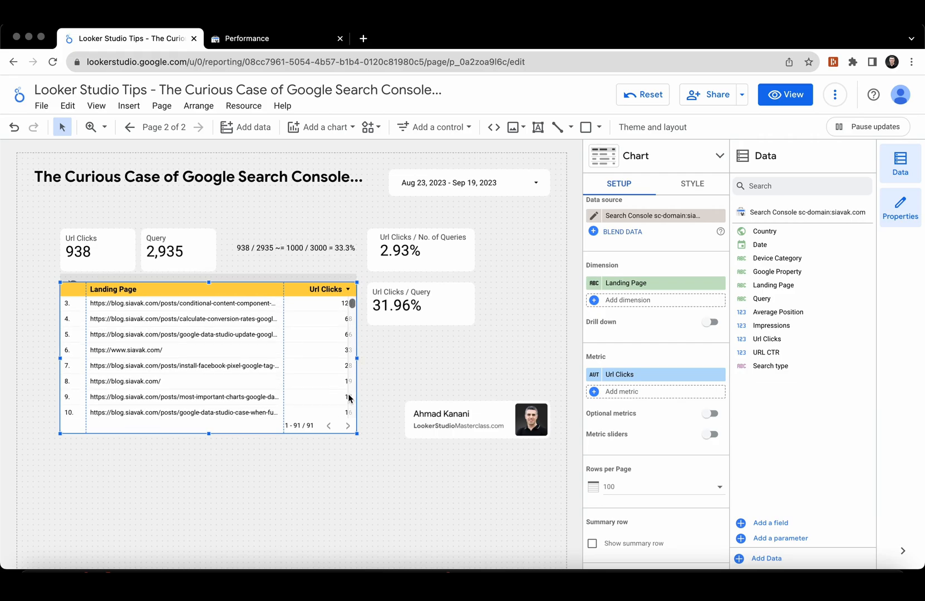
scroll(down, 3)
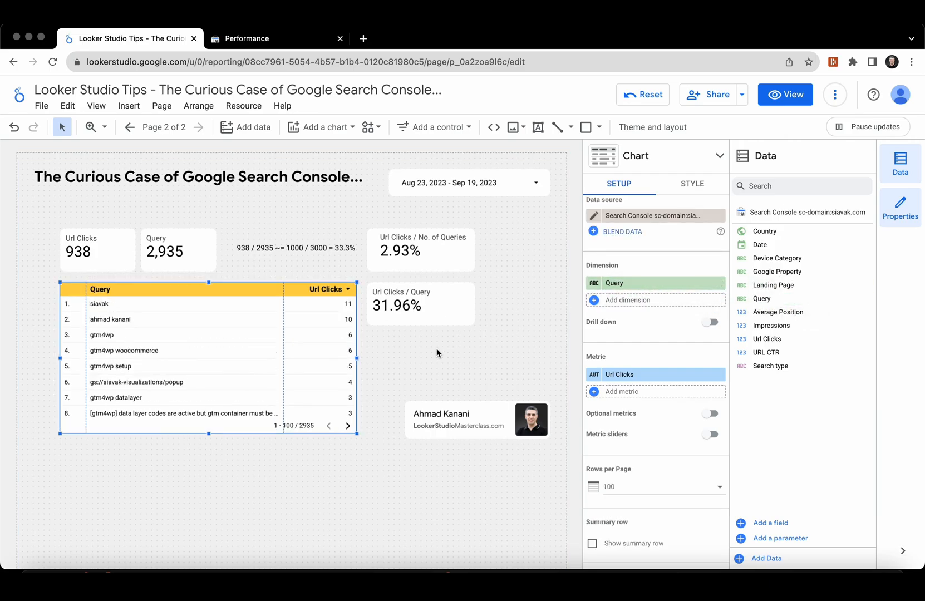
mouse_move(346, 350)
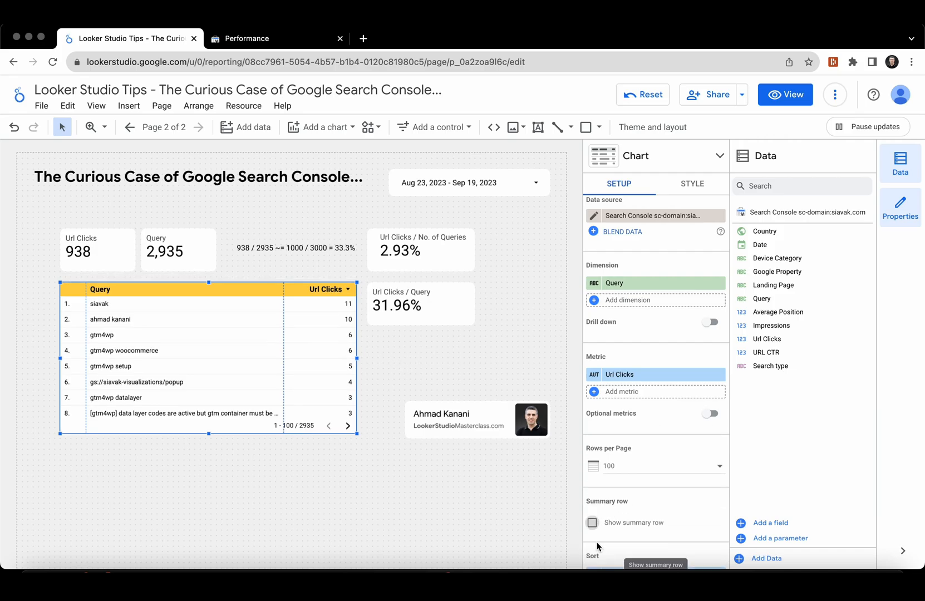
click(593, 523)
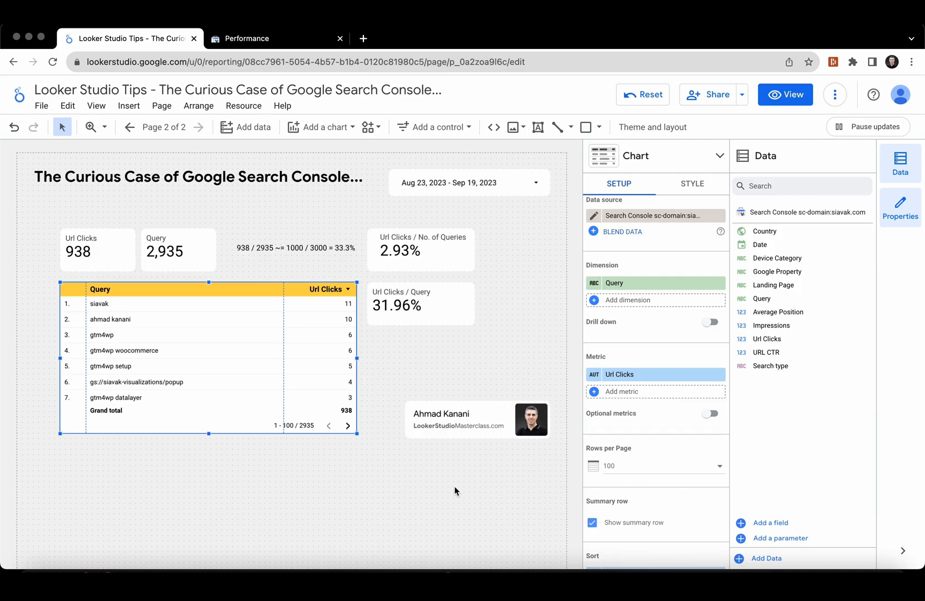
scroll(down, 3)
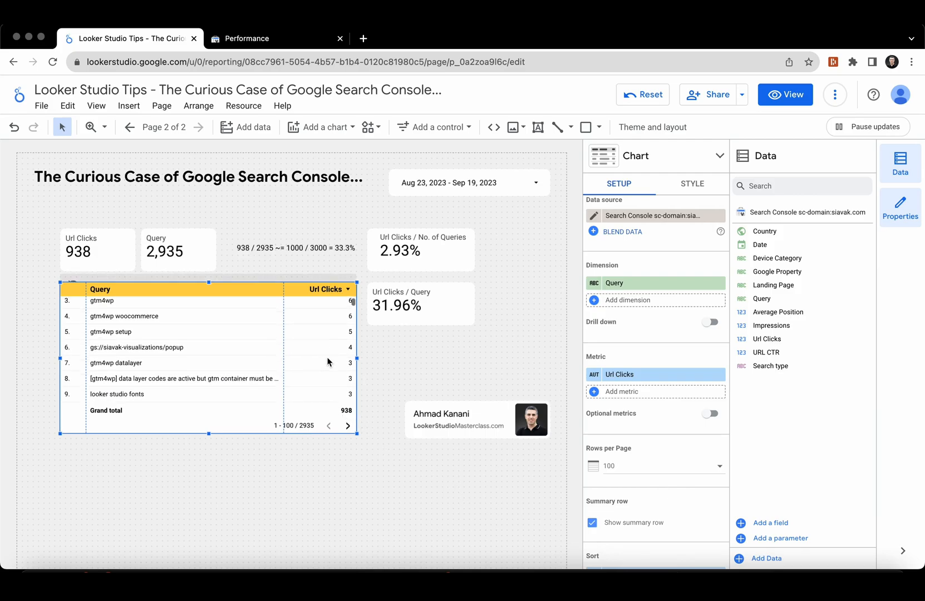
scroll(down, 3)
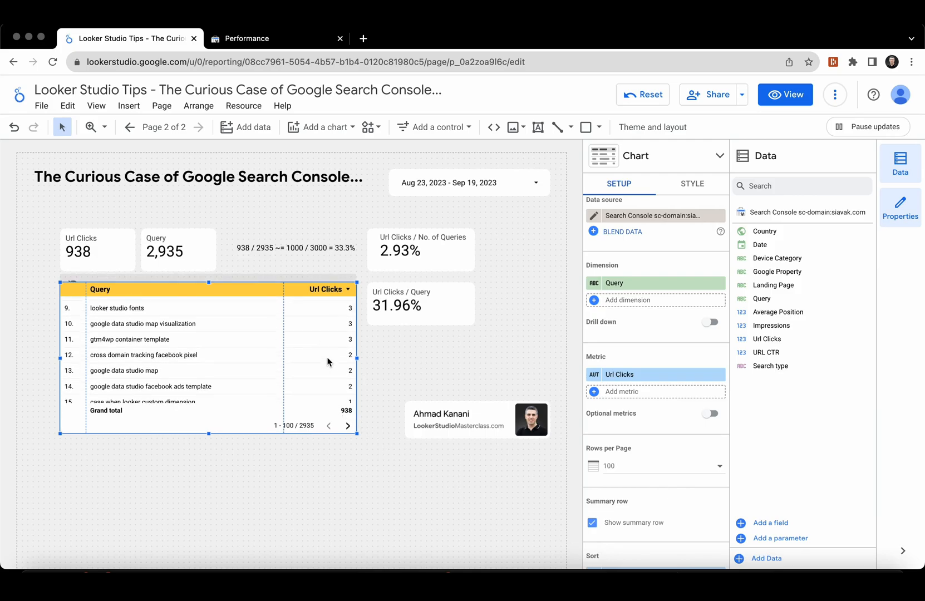
scroll(down, 3)
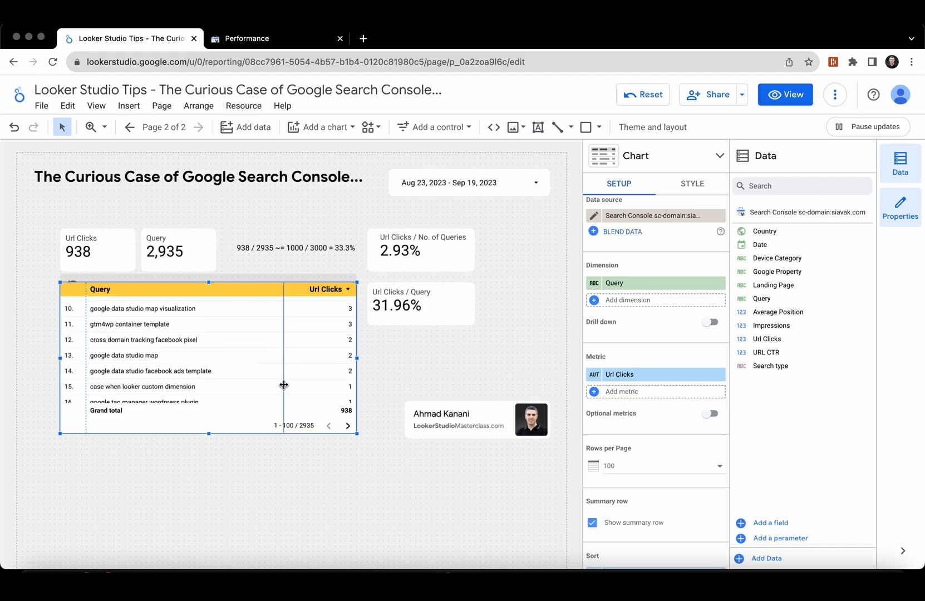
mouse_move(341, 416)
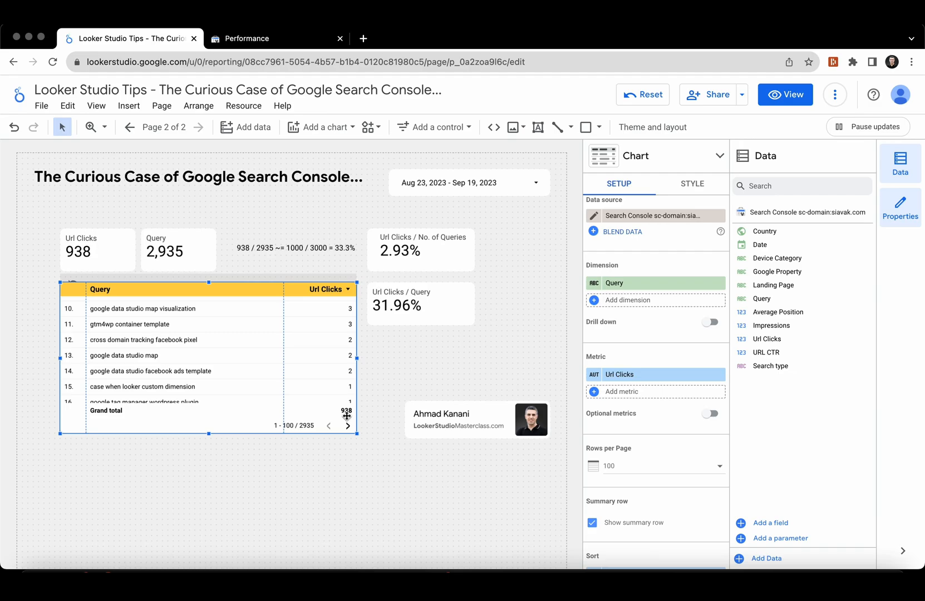
mouse_move(218, 307)
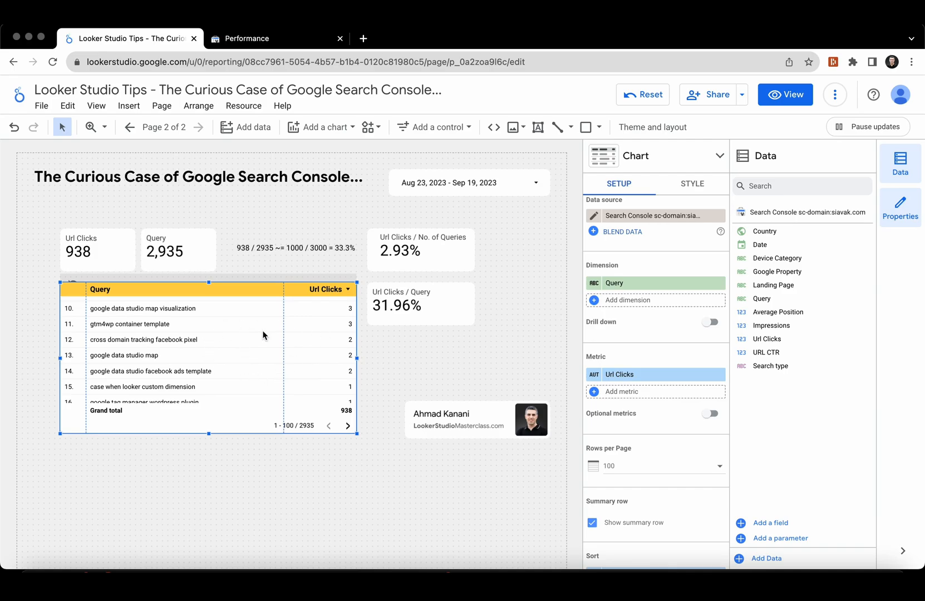
mouse_move(332, 314)
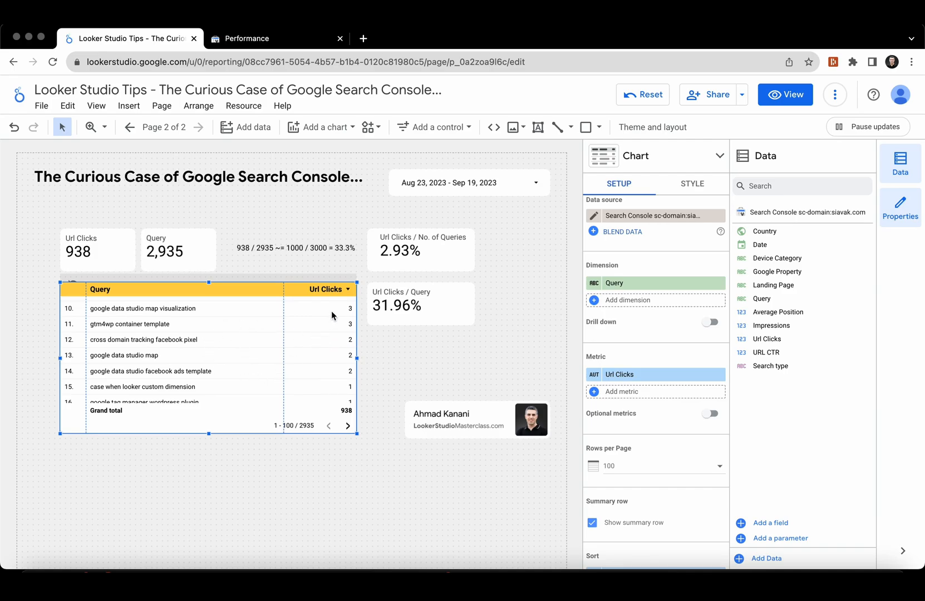
mouse_move(239, 308)
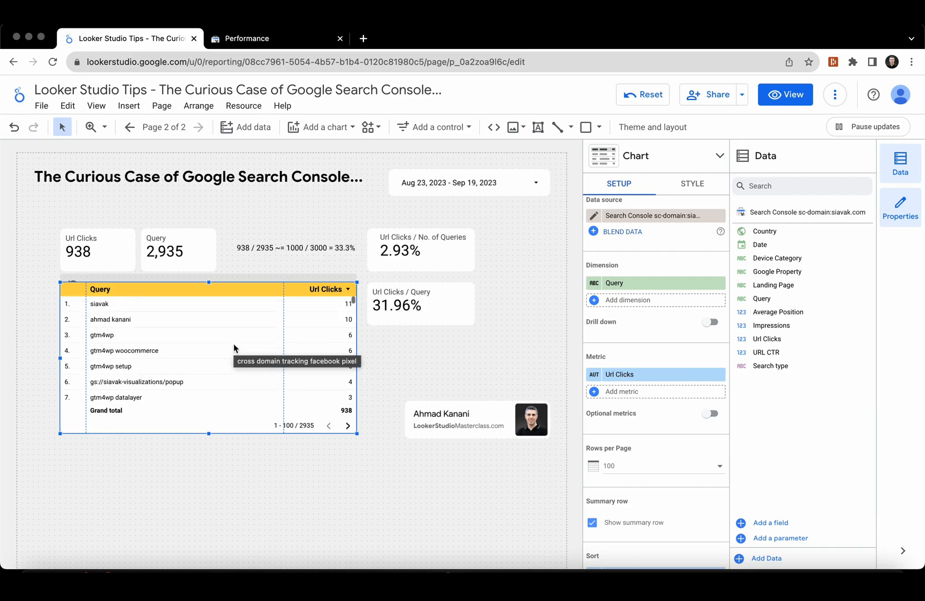
mouse_move(136, 310)
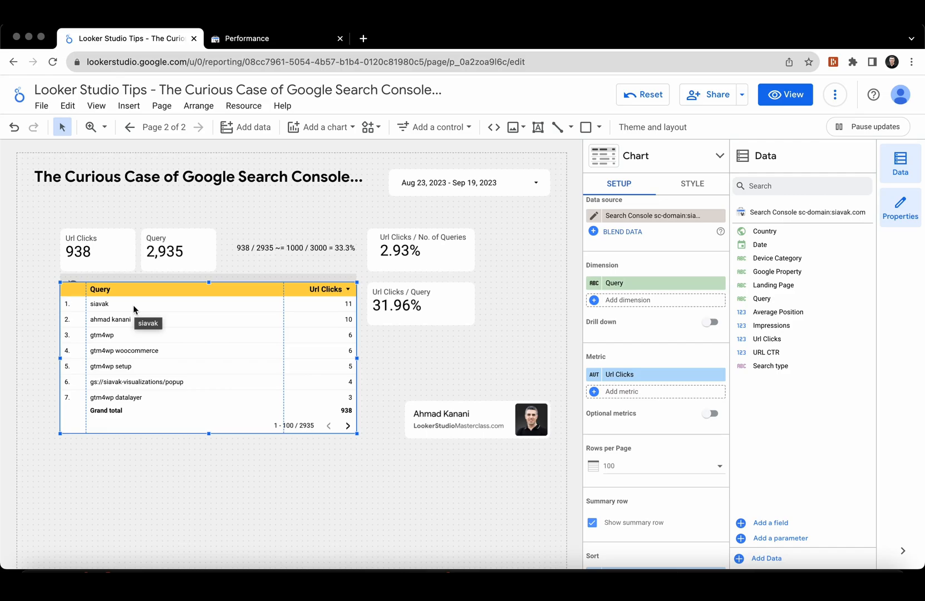
mouse_move(141, 310)
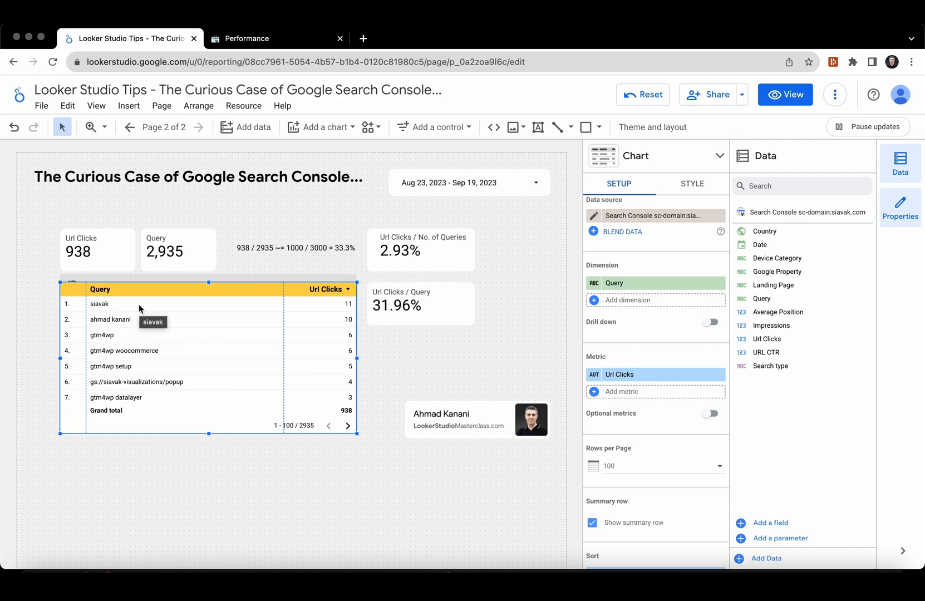
mouse_move(122, 303)
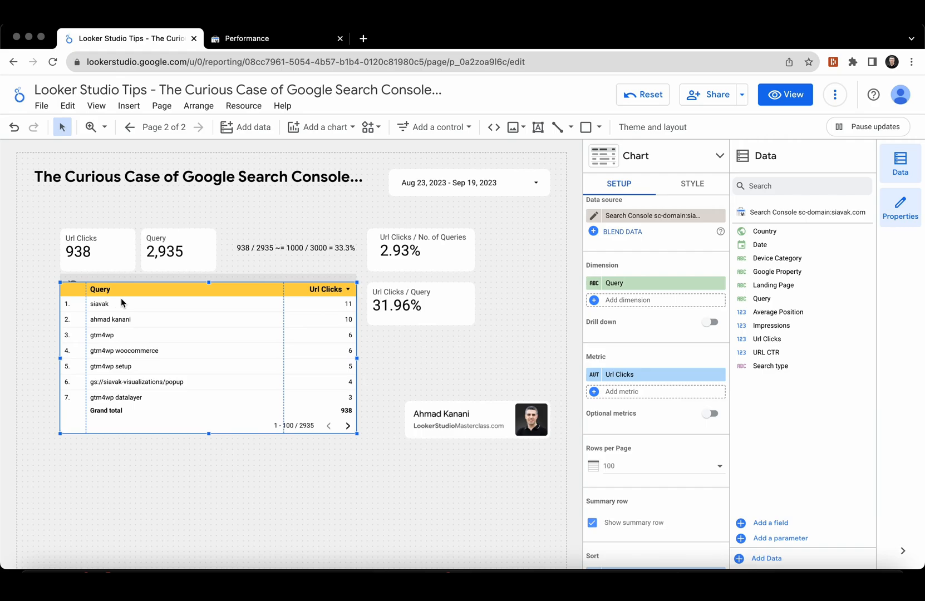
mouse_move(325, 303)
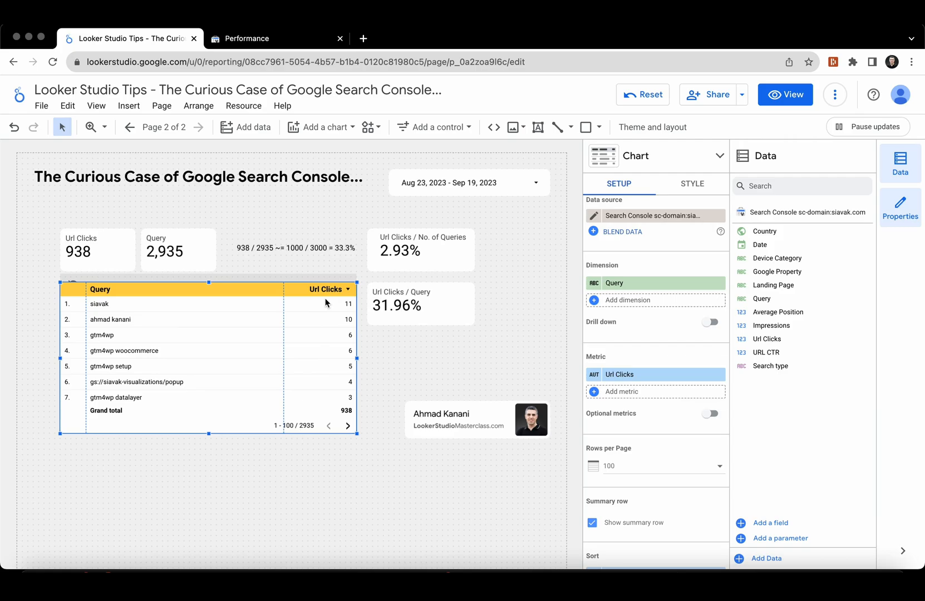
mouse_move(411, 349)
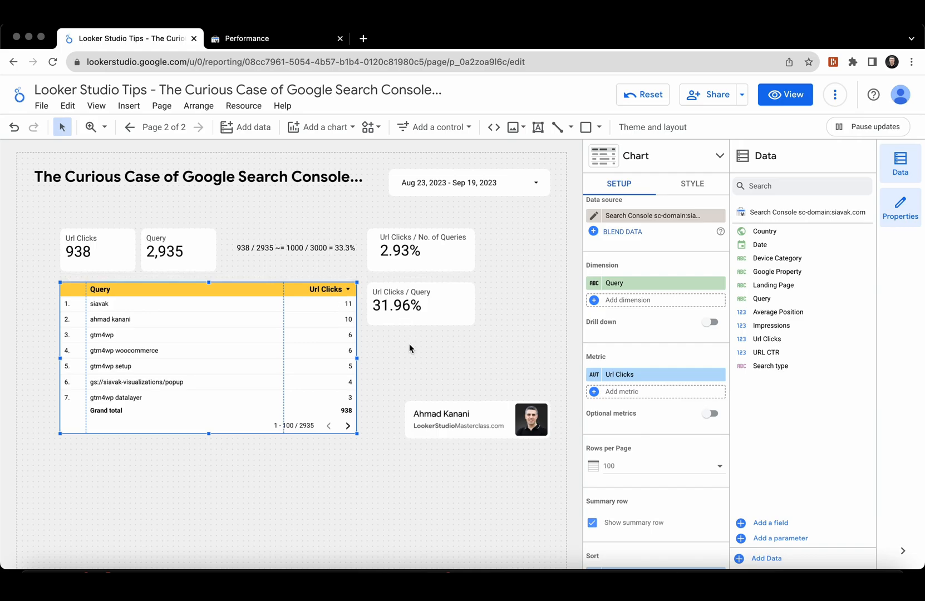
Step: Reload the siavak.com Performance report and browse its Queries table showing 1.05K clicks
click(254, 38)
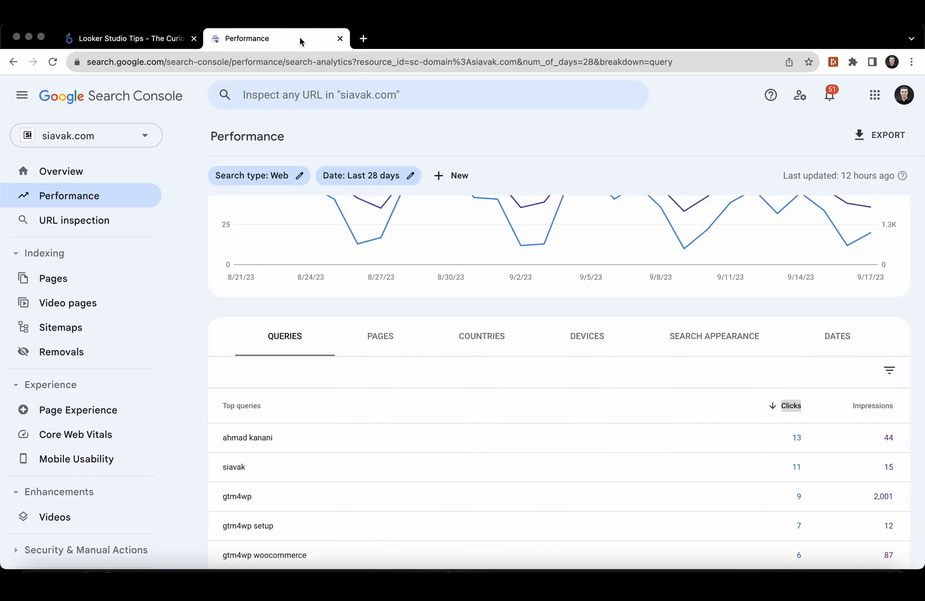
scroll(up, 3)
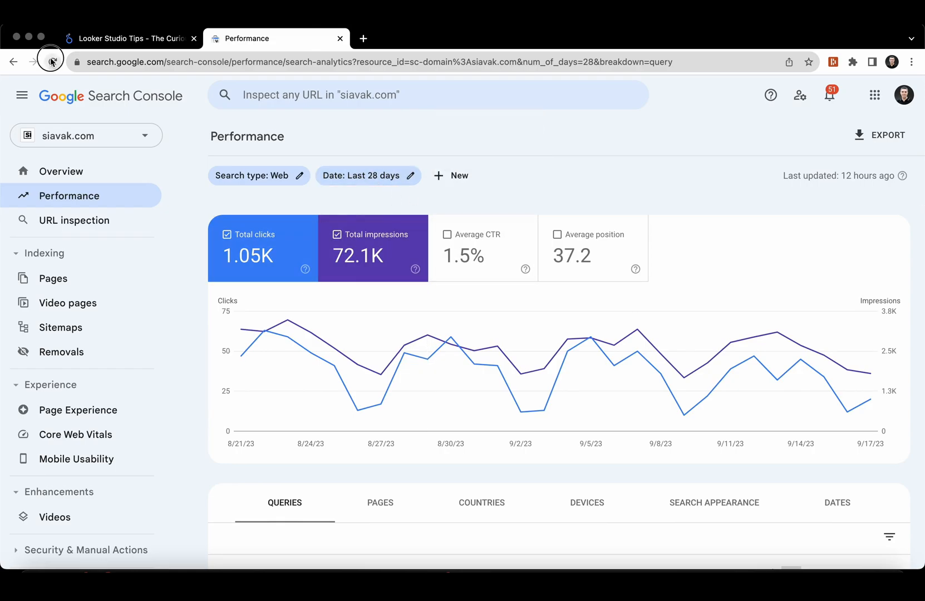
click(12, 62)
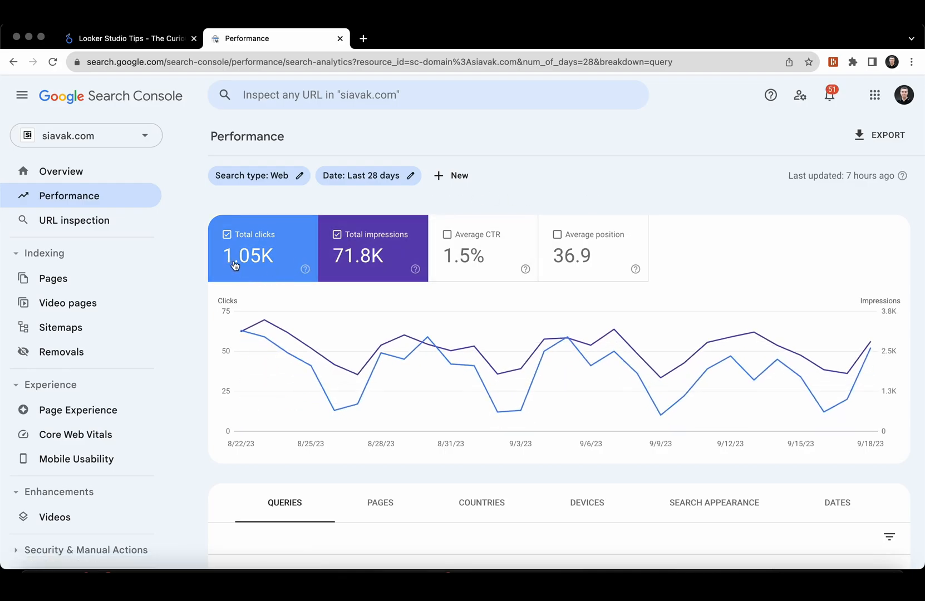
mouse_move(435, 248)
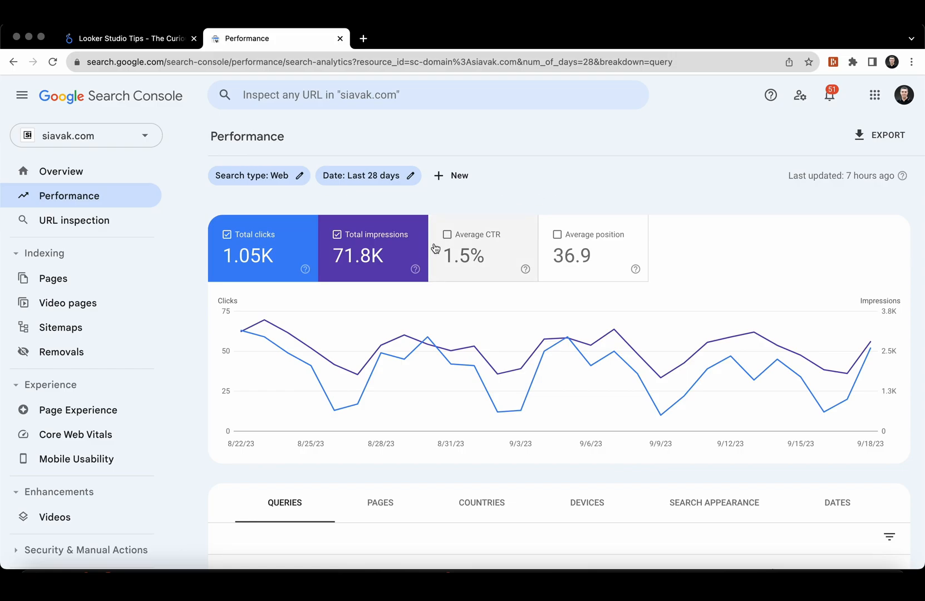
mouse_move(581, 194)
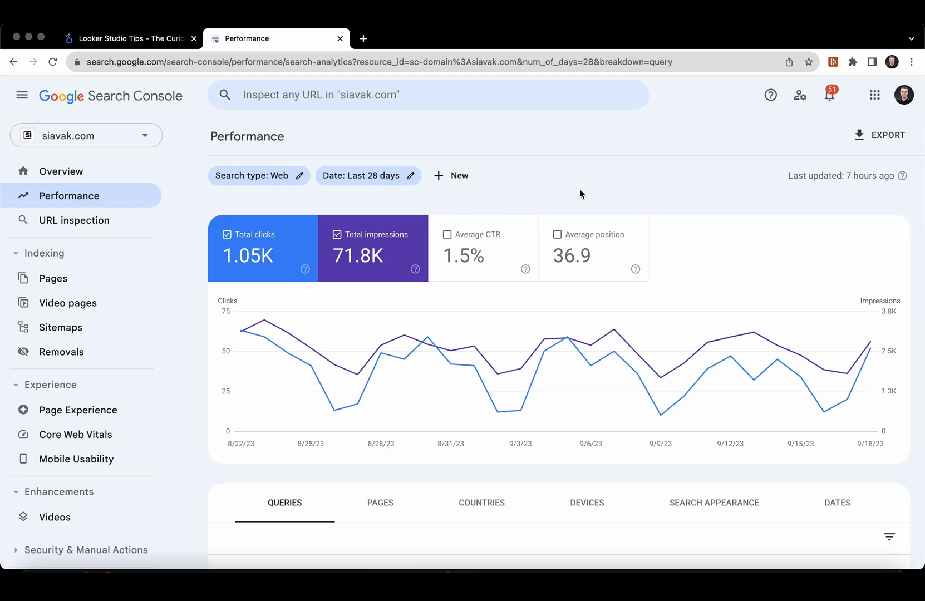
mouse_move(571, 195)
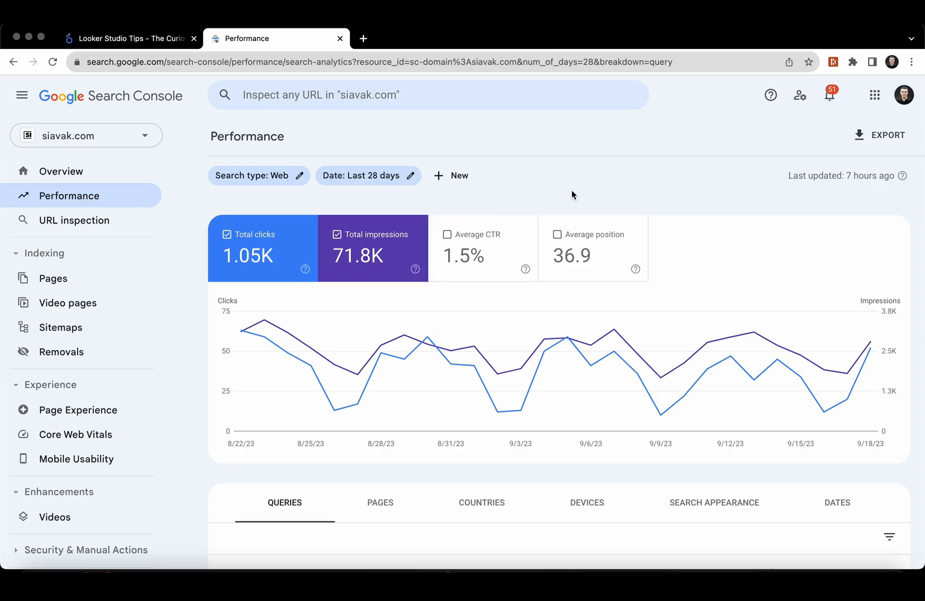
scroll(down, 3)
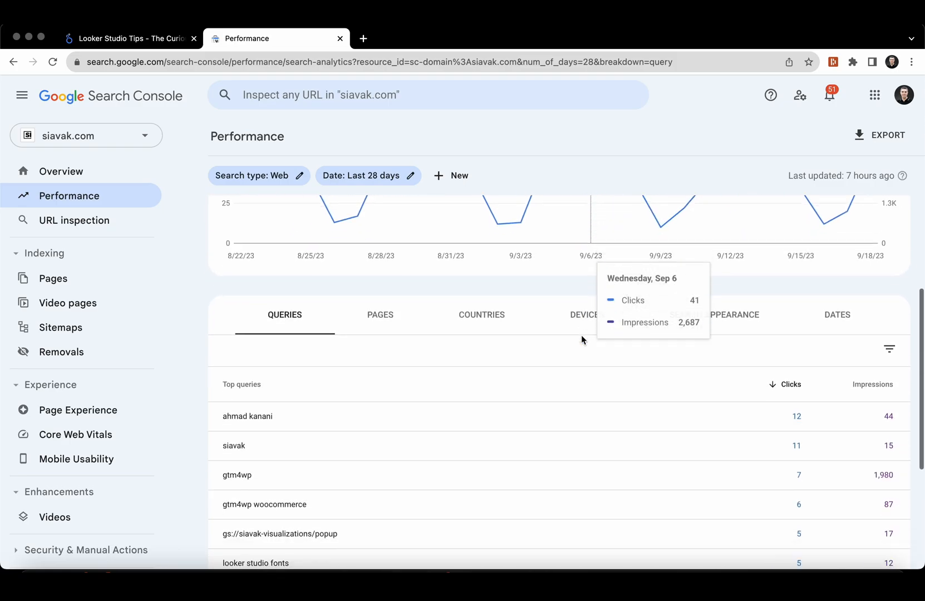
mouse_move(747, 423)
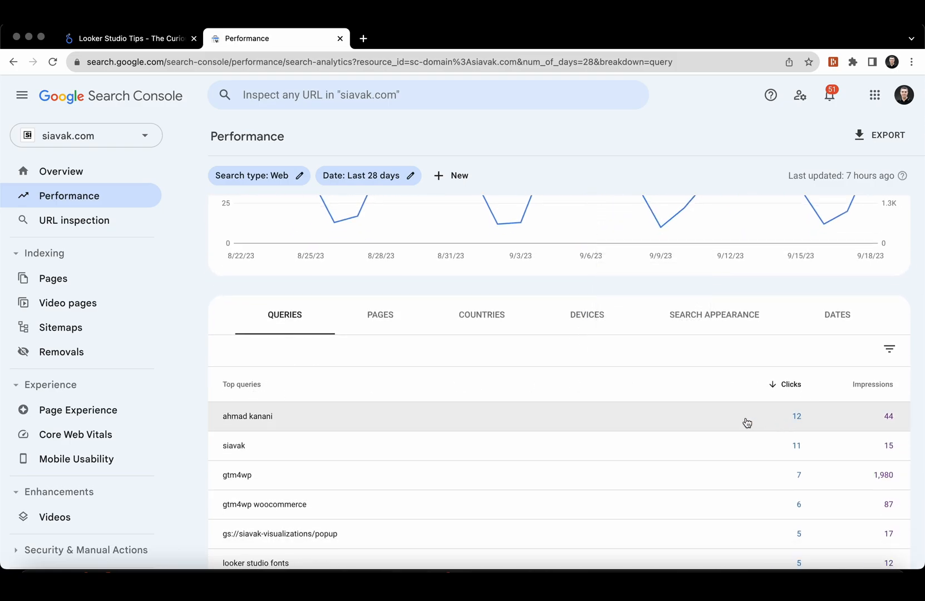
scroll(down, 3)
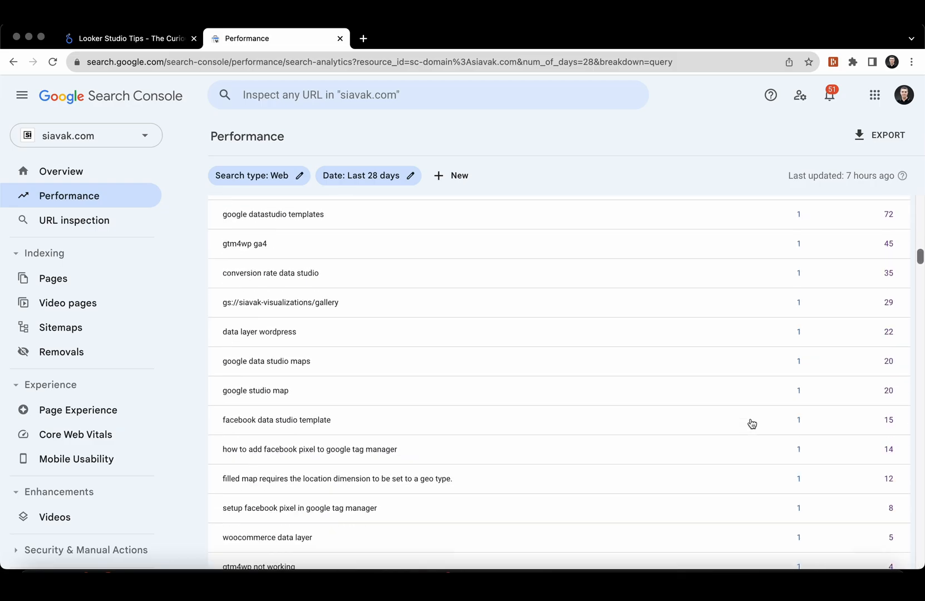
scroll(up, 3)
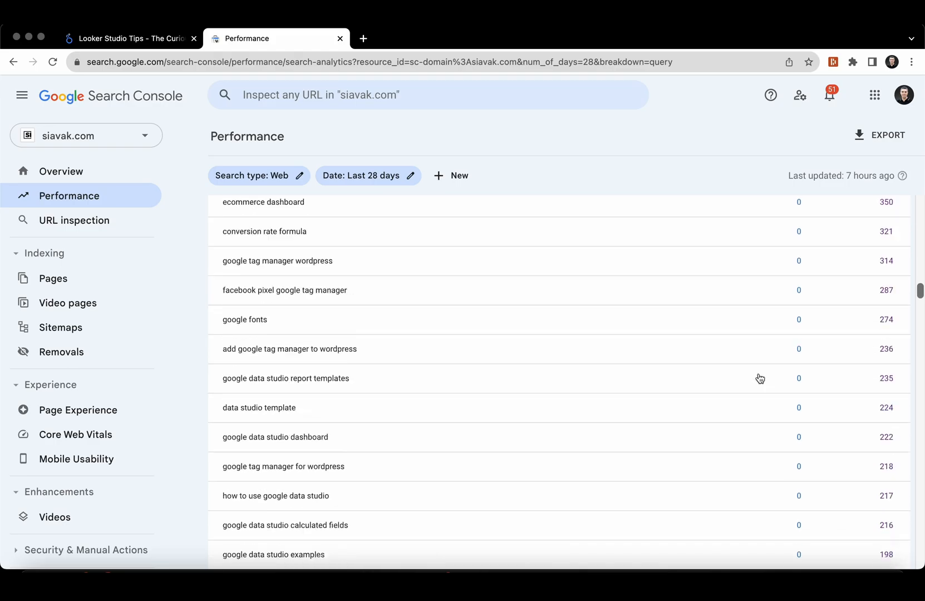
scroll(up, 3)
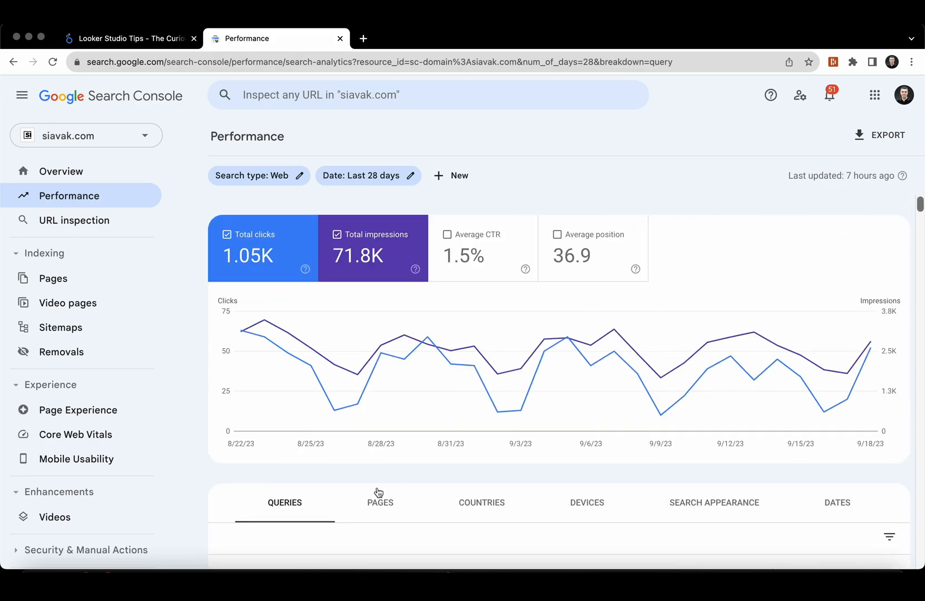
Step: View clicks broken down by page, then return to the Queries breakdown
click(379, 503)
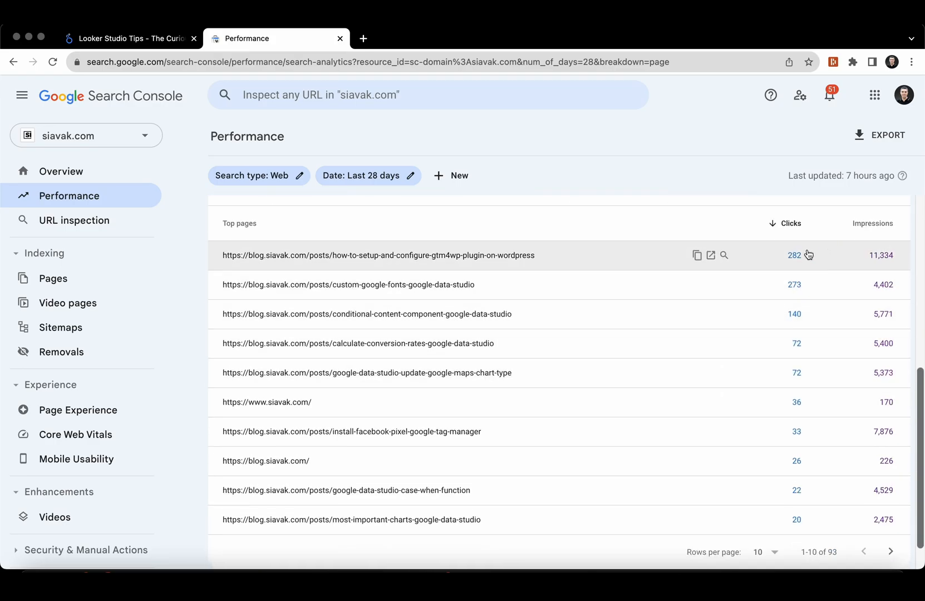
scroll(down, 3)
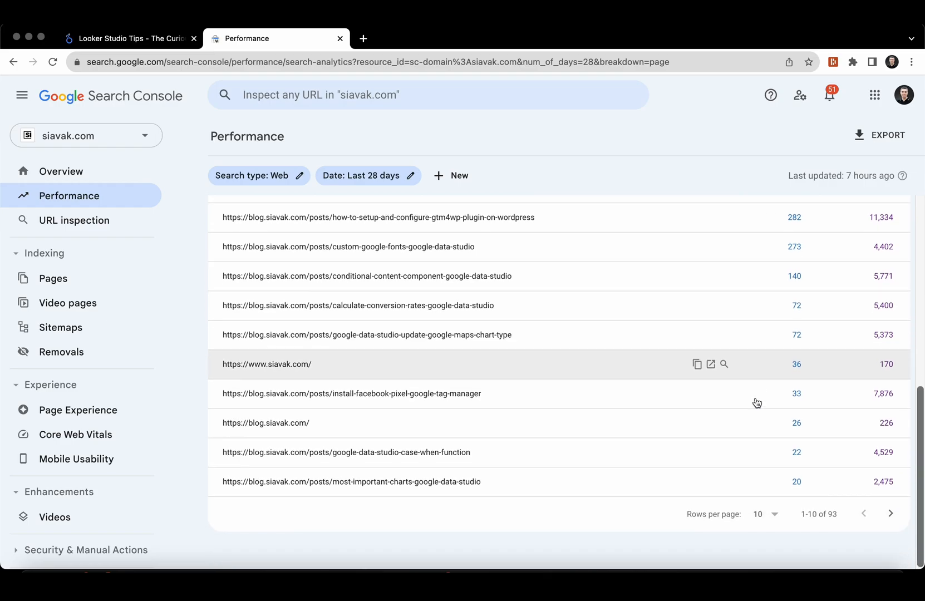
scroll(up, 3)
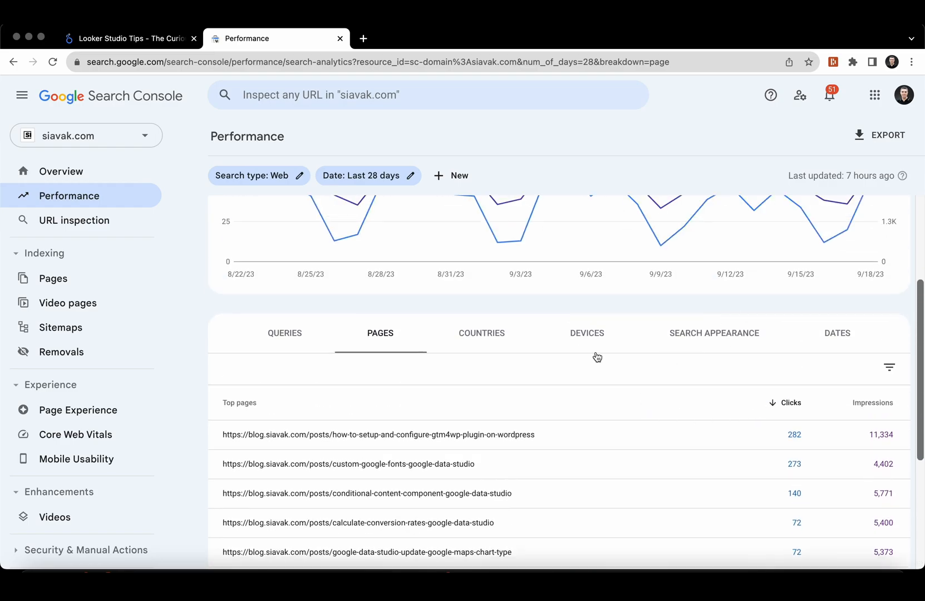
scroll(up, 3)
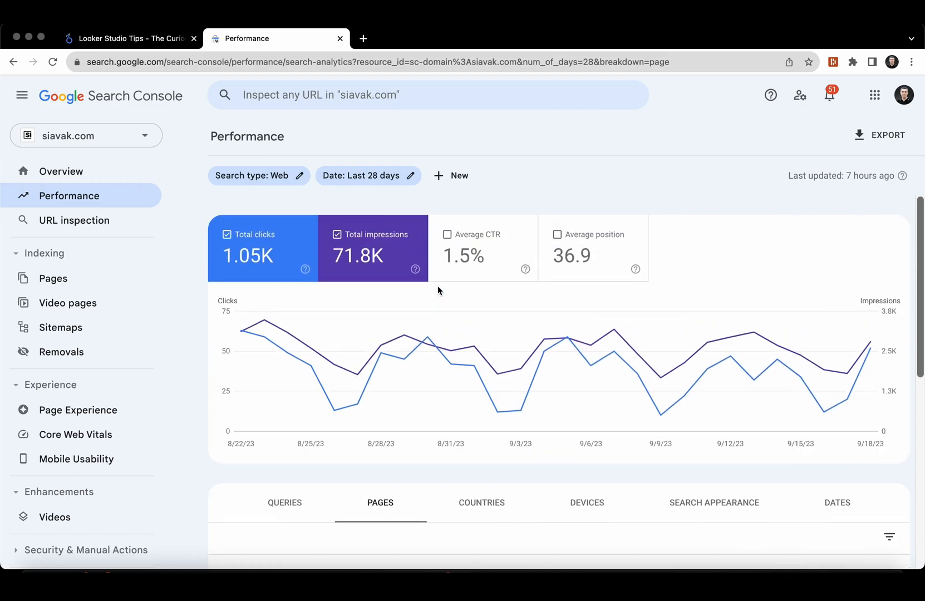
mouse_move(253, 285)
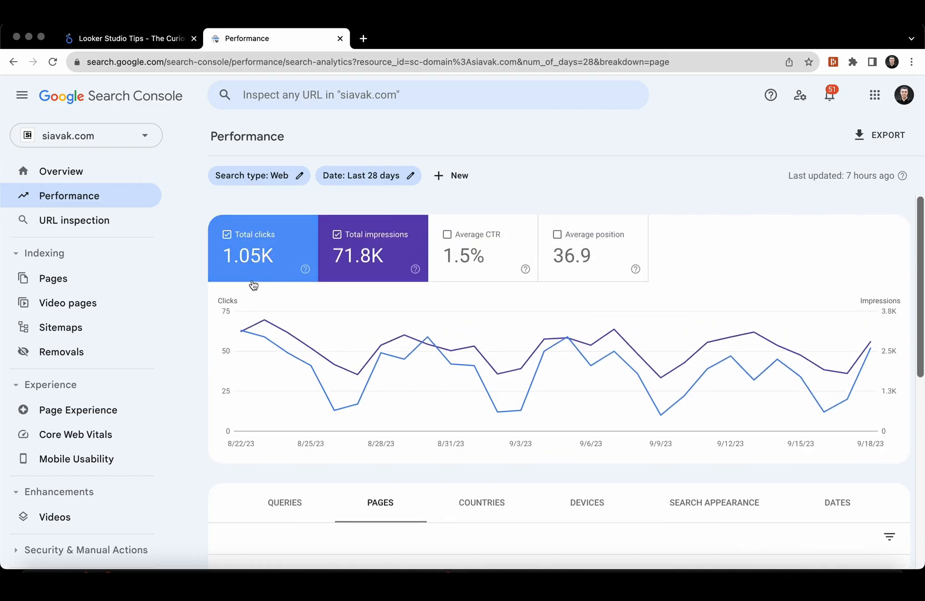
click(284, 503)
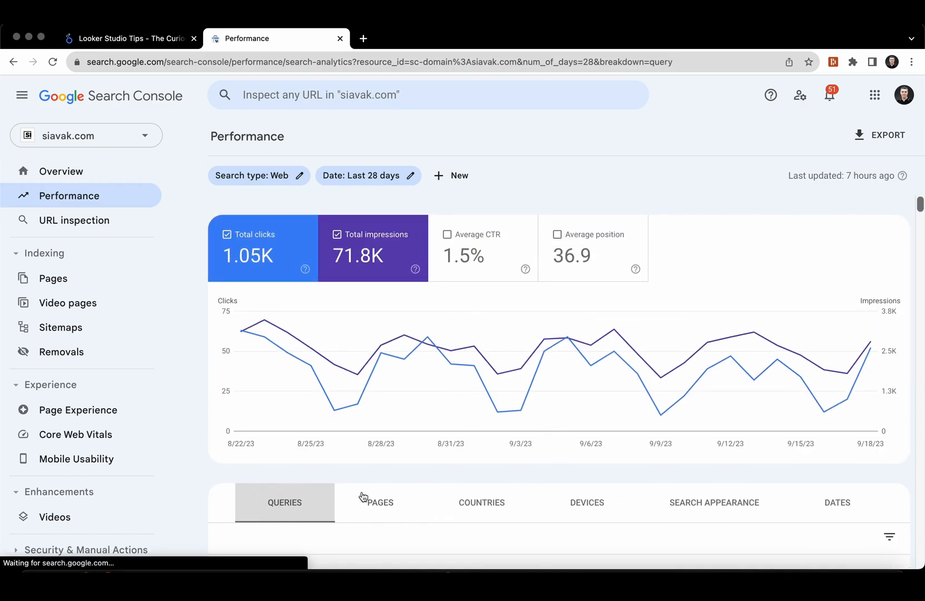
scroll(down, 3)
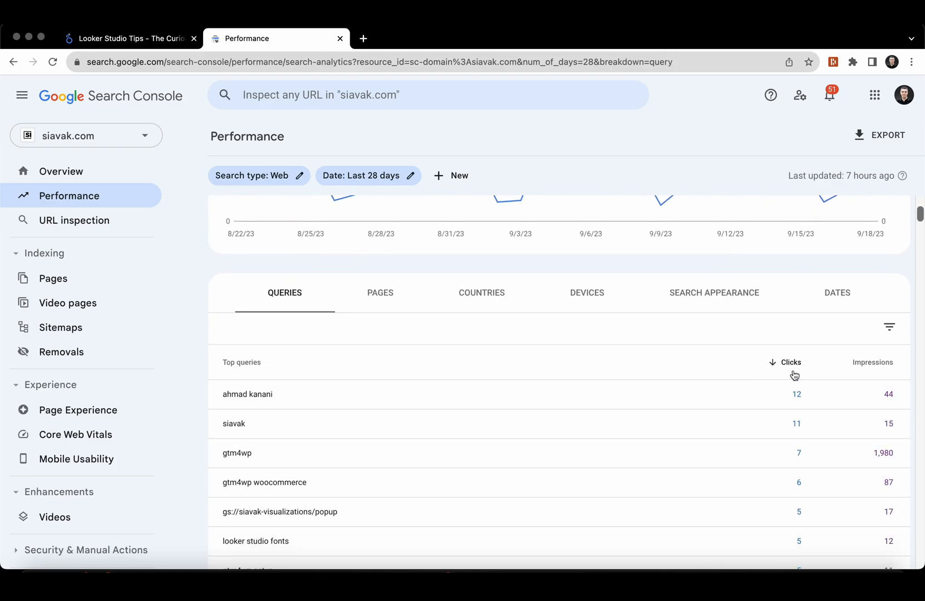
mouse_move(789, 394)
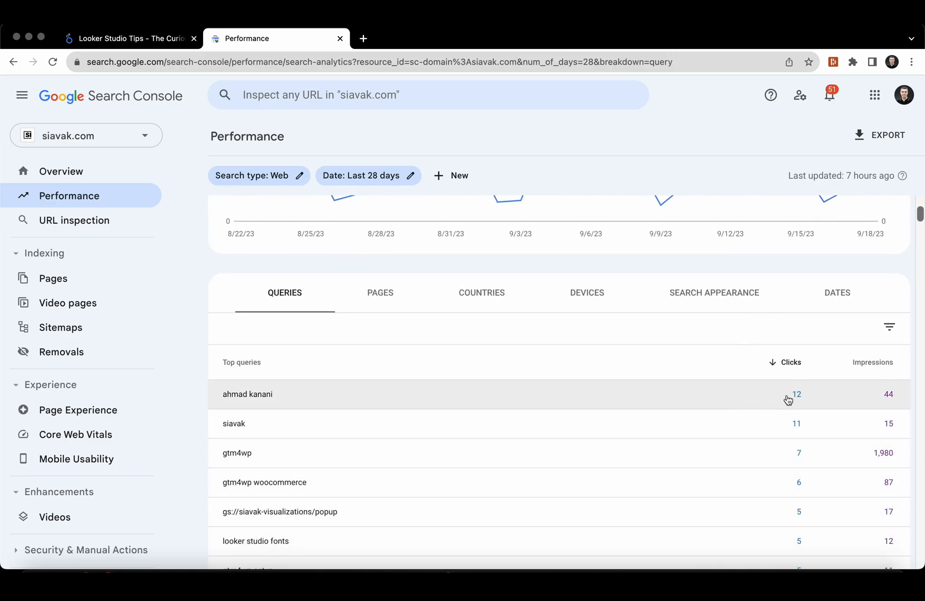
mouse_move(171, 54)
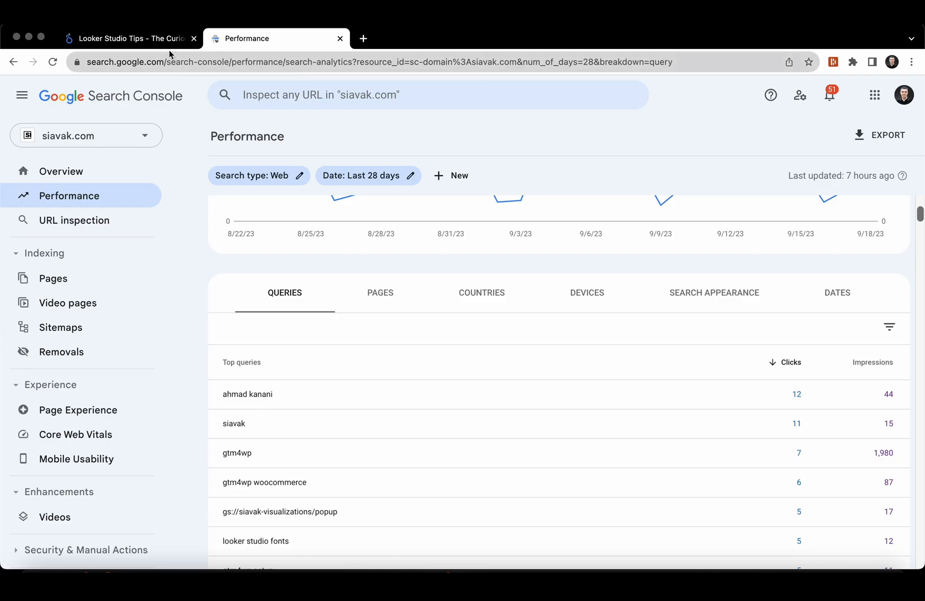
Step: Review the URL Clicks / COUNT_DISTINCT(Query) formula and close it unchanged, scorecard at 2.93%
click(129, 38)
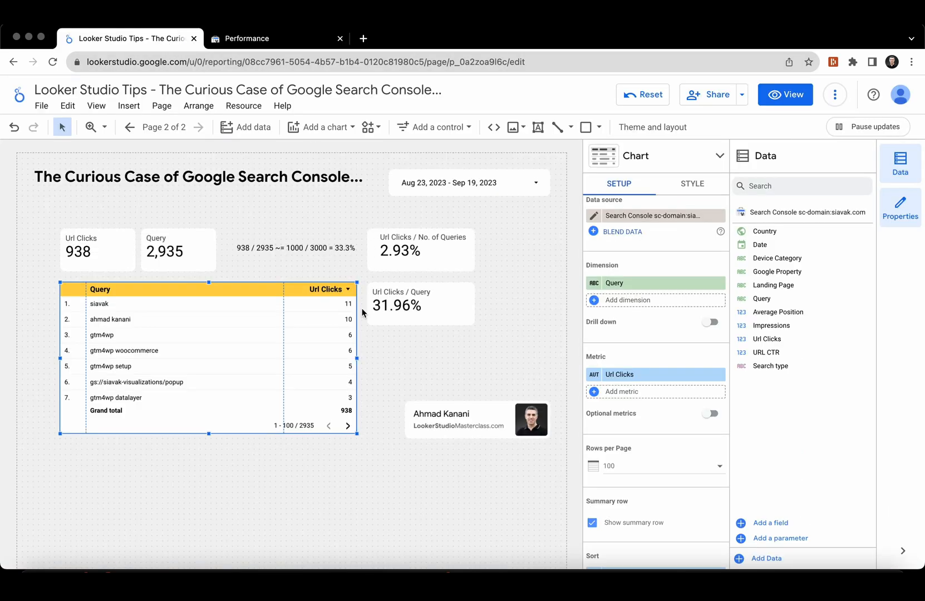
click(421, 251)
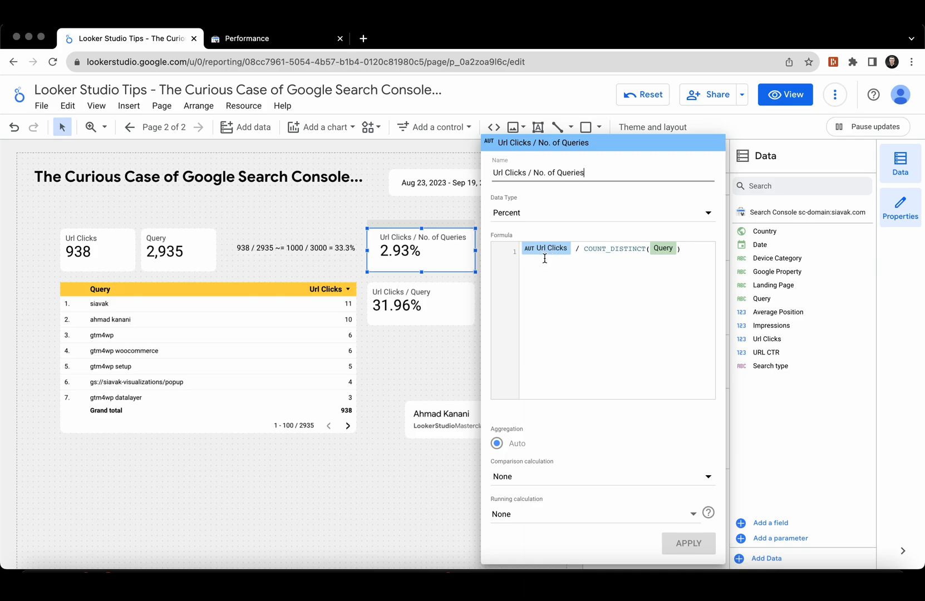
mouse_move(555, 258)
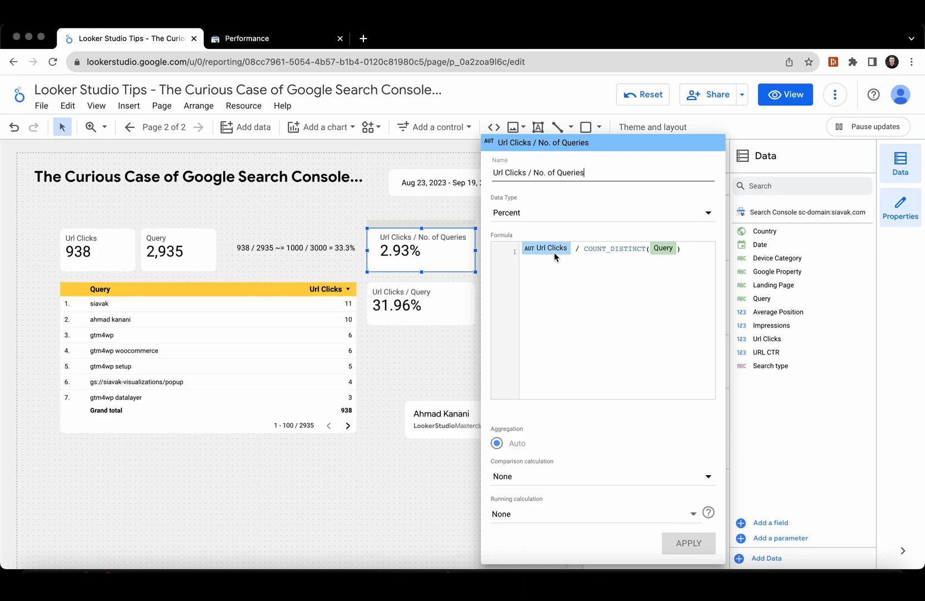
mouse_move(184, 257)
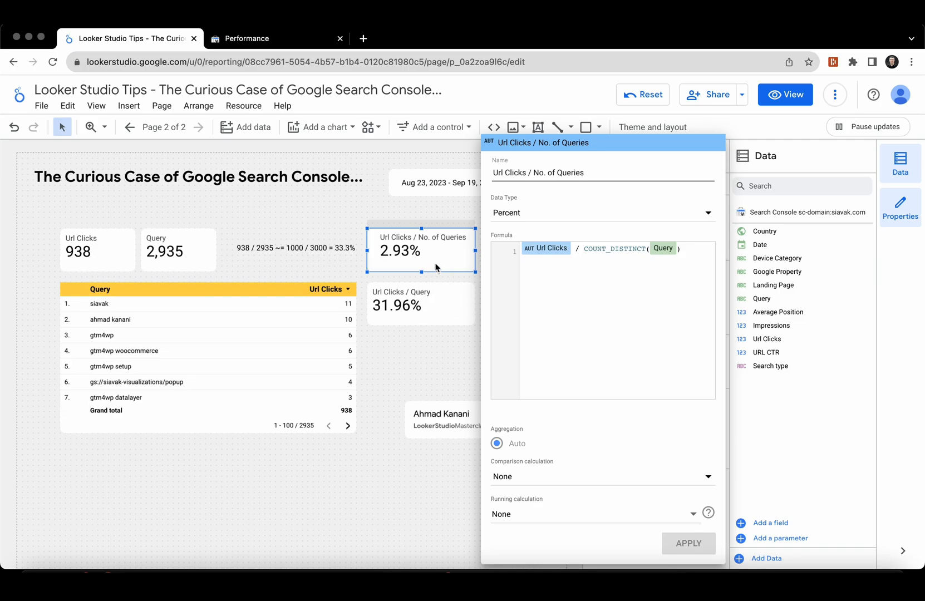
click(584, 172)
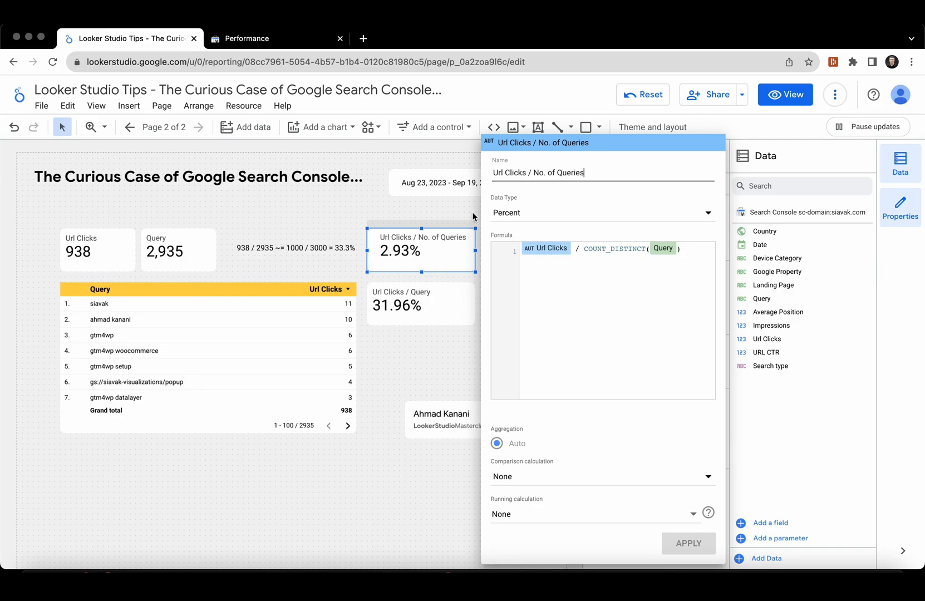
click(688, 544)
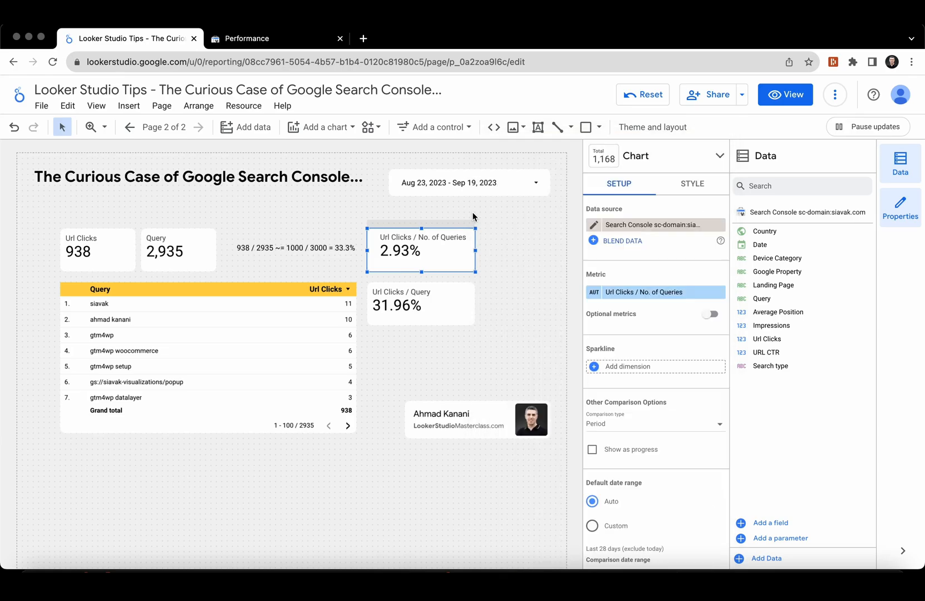
mouse_move(443, 302)
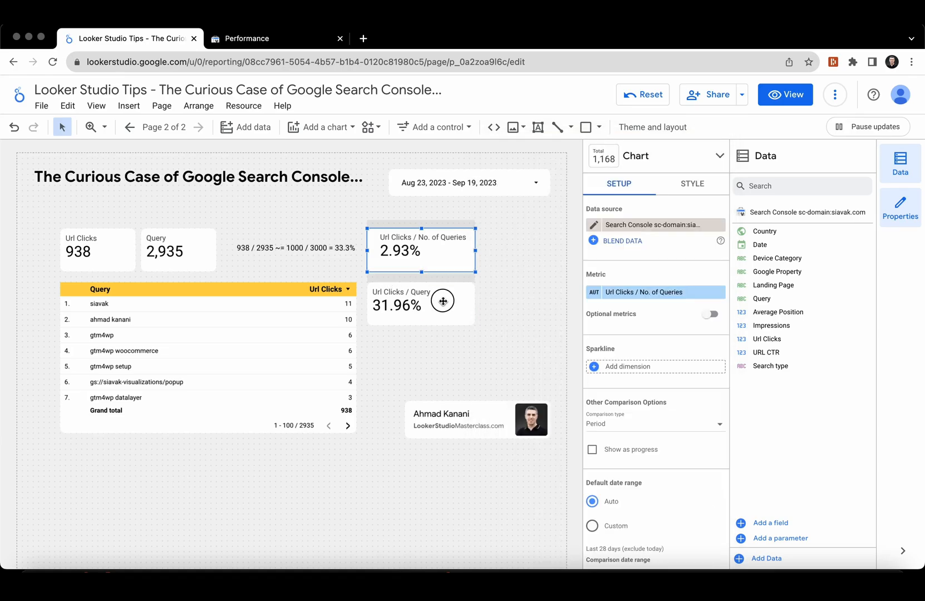
Step: Select the Url Clicks / Query scorecard and add Query as Table 1's second blend metric
click(421, 304)
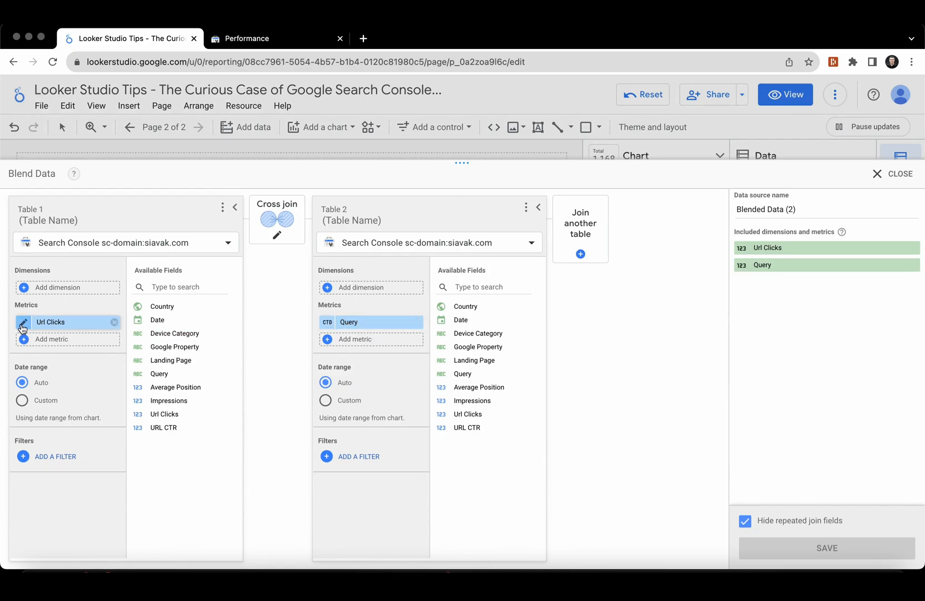
mouse_move(299, 349)
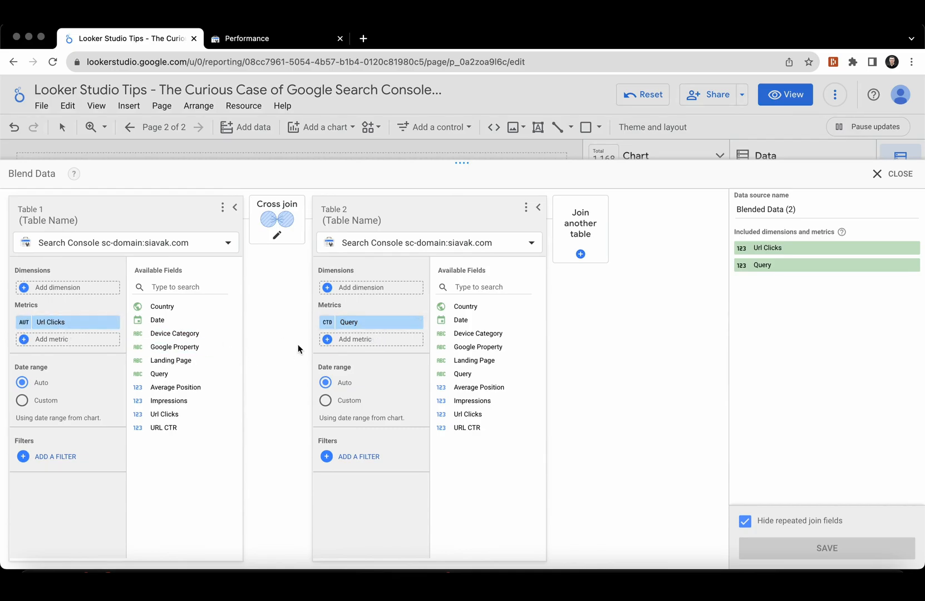
mouse_move(519, 284)
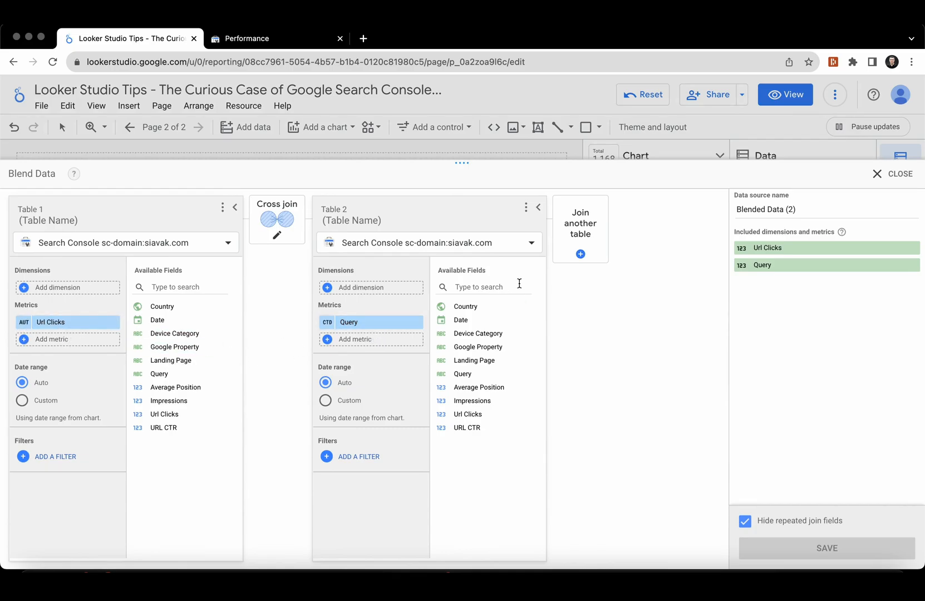
mouse_move(35, 209)
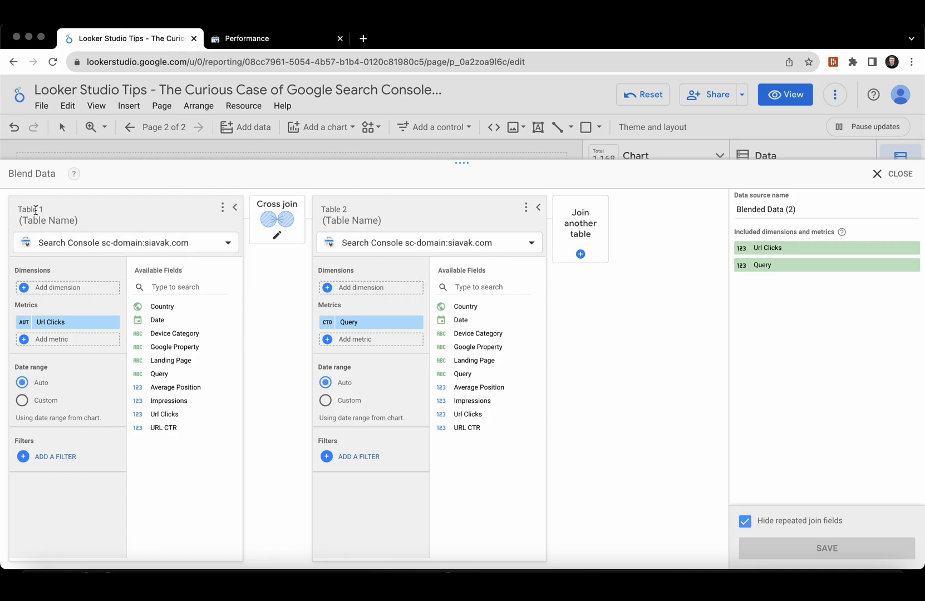
mouse_move(347, 220)
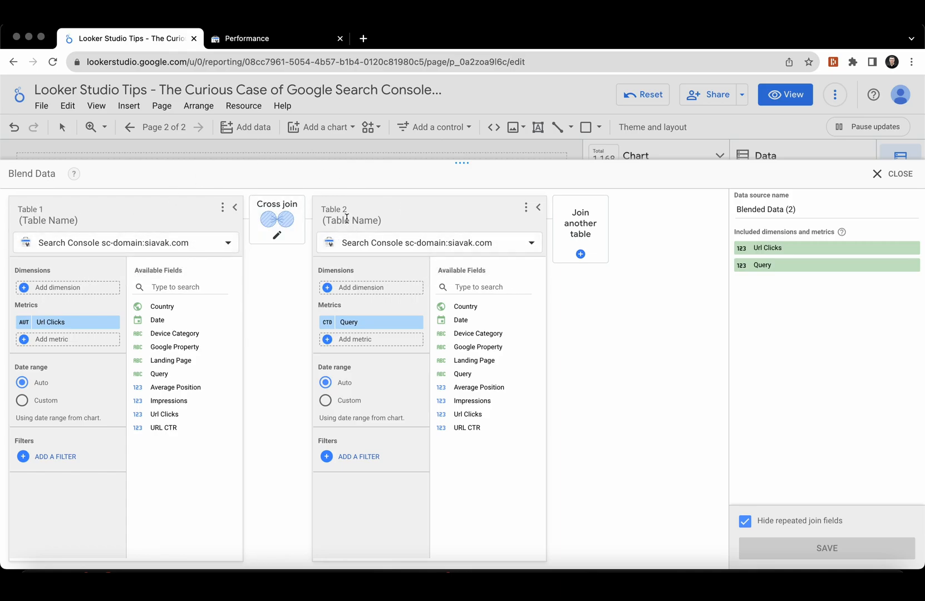
mouse_move(75, 323)
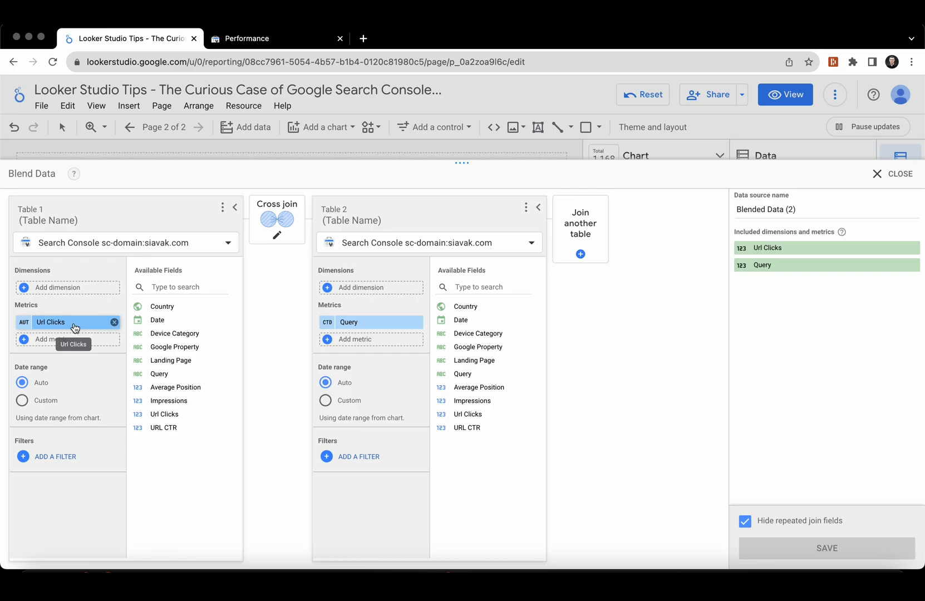
mouse_move(361, 341)
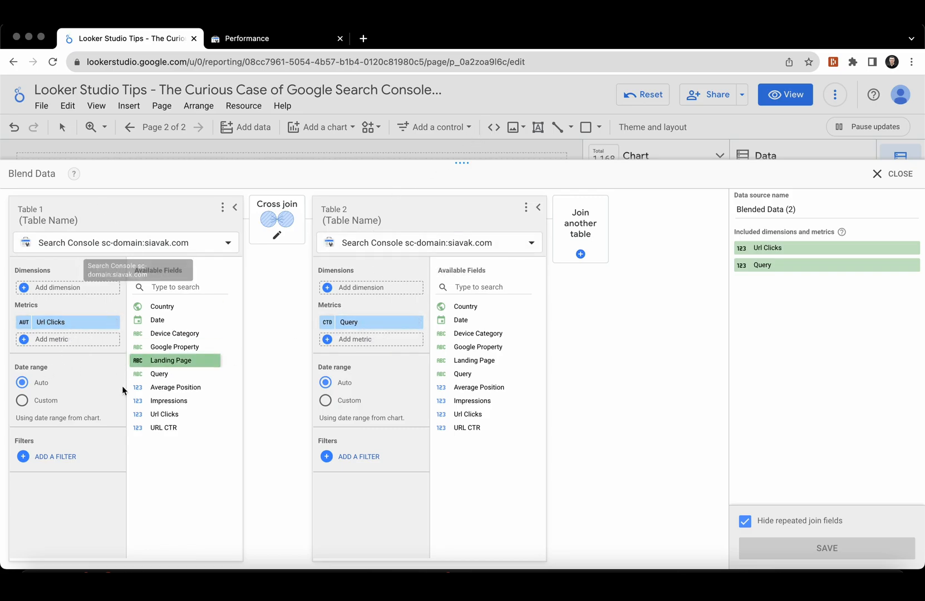
mouse_move(64, 323)
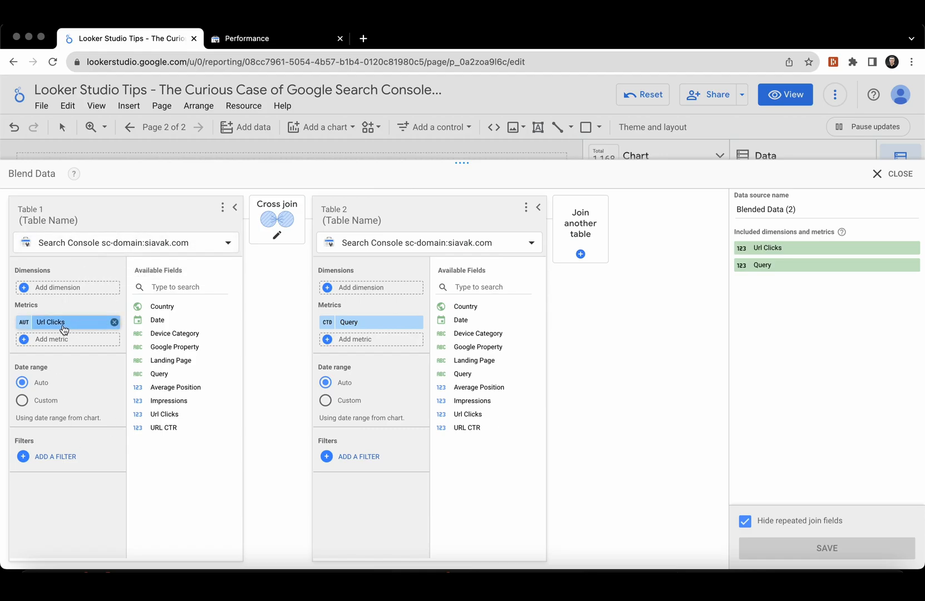
mouse_move(79, 349)
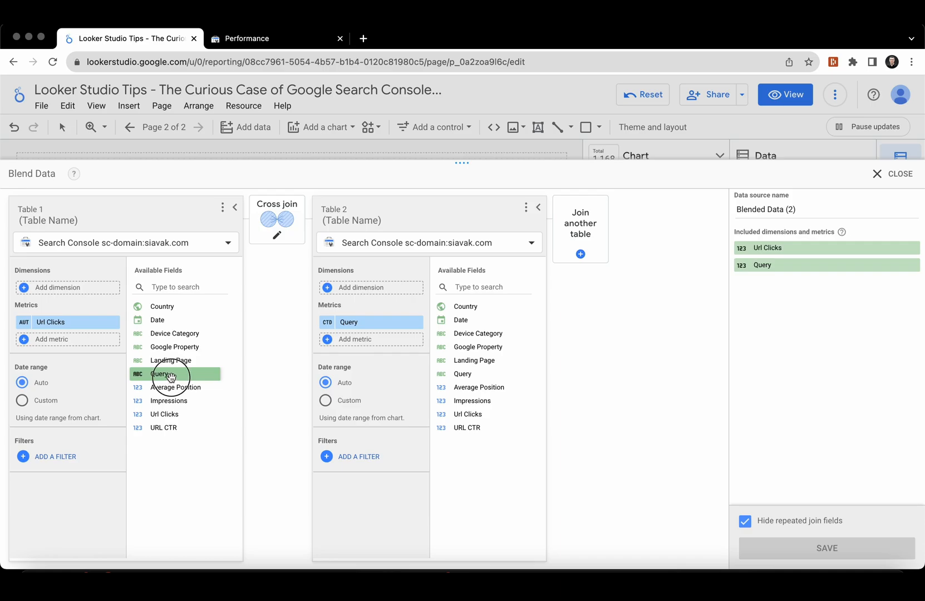
click(170, 375)
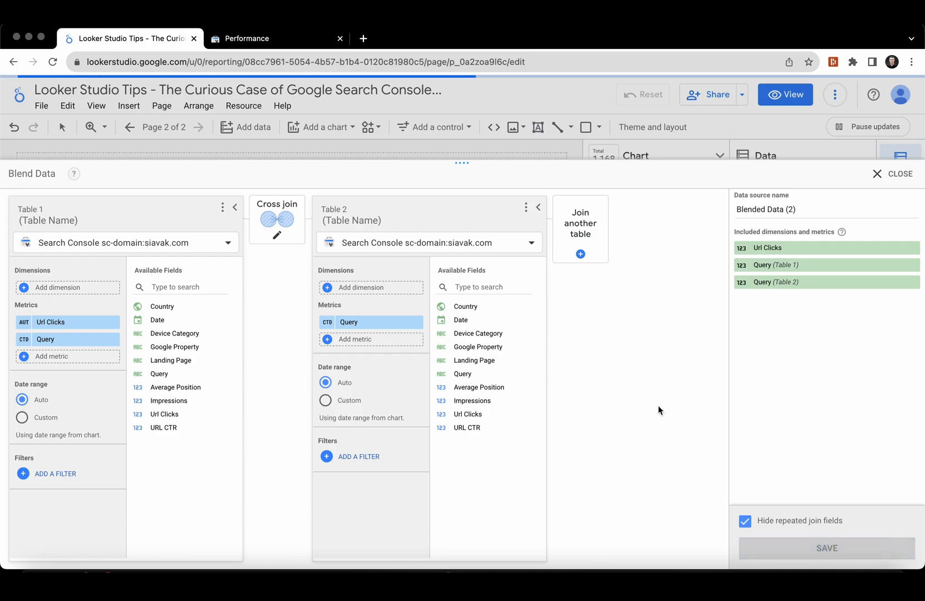
mouse_move(907, 201)
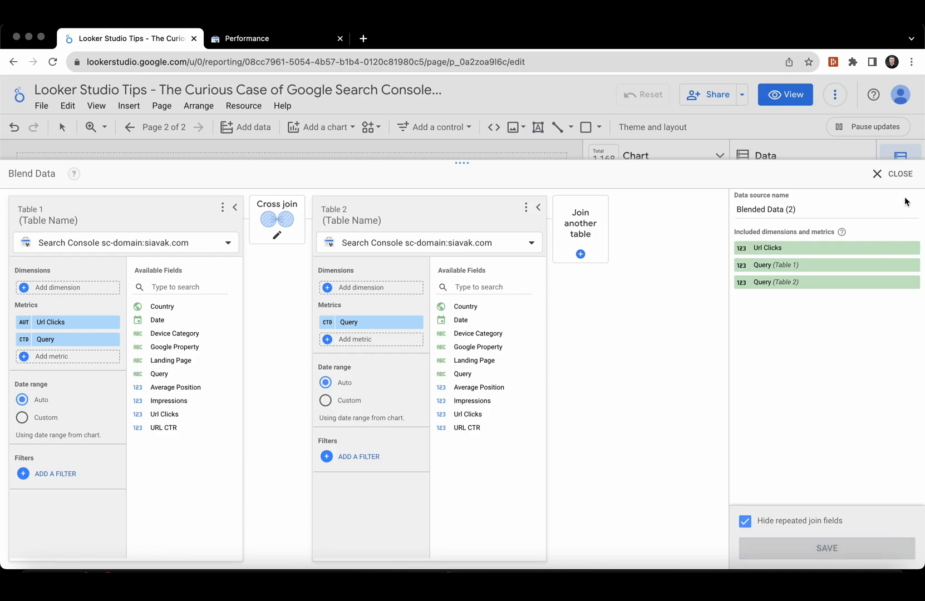
Step: Close the blend editor, returning to the report with the scorecard now at 2.93%
click(897, 174)
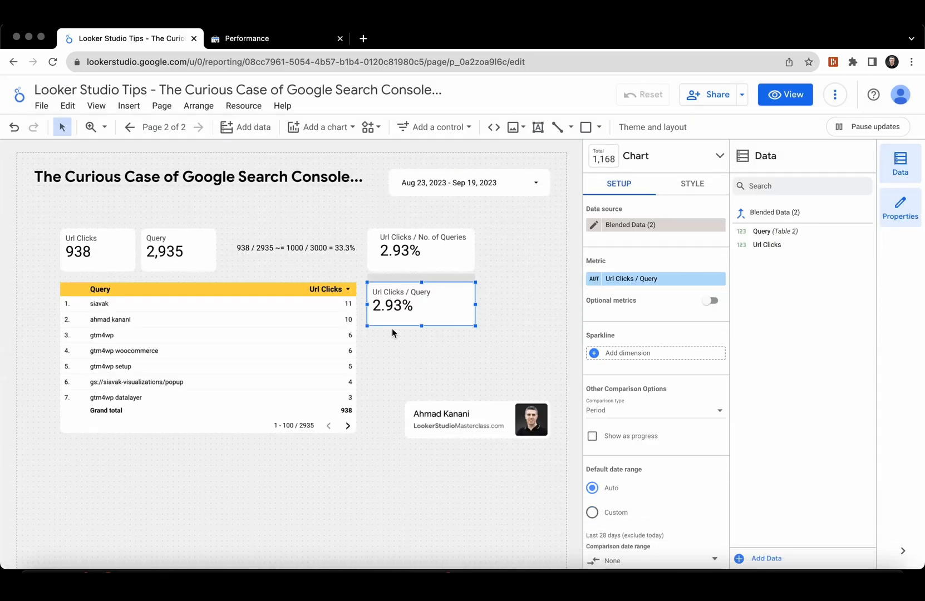
mouse_move(394, 317)
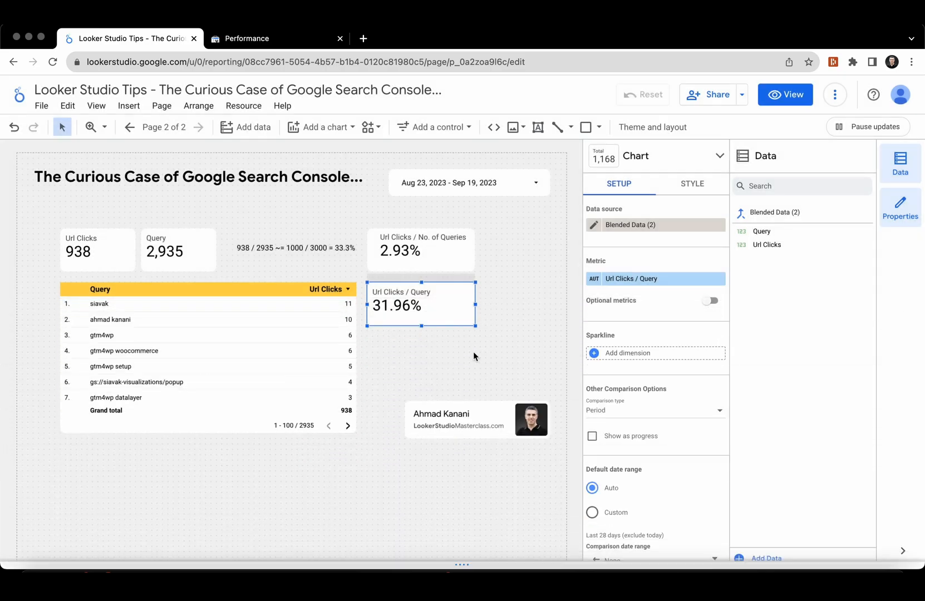
mouse_move(369, 323)
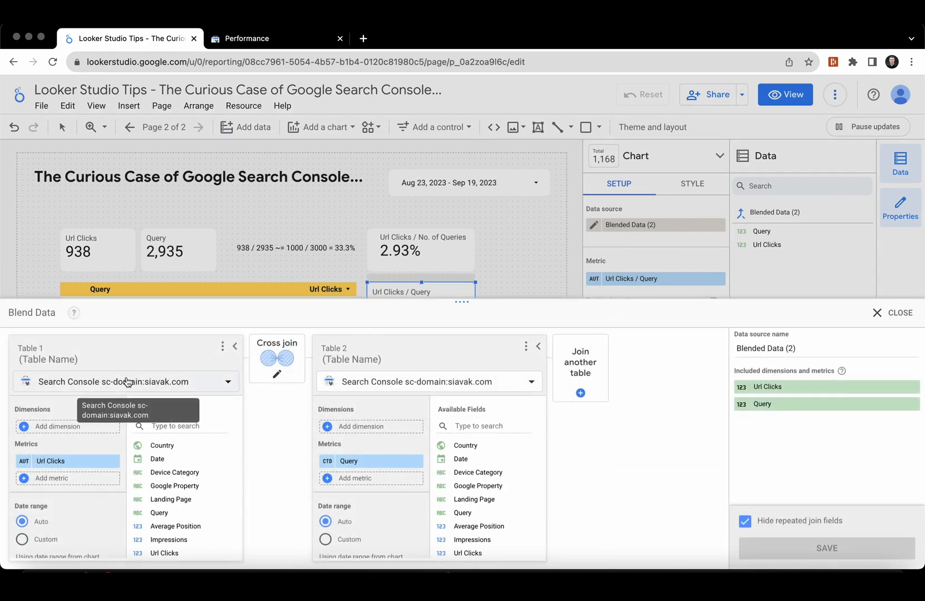
mouse_move(181, 370)
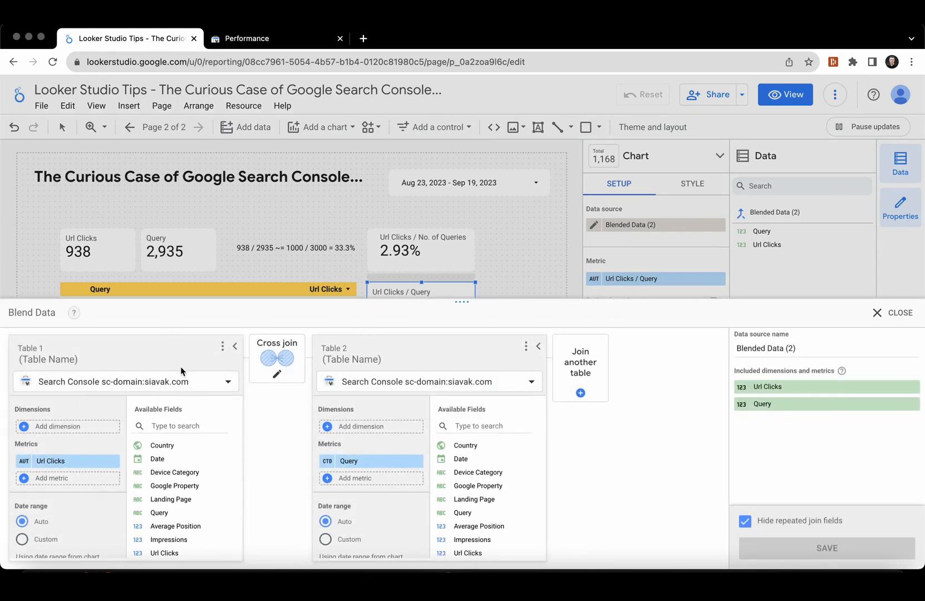
mouse_move(401, 444)
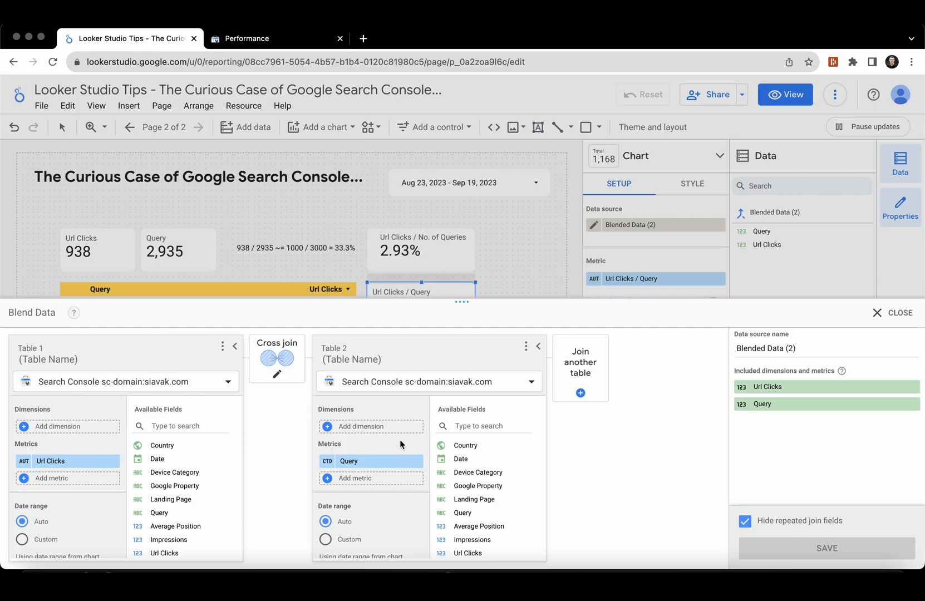
mouse_move(254, 353)
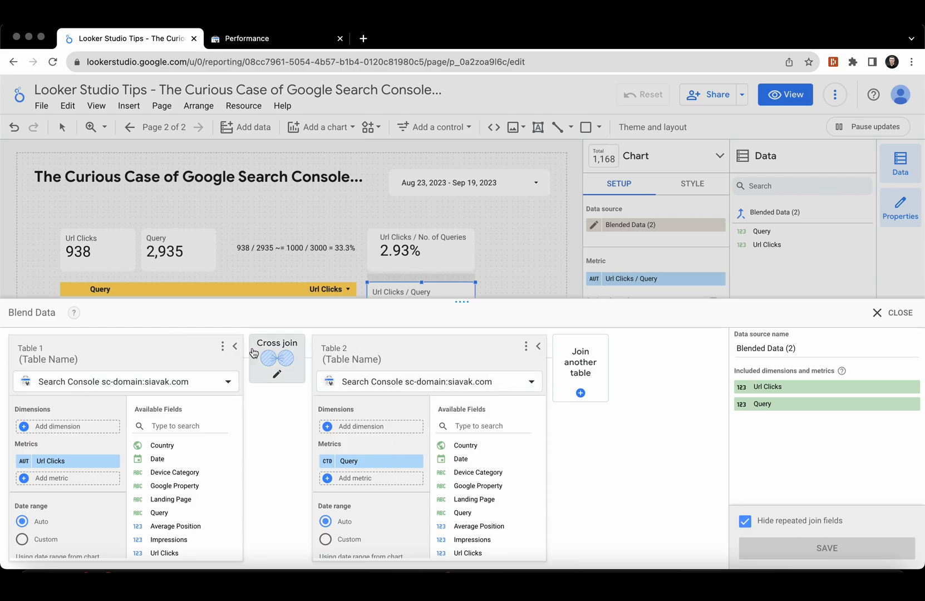
mouse_move(708, 353)
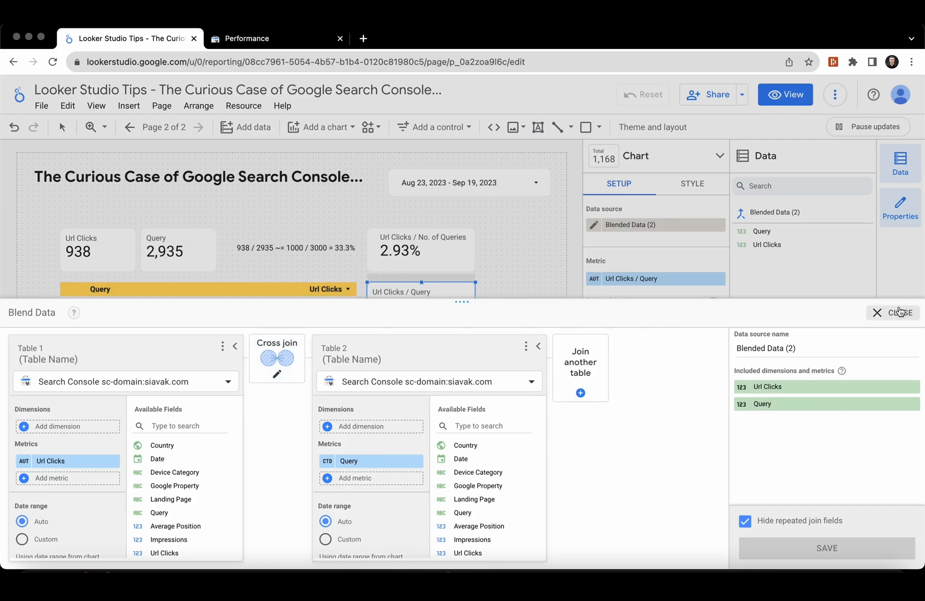
Step: Close the Blend Data editor without changes, returning to the report
click(893, 313)
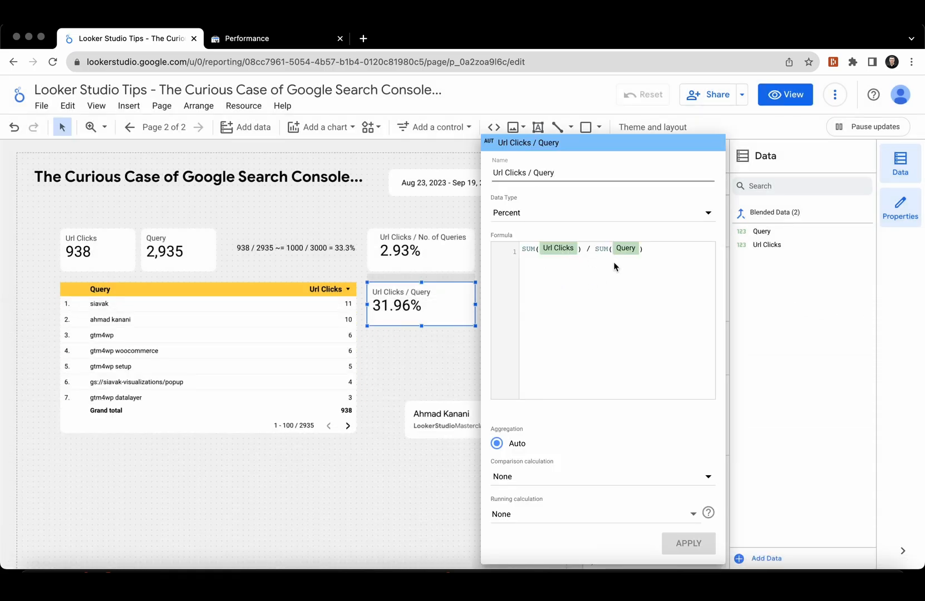
mouse_move(476, 344)
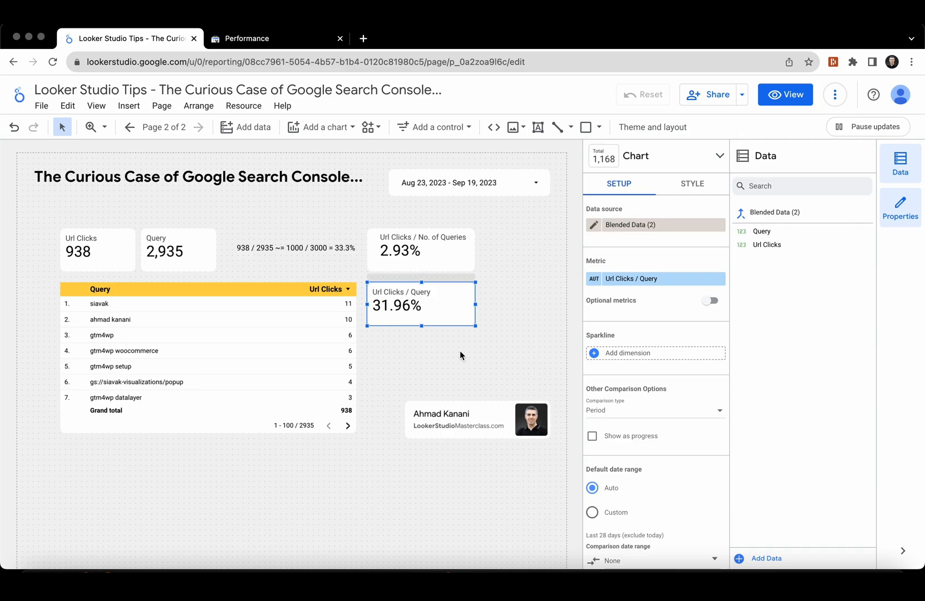
mouse_move(485, 336)
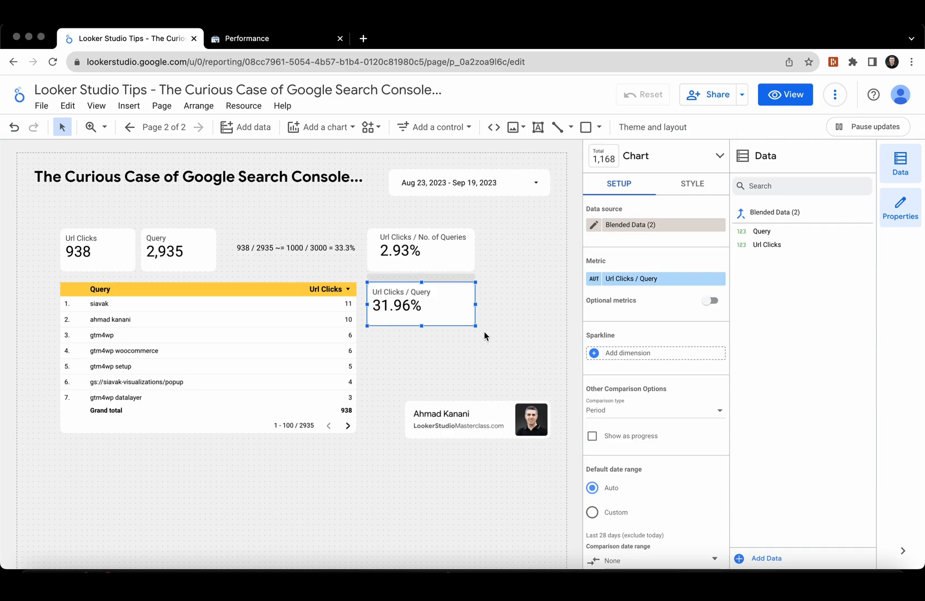
mouse_move(537, 322)
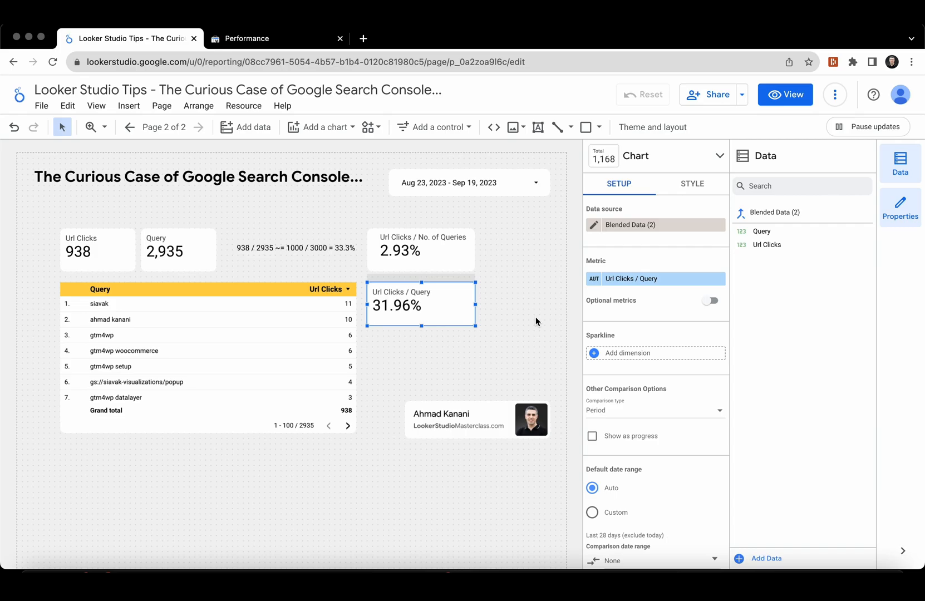